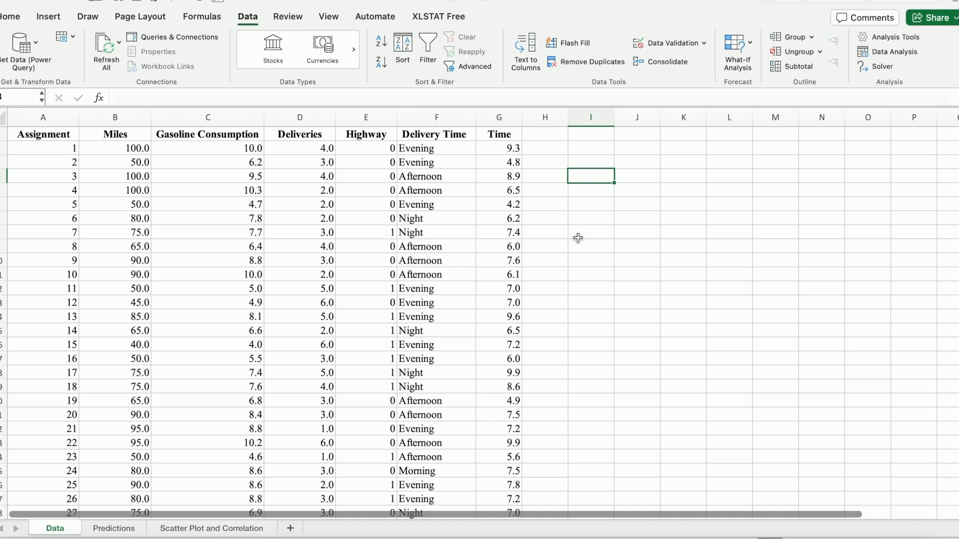
{"action": "mouse_move", "coordinate": [51, 133]}
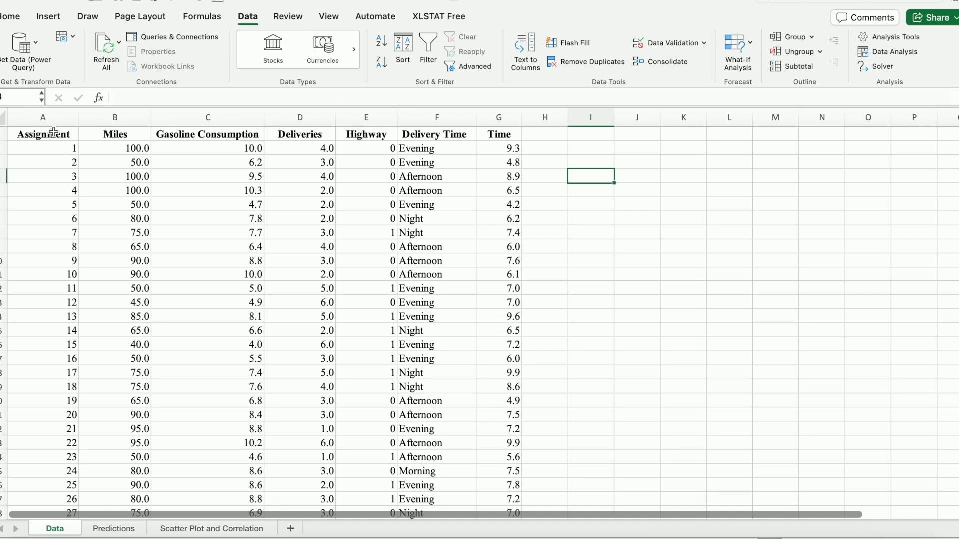
{"action": "mouse_move", "coordinate": [545, 261]}
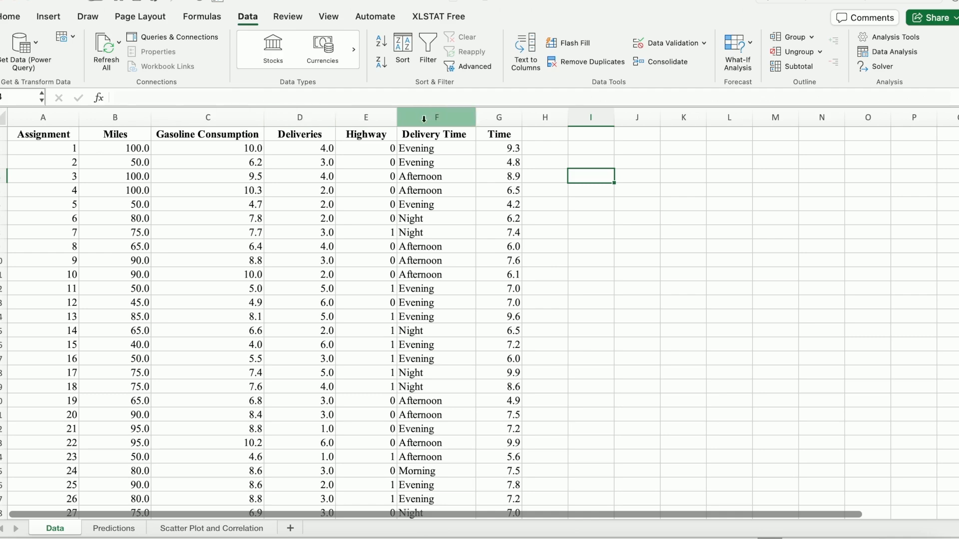
{"action": "mouse_move", "coordinate": [584, 276]}
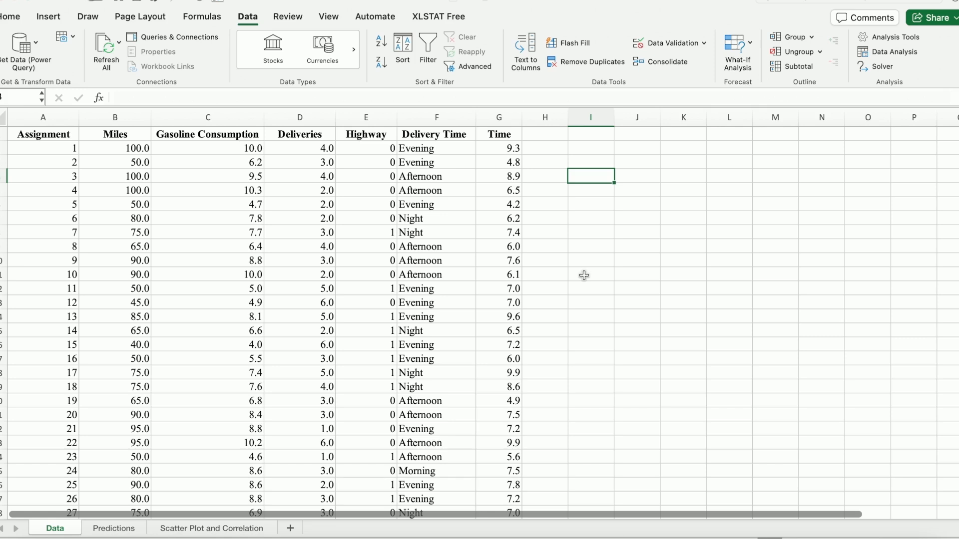
Review the Time and Miles columns, then choose Regression from the Data Analysis tools
{"action": "left_click", "coordinate": [500, 117]}
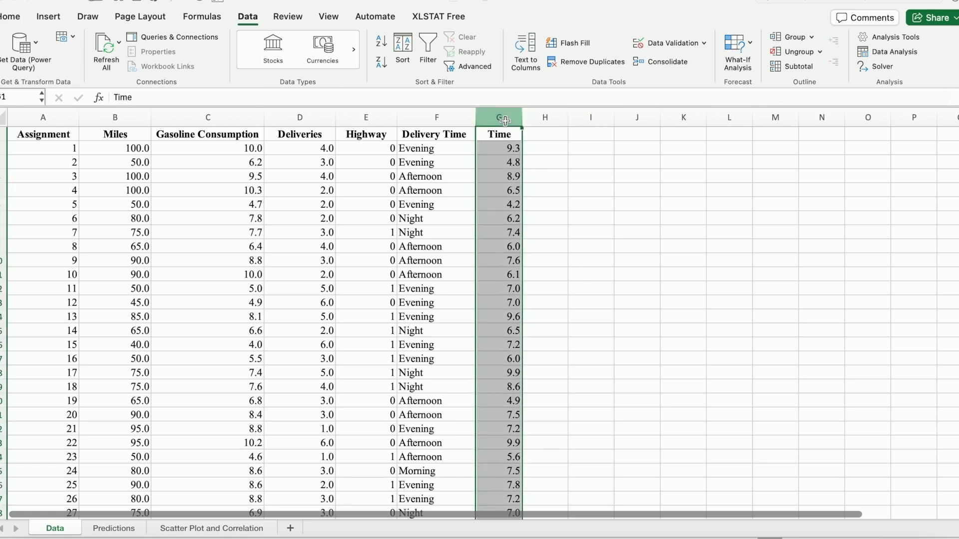
{"action": "left_click", "coordinate": [115, 118]}
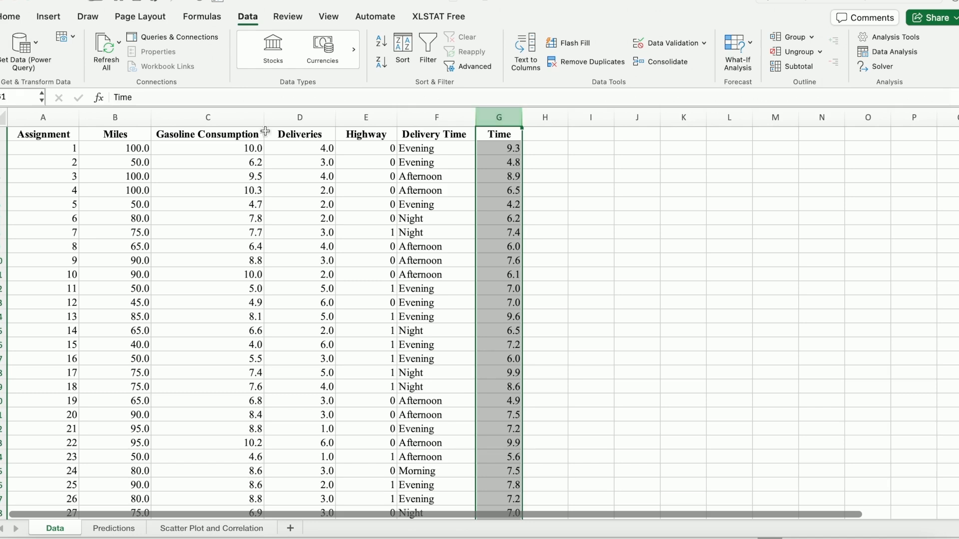
{"action": "left_click", "coordinate": [114, 117]}
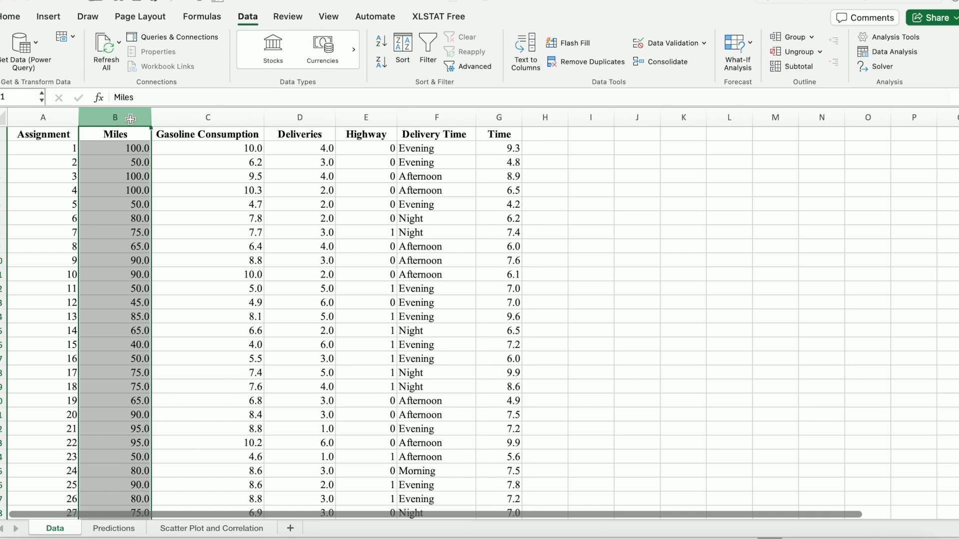
{"action": "mouse_move", "coordinate": [155, 118]}
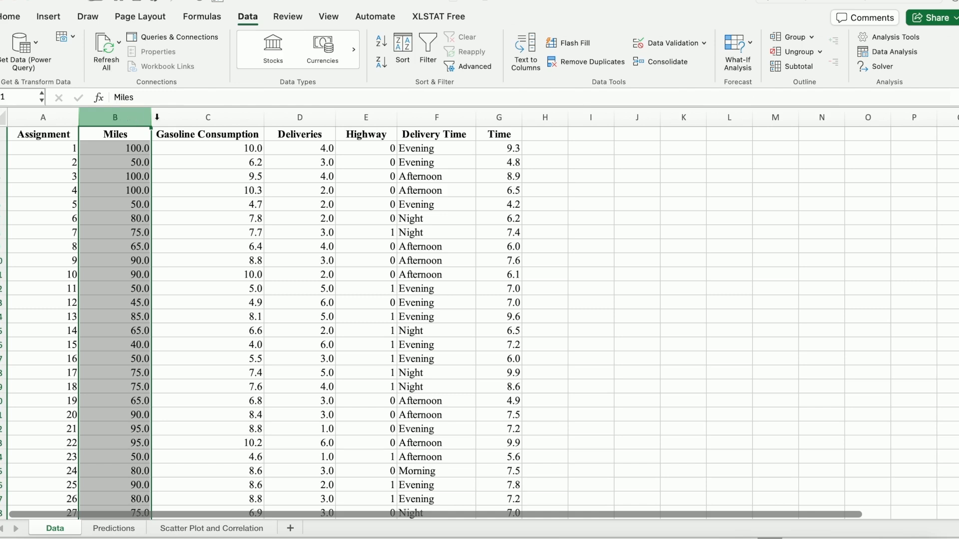
{"action": "left_click", "coordinate": [591, 162]}
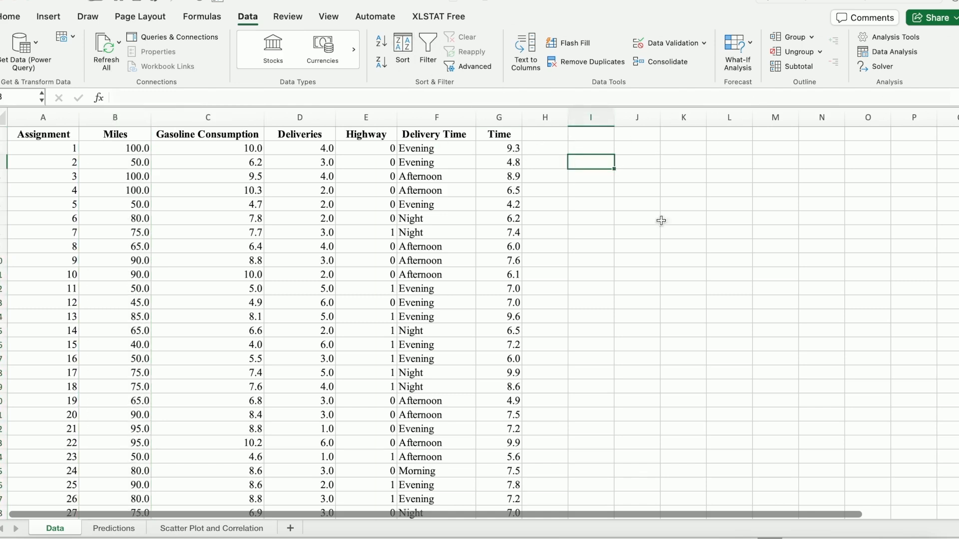
{"action": "mouse_move", "coordinate": [711, 242]}
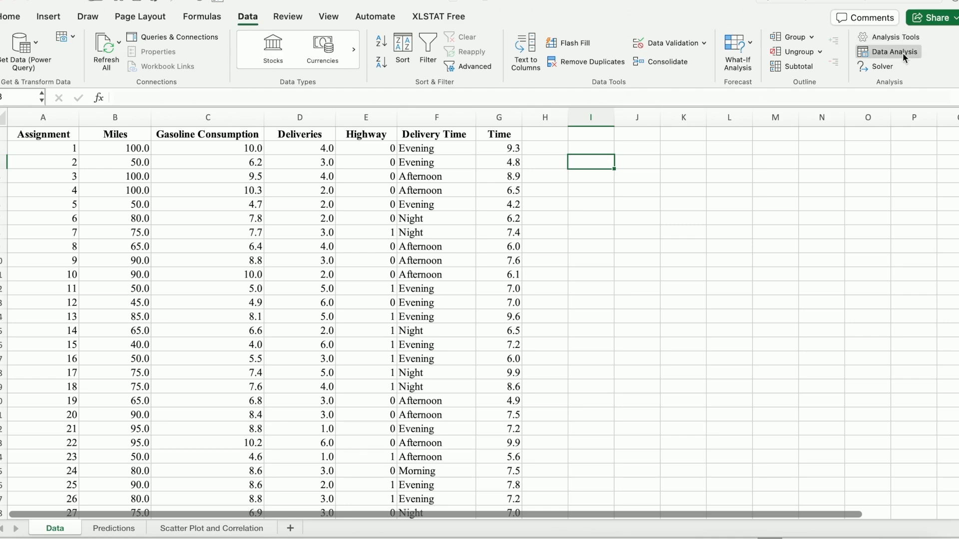
{"action": "mouse_move", "coordinate": [893, 51]}
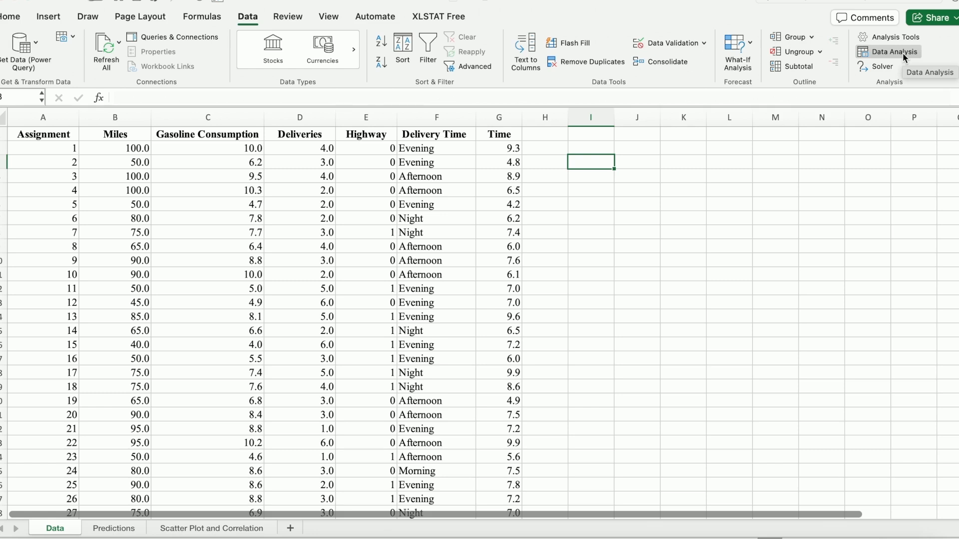
{"action": "left_click", "coordinate": [892, 51]}
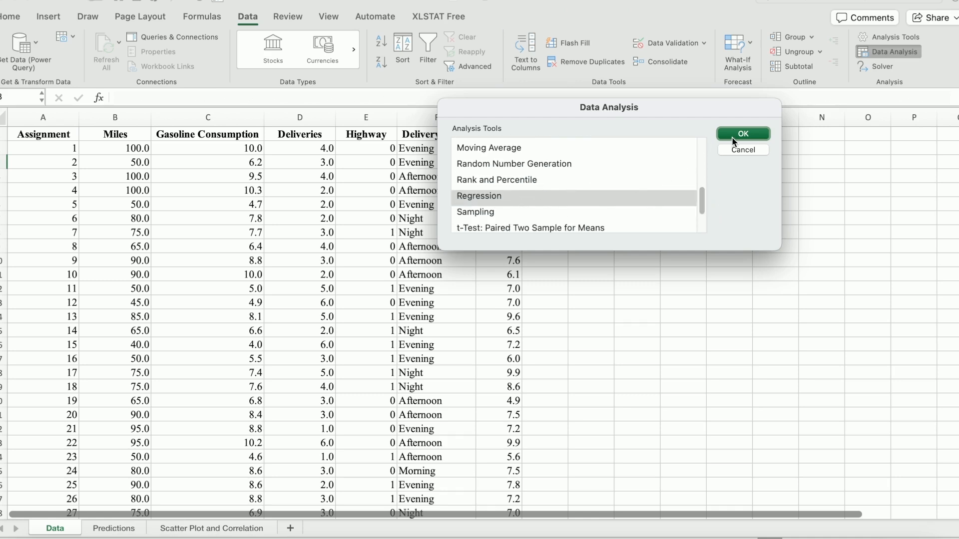
{"action": "left_click", "coordinate": [742, 134]}
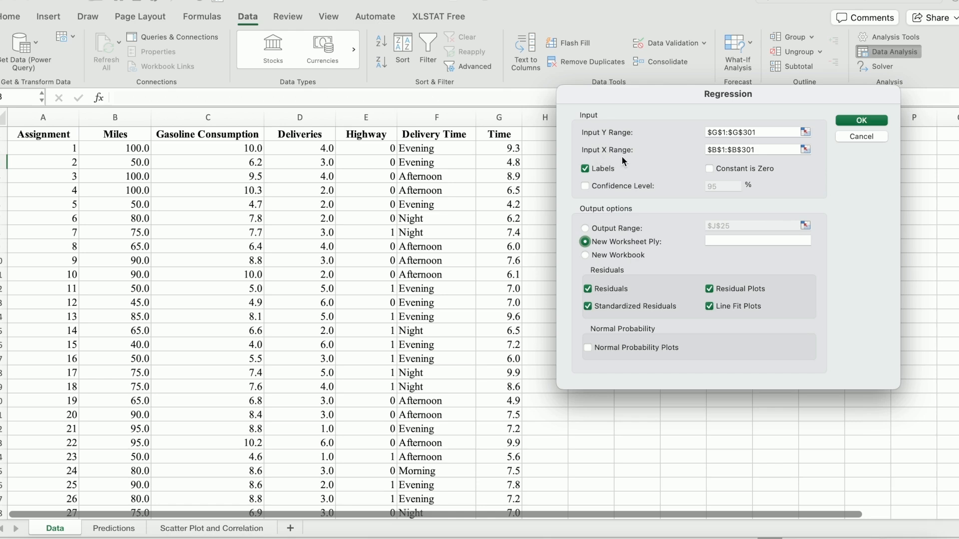
{"action": "mouse_move", "coordinate": [602, 136]}
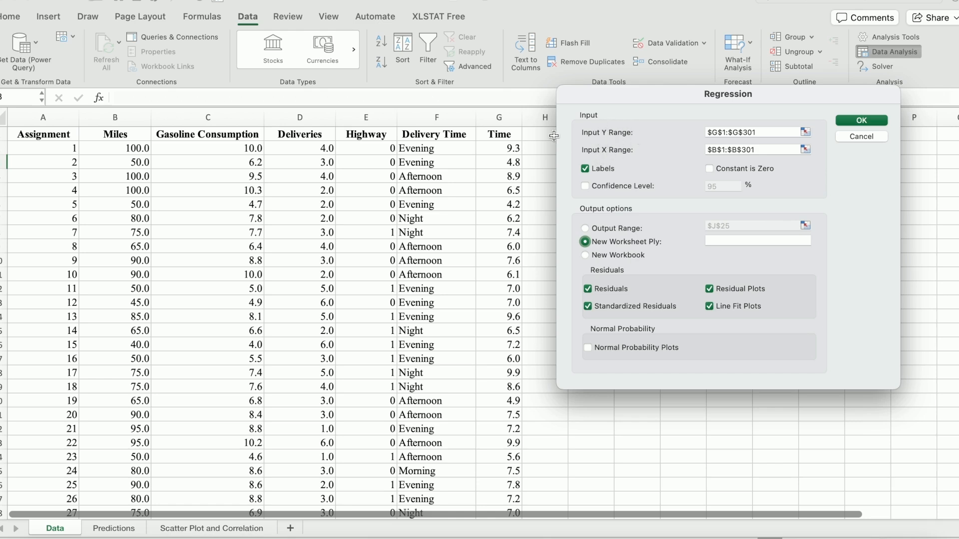
Set the Y range to Time G1:G301 and the X range to Miles B1:B301
{"action": "left_click", "coordinate": [752, 131]}
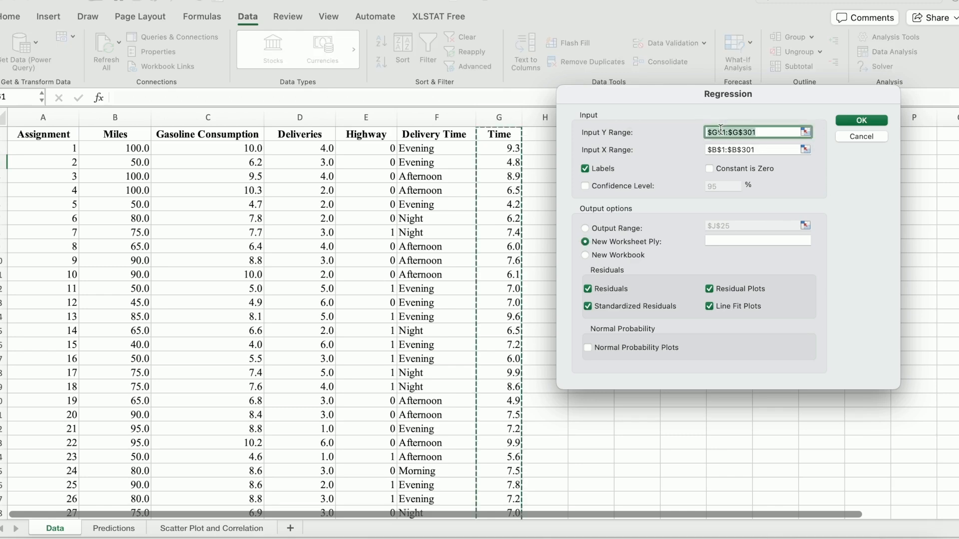
{"action": "left_click", "coordinate": [499, 134]}
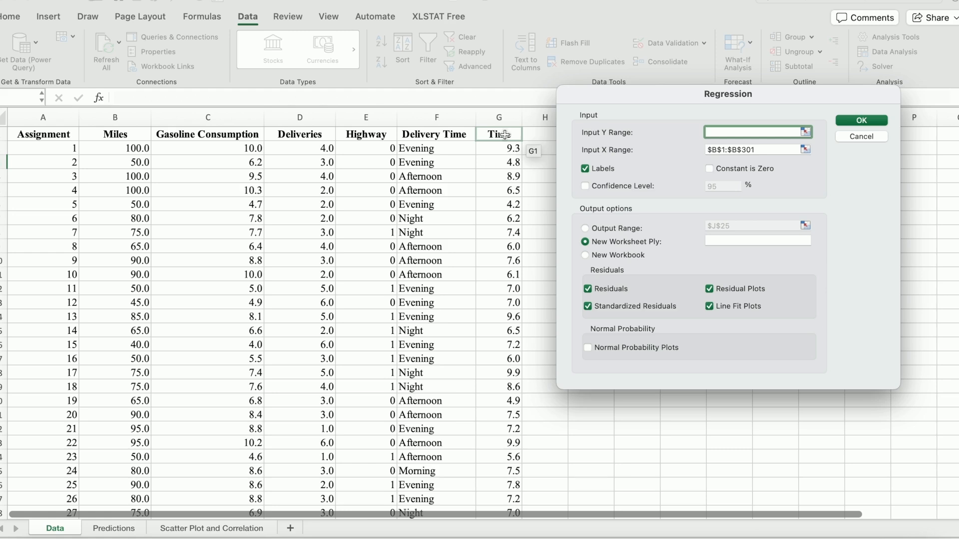
{"action": "left_click", "coordinate": [498, 134]}
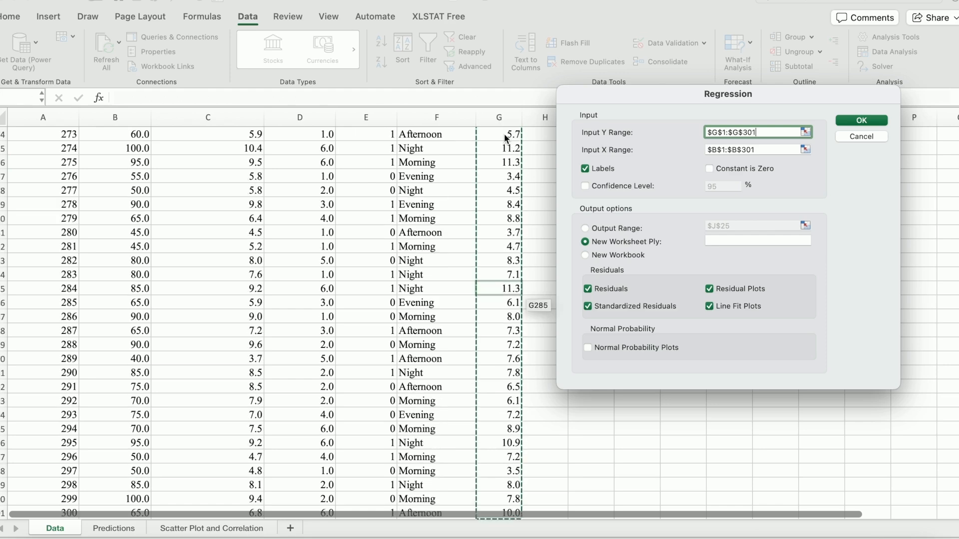
{"action": "mouse_move", "coordinate": [580, 155]}
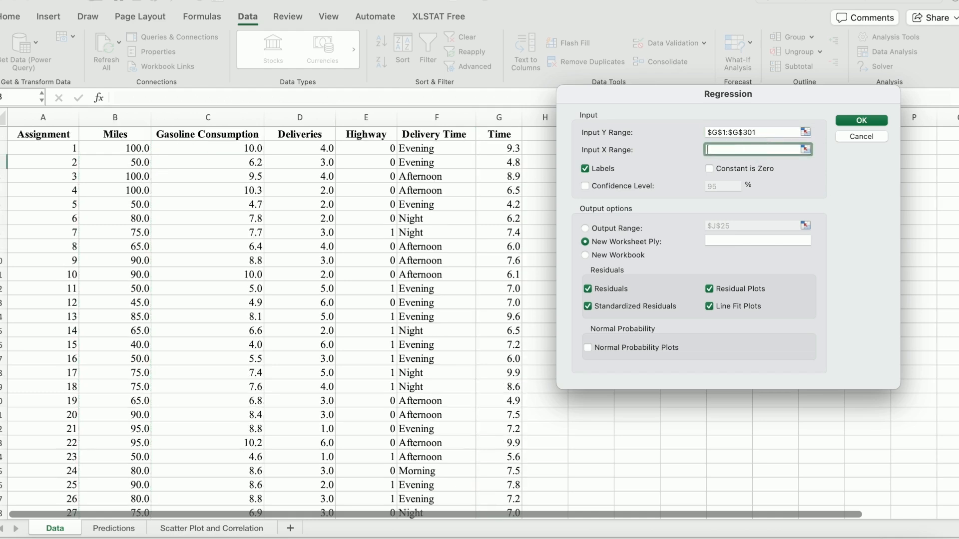
{"action": "left_click", "coordinate": [114, 134]}
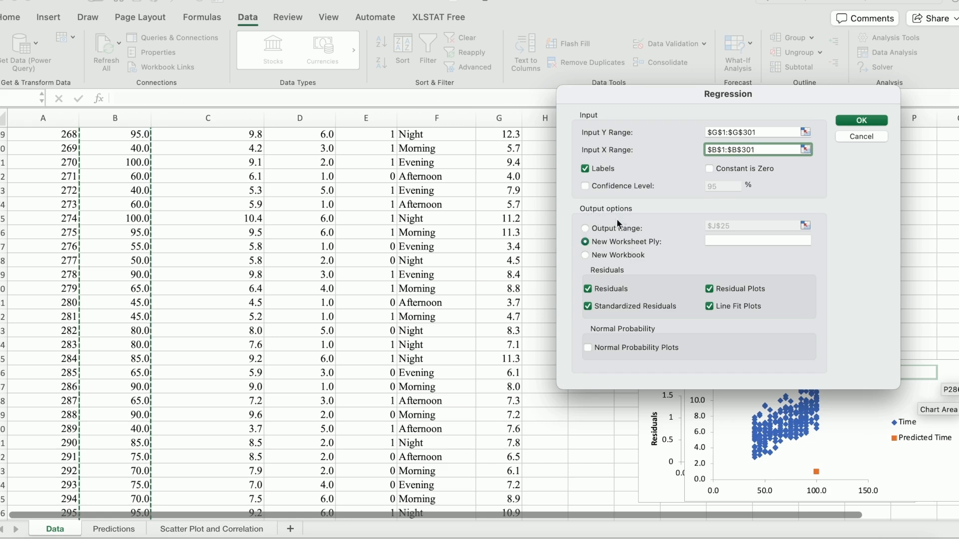
{"action": "mouse_move", "coordinate": [620, 251]}
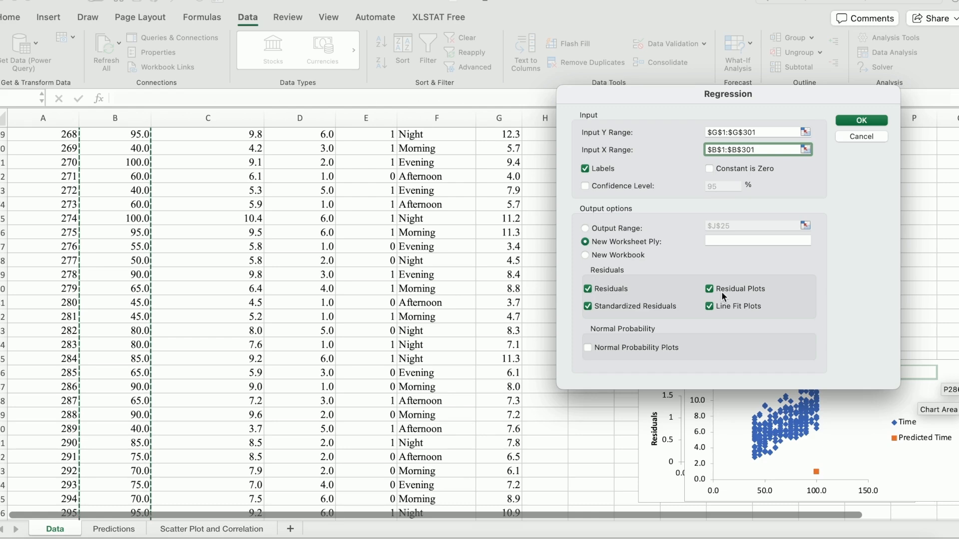
Include residual plots and normal probability plots, then run the regression
{"action": "left_click", "coordinate": [709, 289]}
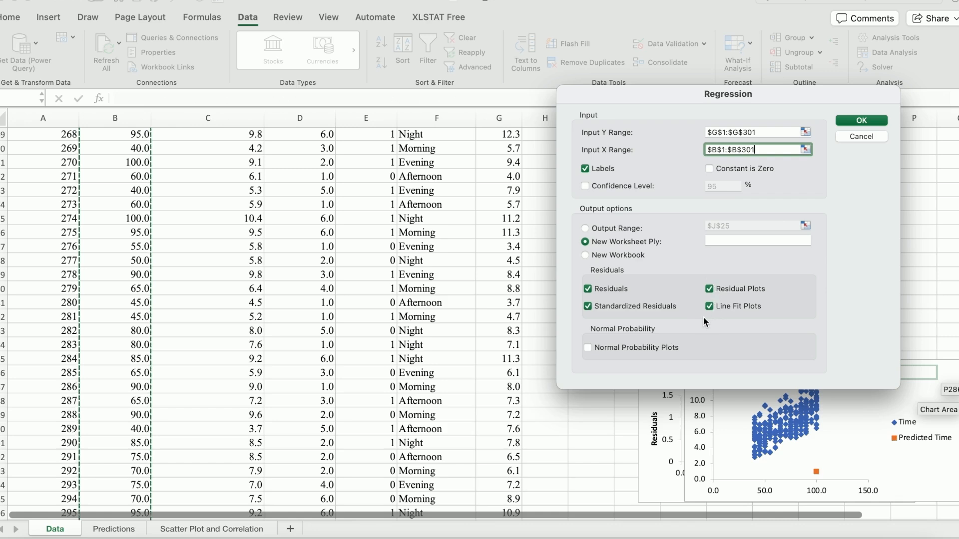
{"action": "mouse_move", "coordinate": [683, 316]}
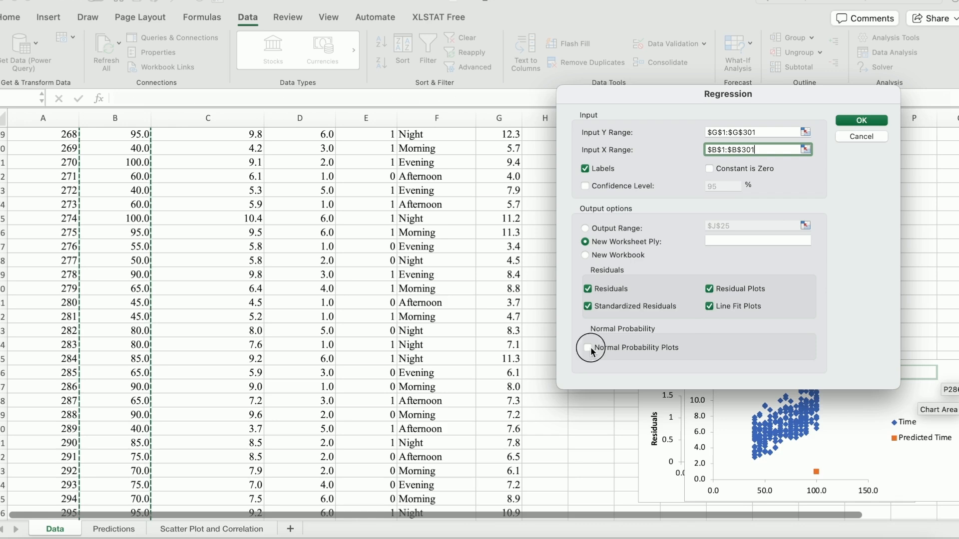
{"action": "left_click", "coordinate": [587, 347]}
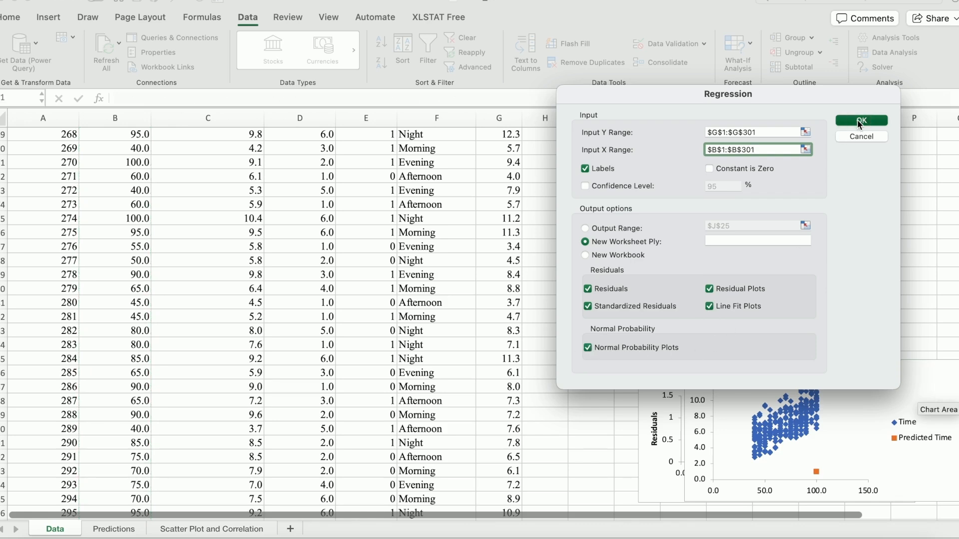
{"action": "left_click", "coordinate": [860, 121]}
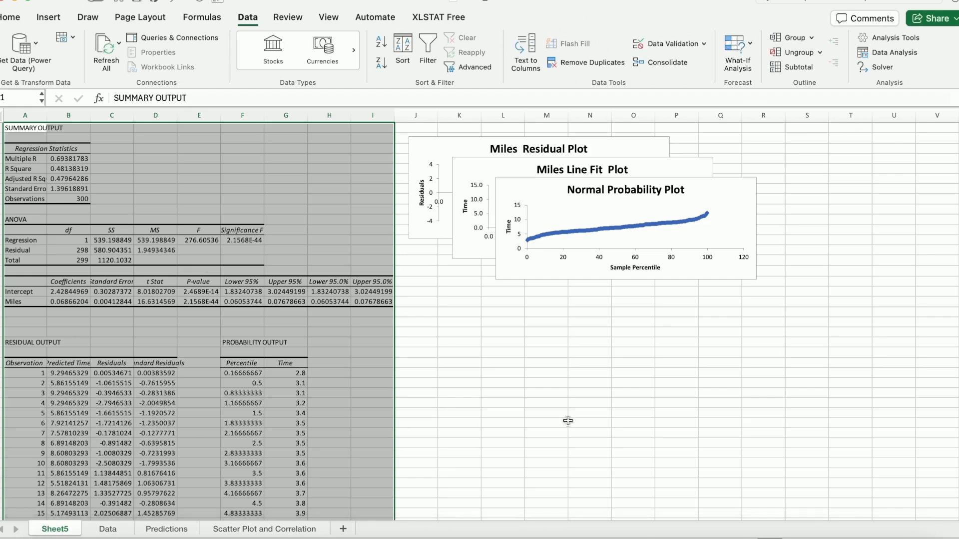
Rename the new results sheet to SLR Output via the sheet tab options
{"action": "right_click", "coordinate": [54, 530]}
{"action": "type", "text": "SLR Output"}
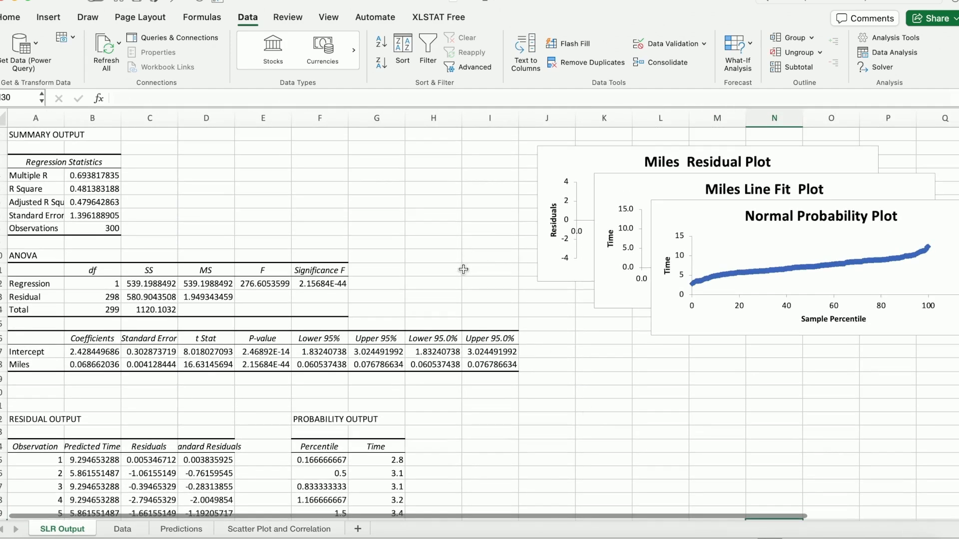
{"action": "mouse_move", "coordinate": [199, 180]}
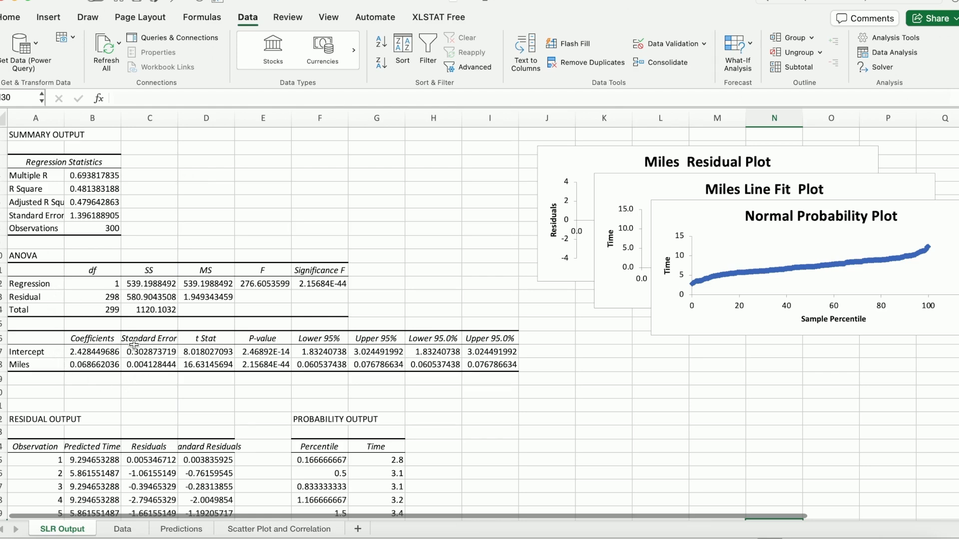
{"action": "mouse_move", "coordinate": [256, 364]}
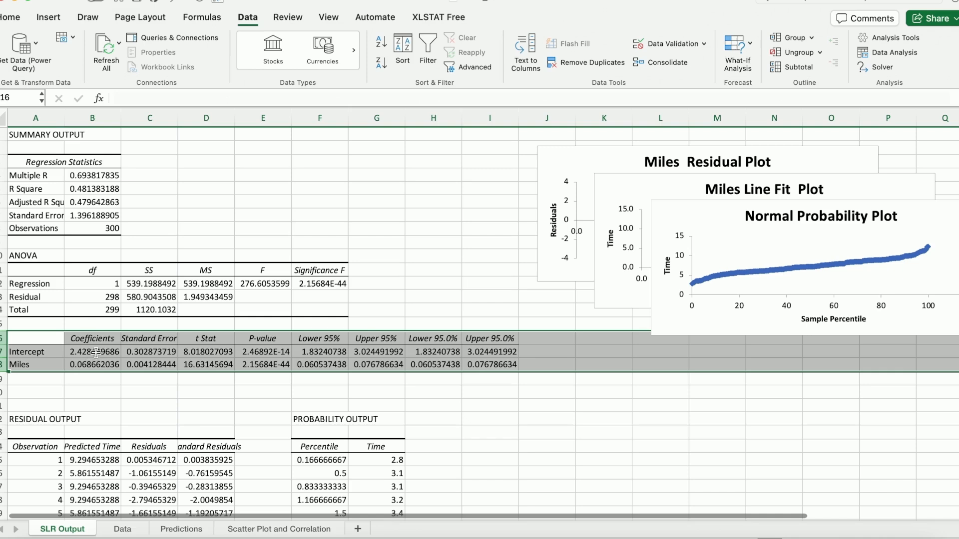
Enter 'Estimated Time = 2.428 + 0.069 * Miles' below the coefficients table
{"action": "left_click", "coordinate": [35, 351]}
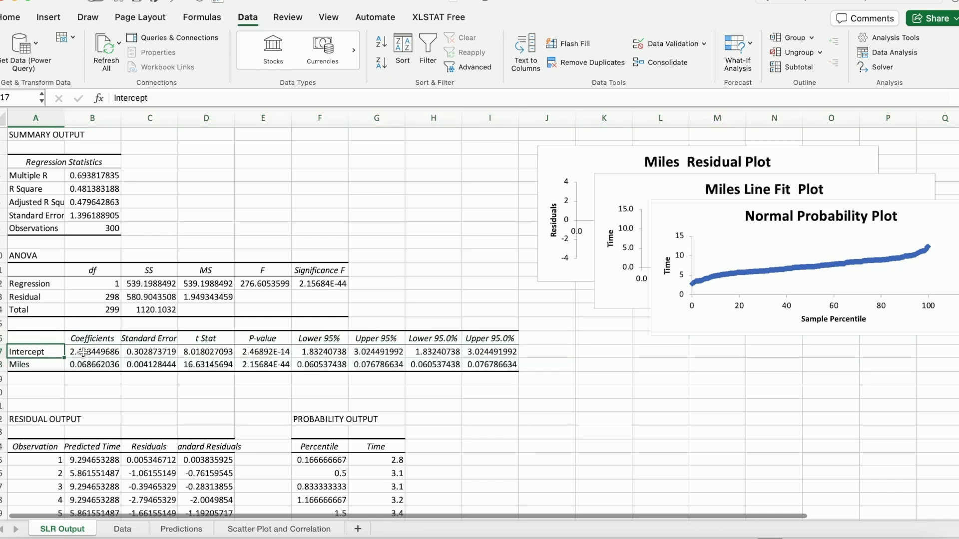
{"action": "left_click", "coordinate": [93, 352]}
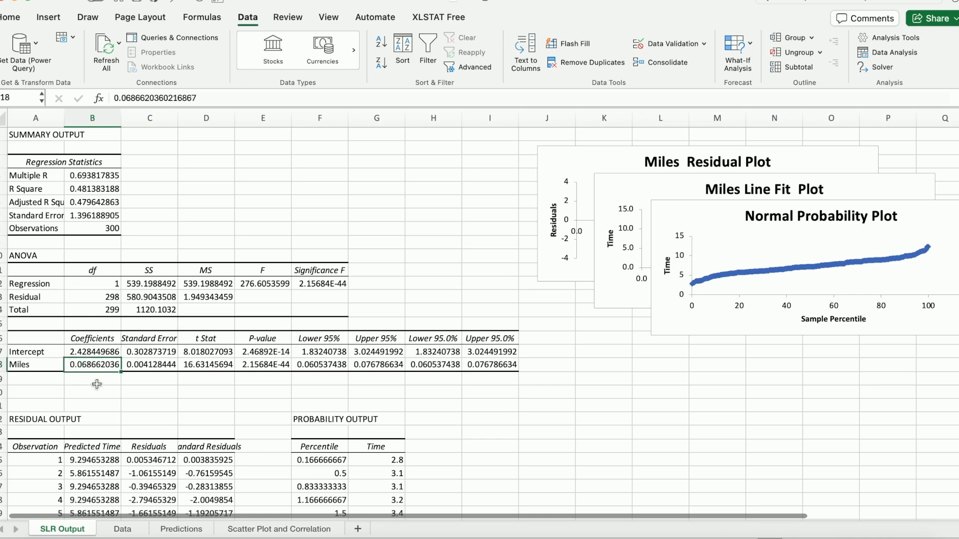
{"action": "left_click", "coordinate": [92, 352]}
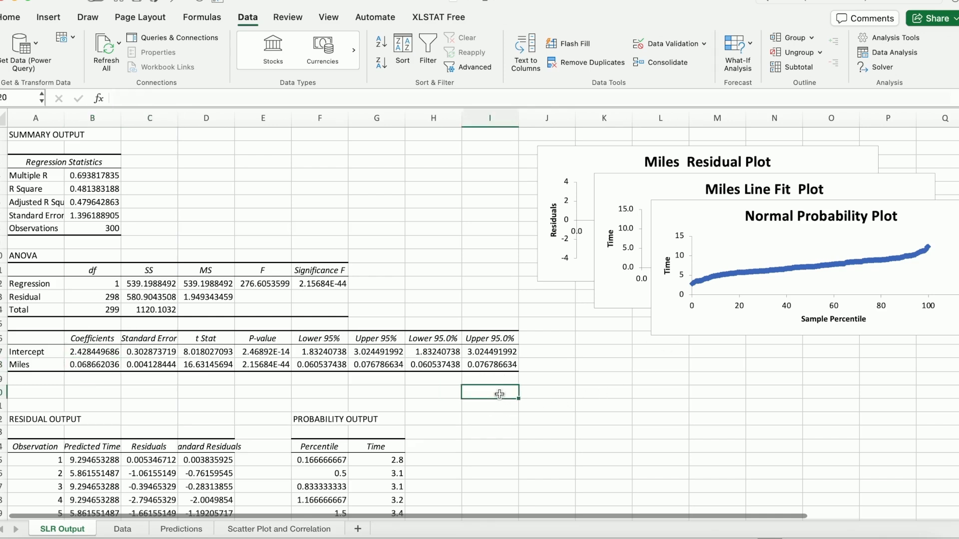
{"action": "type", "text": "Estimate"}
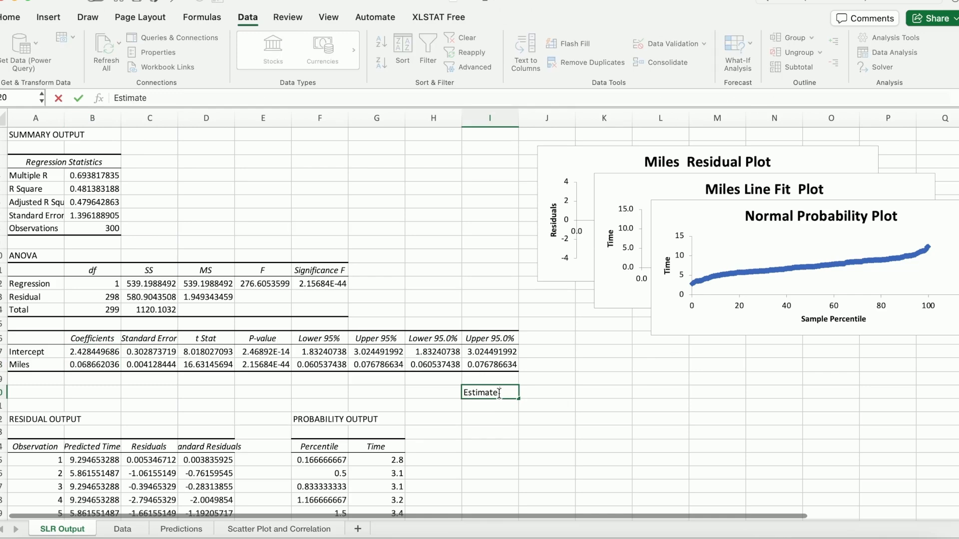
{"action": "type", "text": "M"}
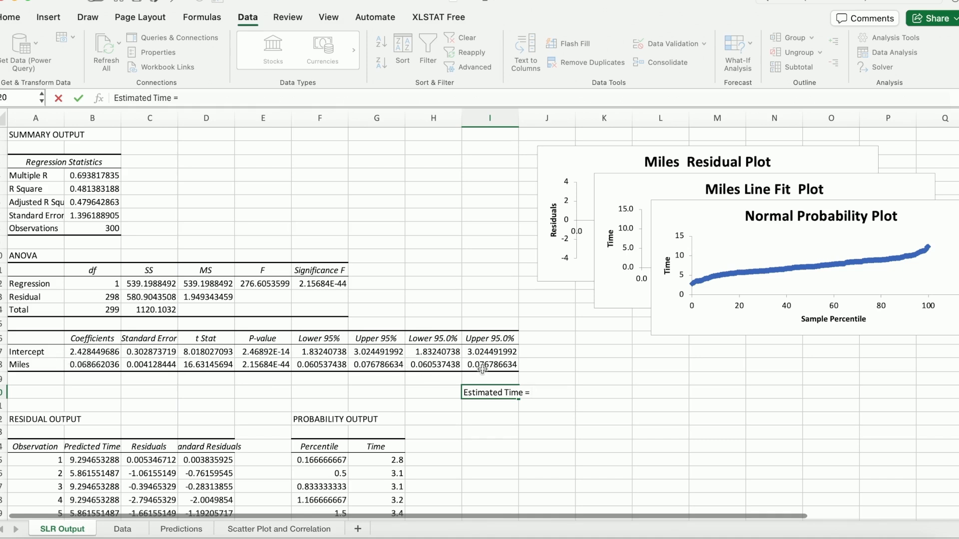
{"action": "type", "text": "2.428 +"}
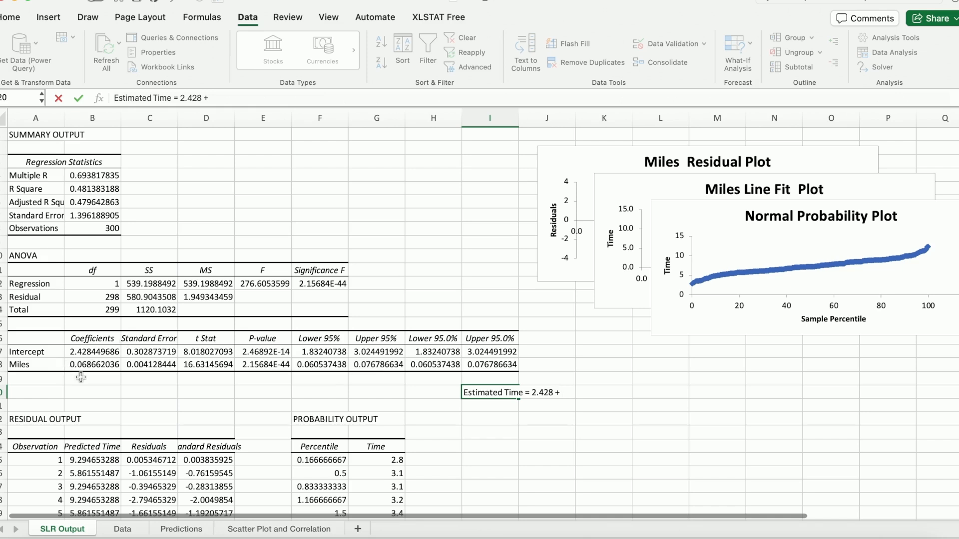
{"action": "type", "text": "0"}
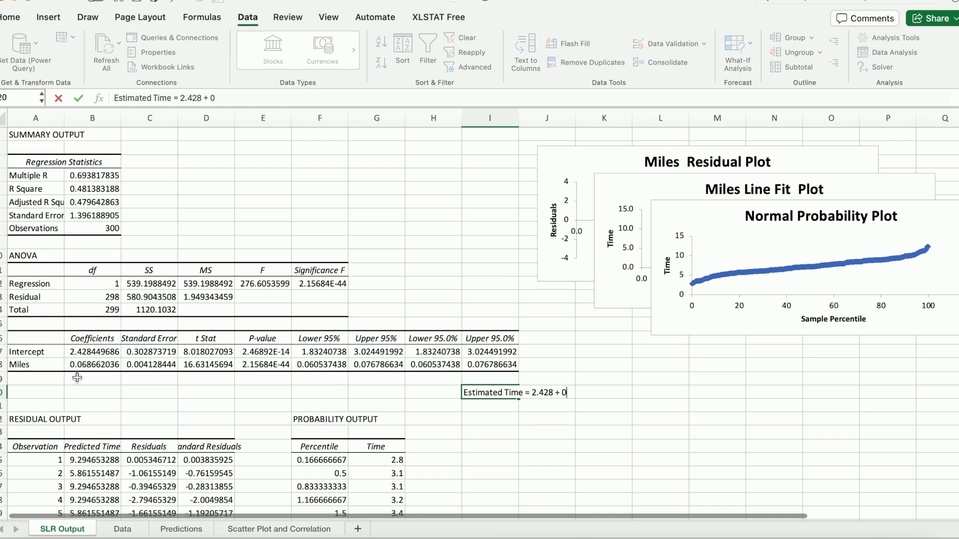
{"action": "type", "text": "069"}
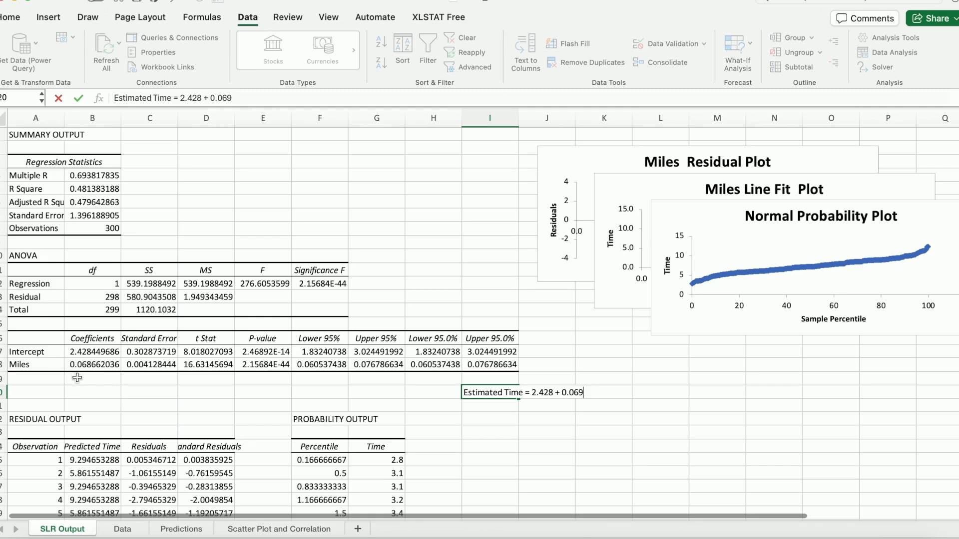
{"action": "type", "text": "* Miles"}
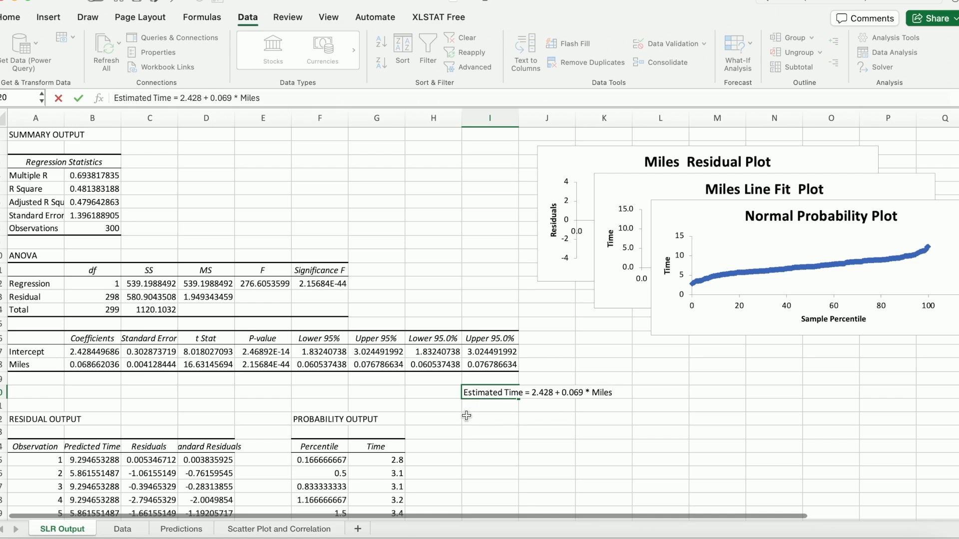
{"action": "left_click", "coordinate": [489, 419]}
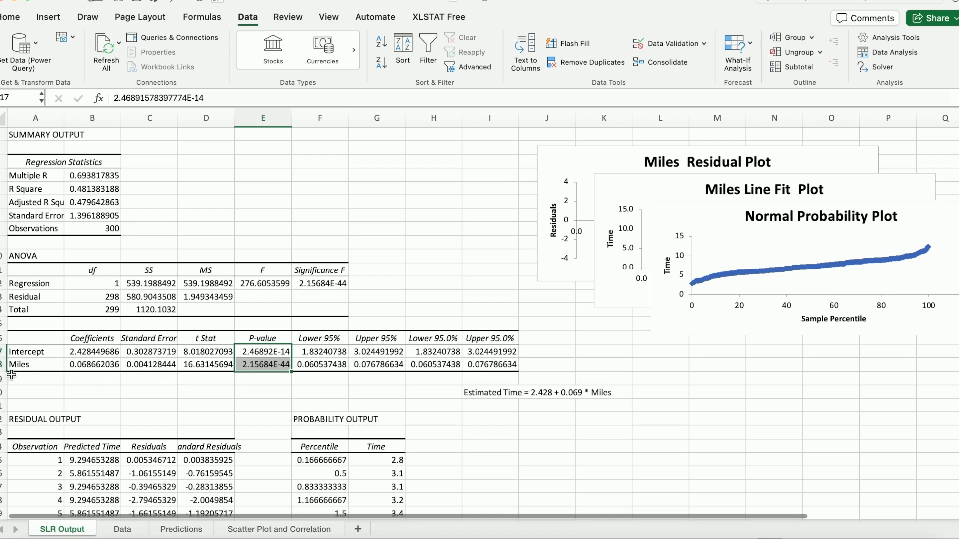
{"action": "mouse_move", "coordinate": [30, 378]}
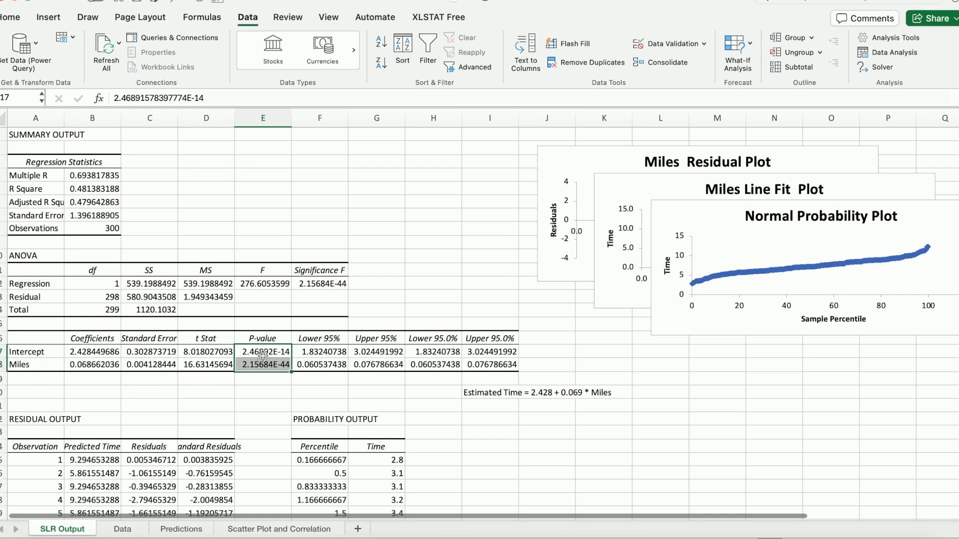
Replace the Miles P-value 2.15684E-44 with 0 in the coefficients table
{"action": "left_click", "coordinate": [263, 365]}
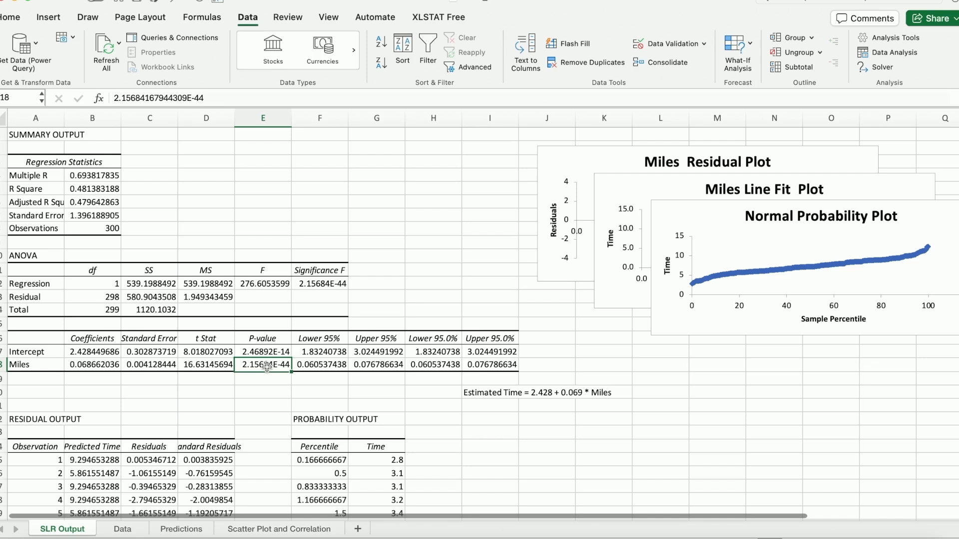
{"action": "mouse_move", "coordinate": [231, 377]}
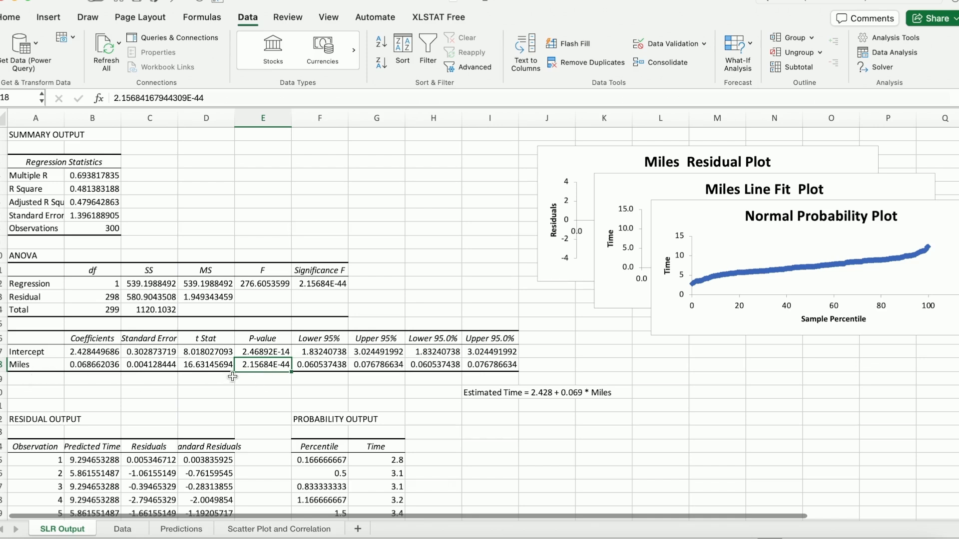
{"action": "mouse_move", "coordinate": [247, 375]}
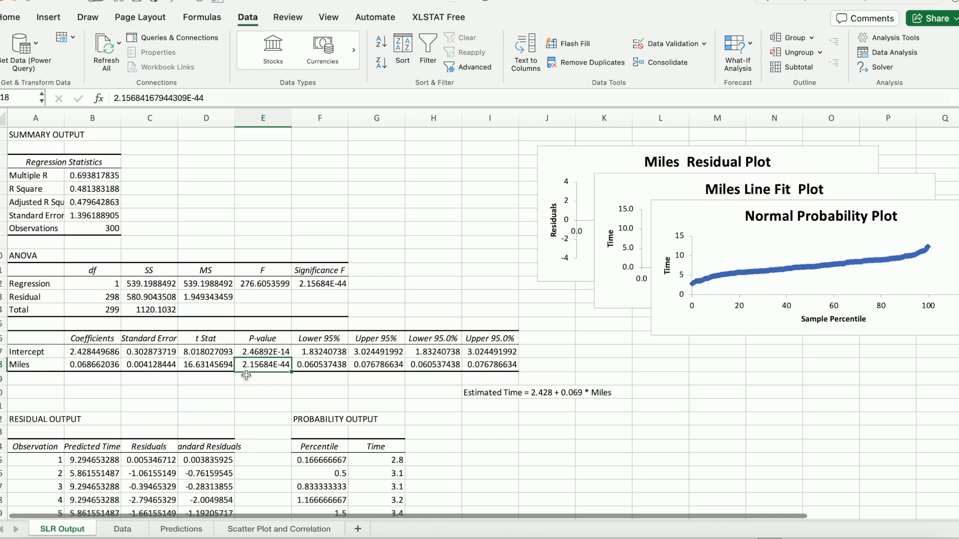
{"action": "mouse_move", "coordinate": [260, 372]}
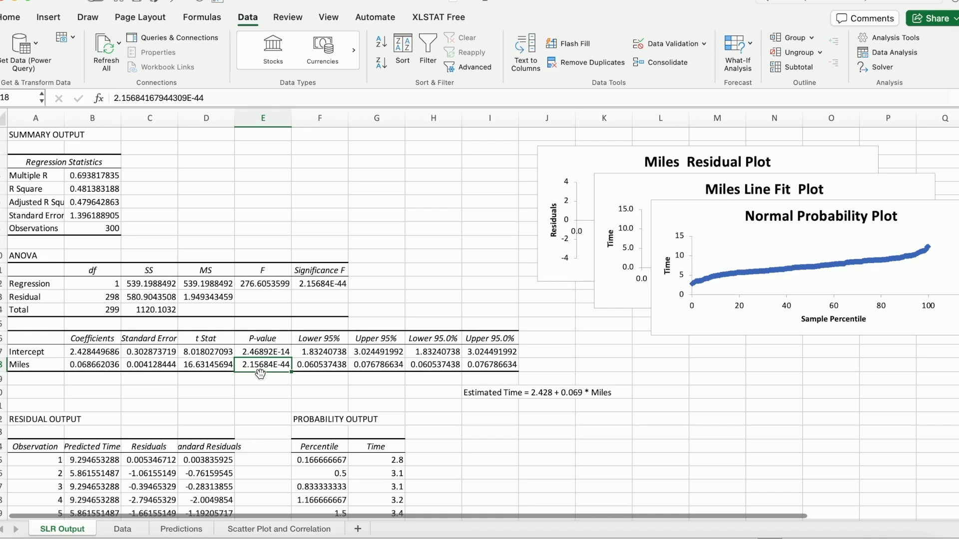
{"action": "mouse_move", "coordinate": [247, 375]}
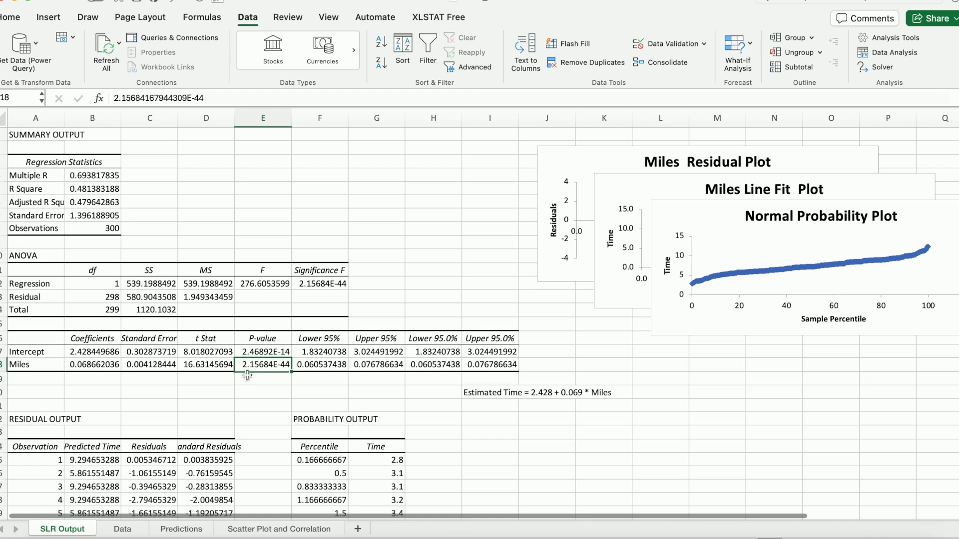
{"action": "mouse_move", "coordinate": [274, 374]}
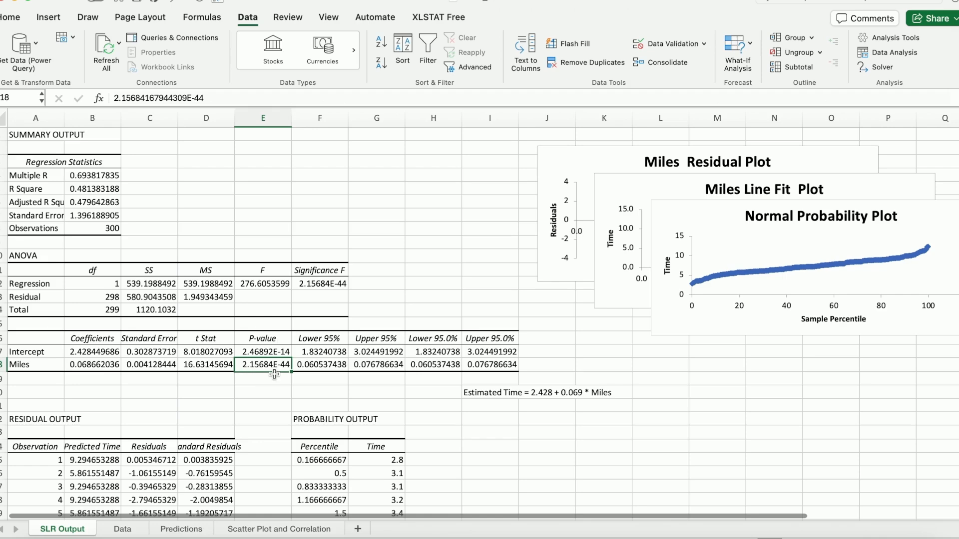
{"action": "mouse_move", "coordinate": [279, 378]}
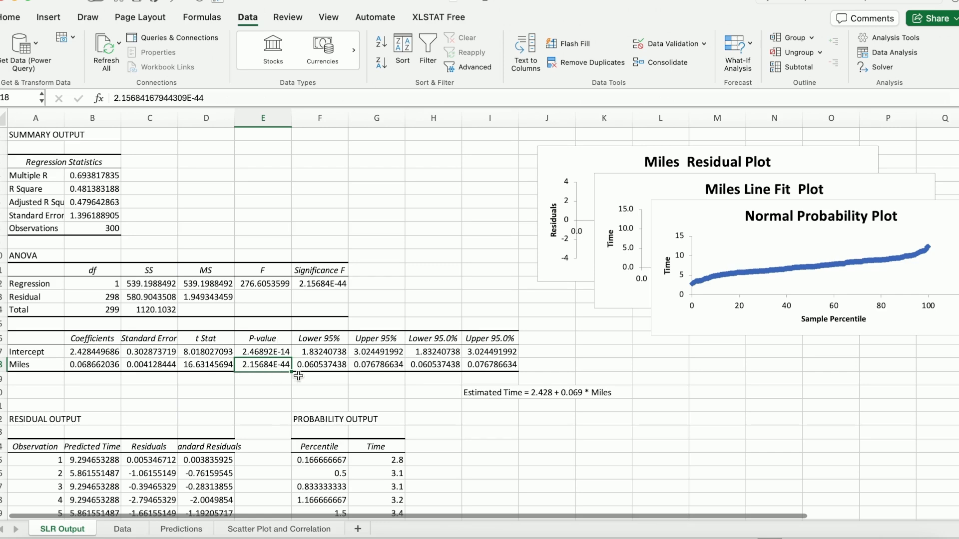
{"action": "mouse_move", "coordinate": [260, 365]}
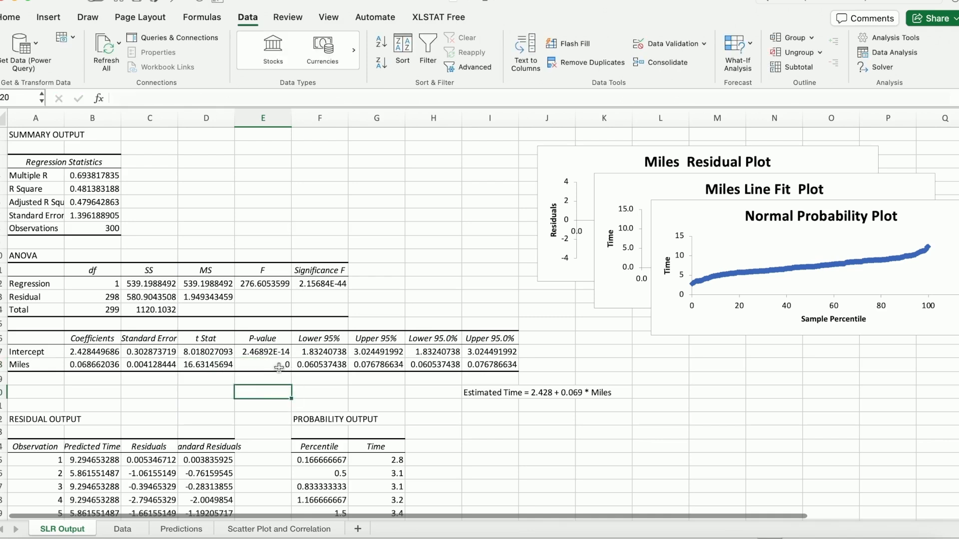
{"action": "left_click", "coordinate": [262, 365]}
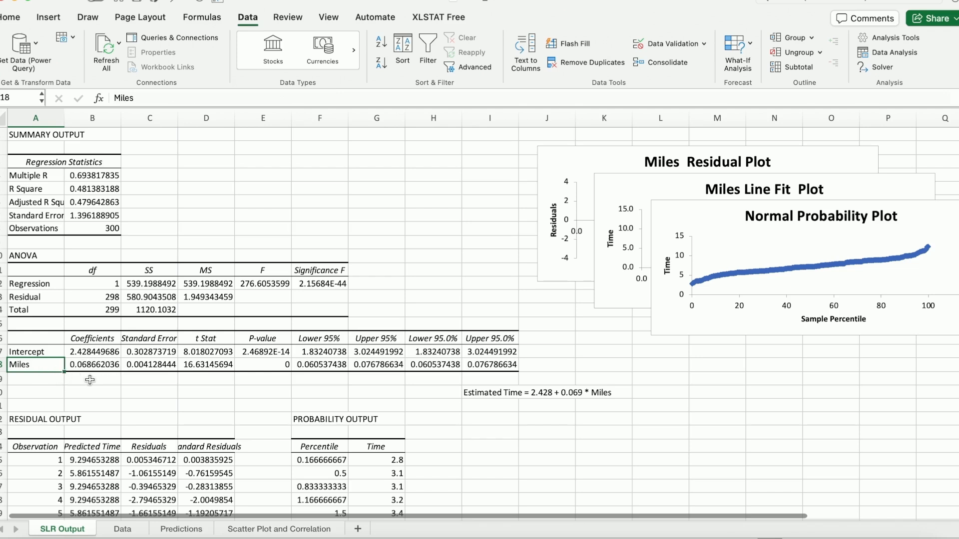
{"action": "mouse_move", "coordinate": [581, 405]}
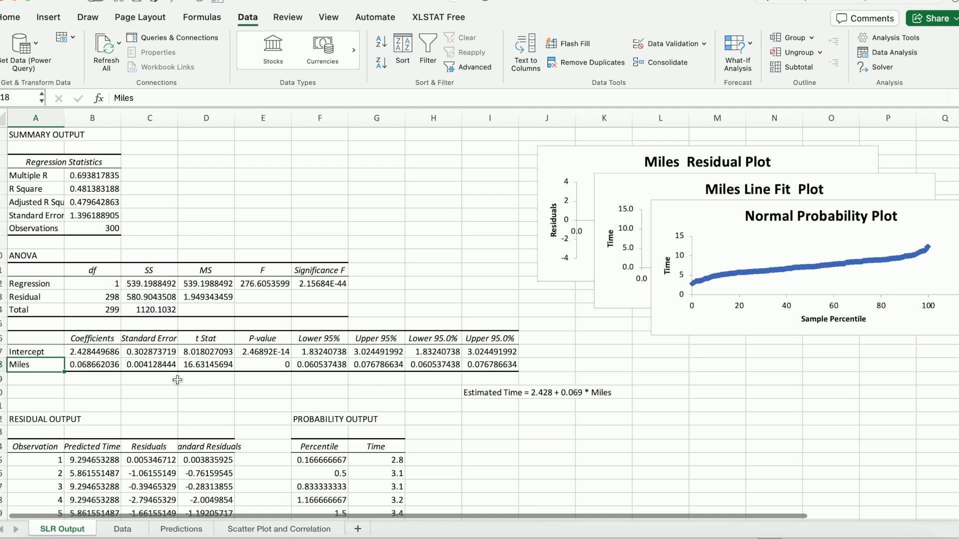
{"action": "mouse_move", "coordinate": [70, 379]}
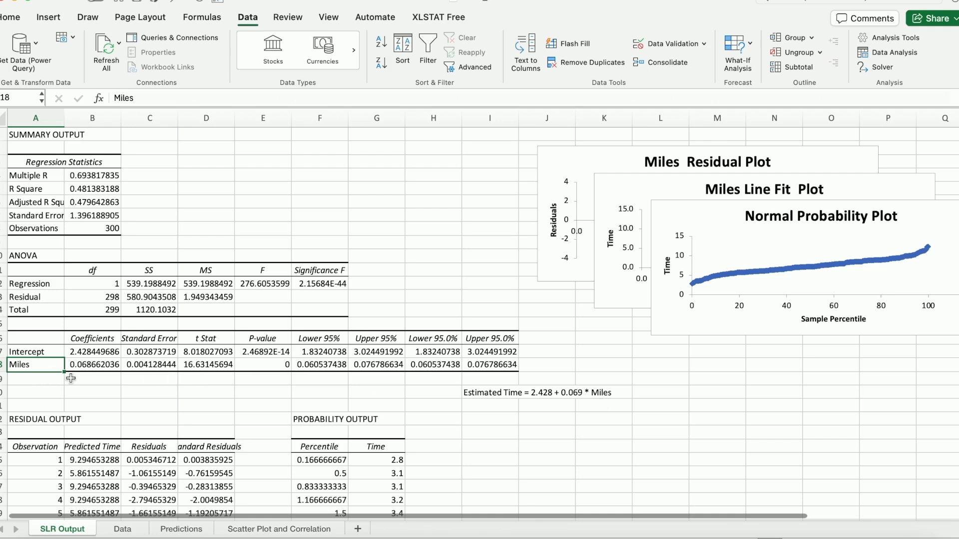
{"action": "mouse_move", "coordinate": [93, 375]}
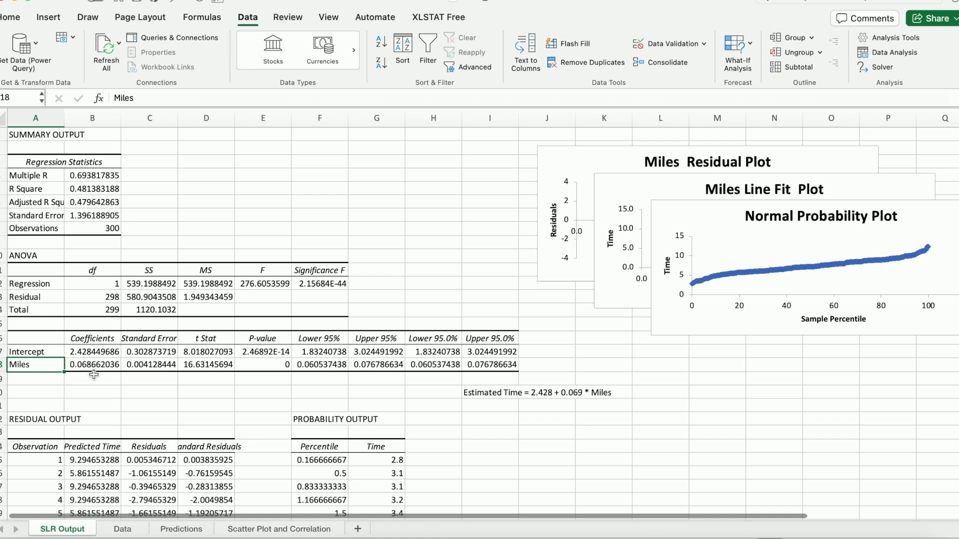
{"action": "mouse_move", "coordinate": [78, 379]}
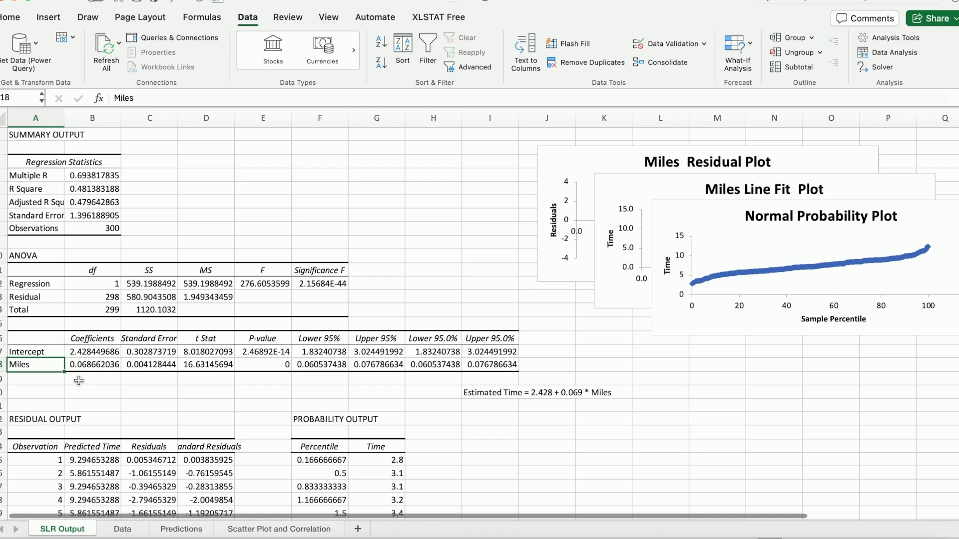
{"action": "mouse_move", "coordinate": [350, 404]}
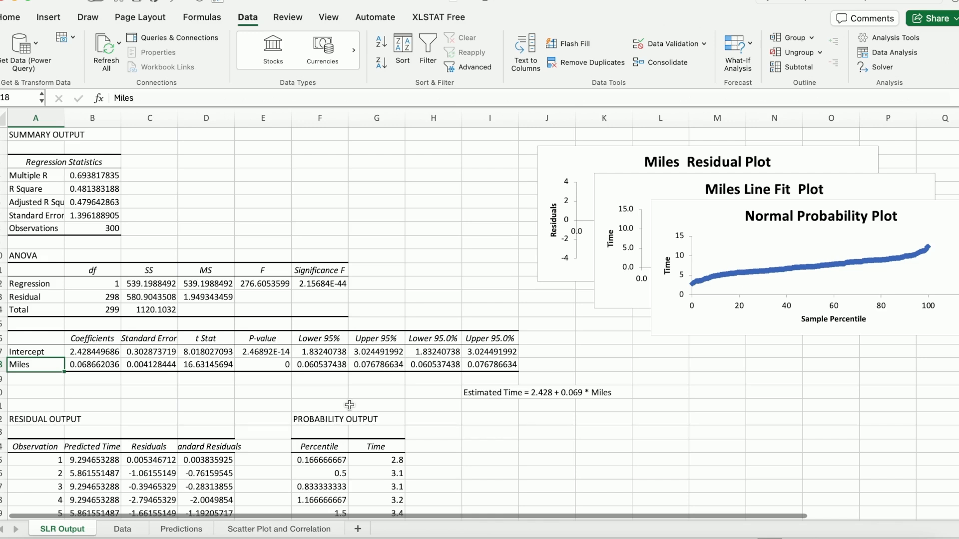
{"action": "mouse_move", "coordinate": [24, 263]}
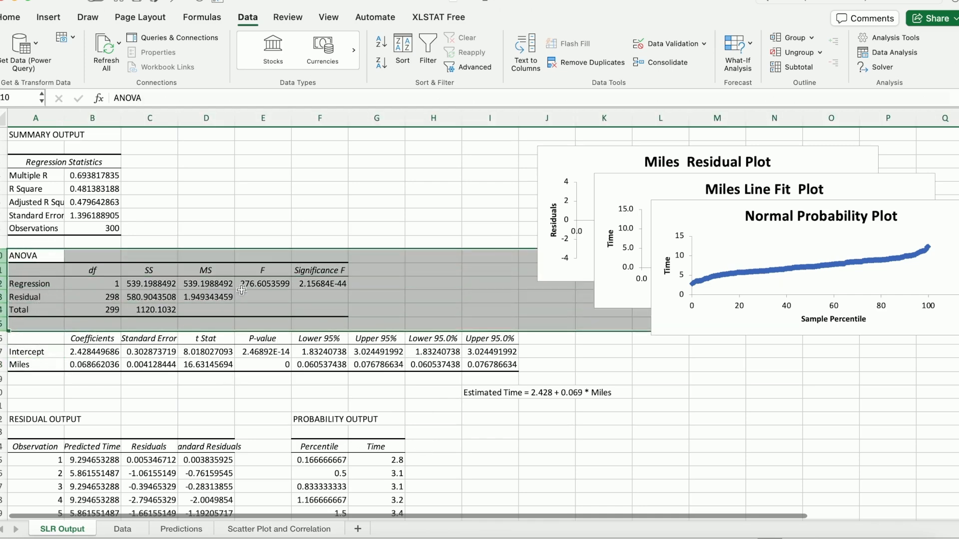
Replace the ANOVA Significance F value 2.15684E-44 with 0
{"action": "left_click", "coordinate": [263, 282]}
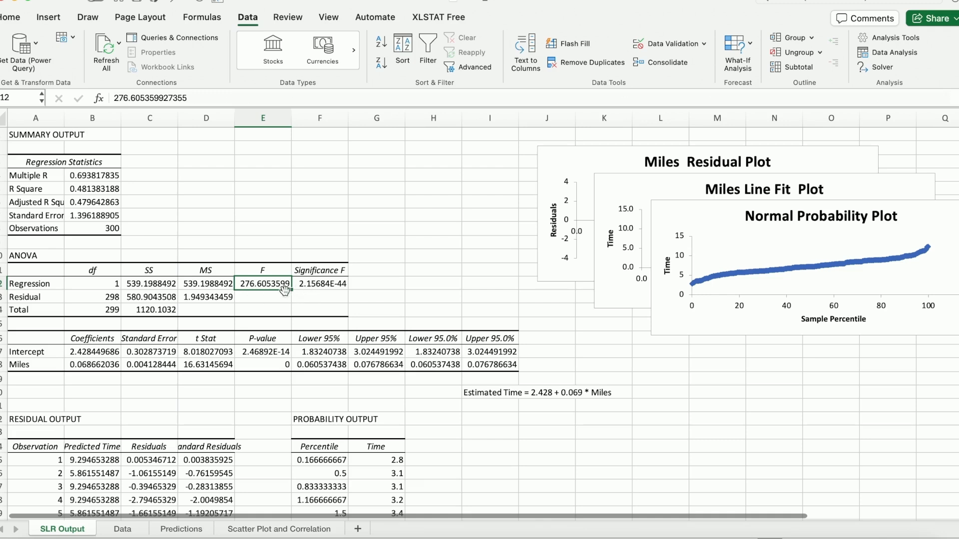
{"action": "left_click", "coordinate": [319, 283]}
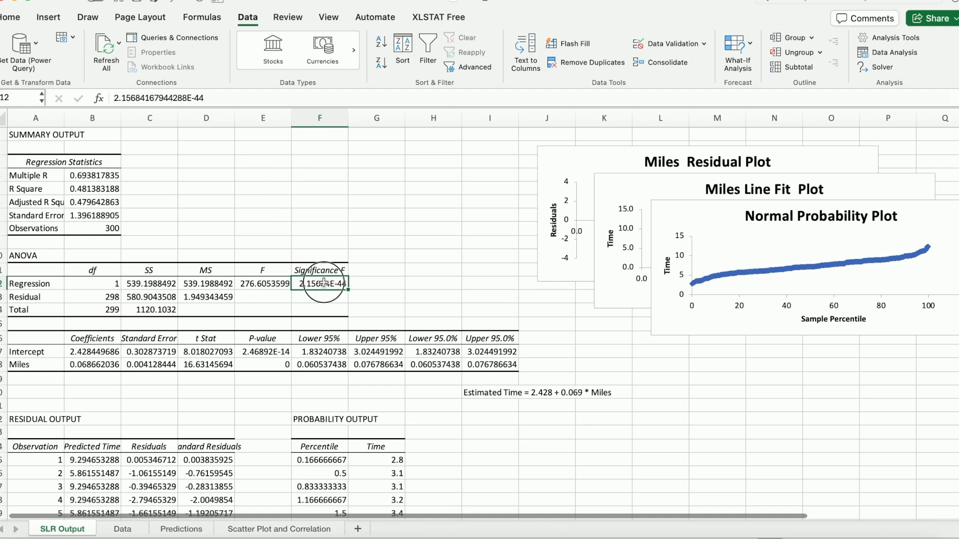
{"action": "type", "text": "0"}
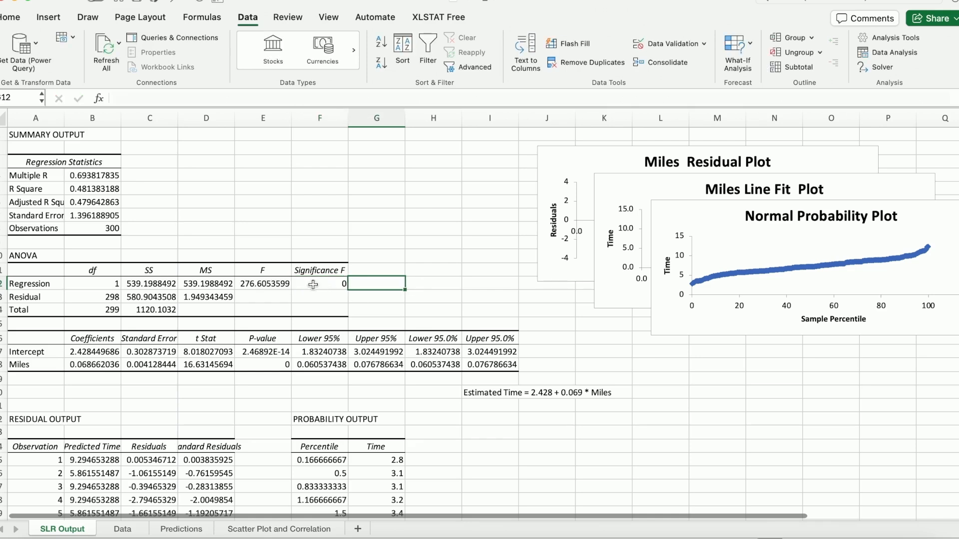
{"action": "mouse_move", "coordinate": [70, 306]}
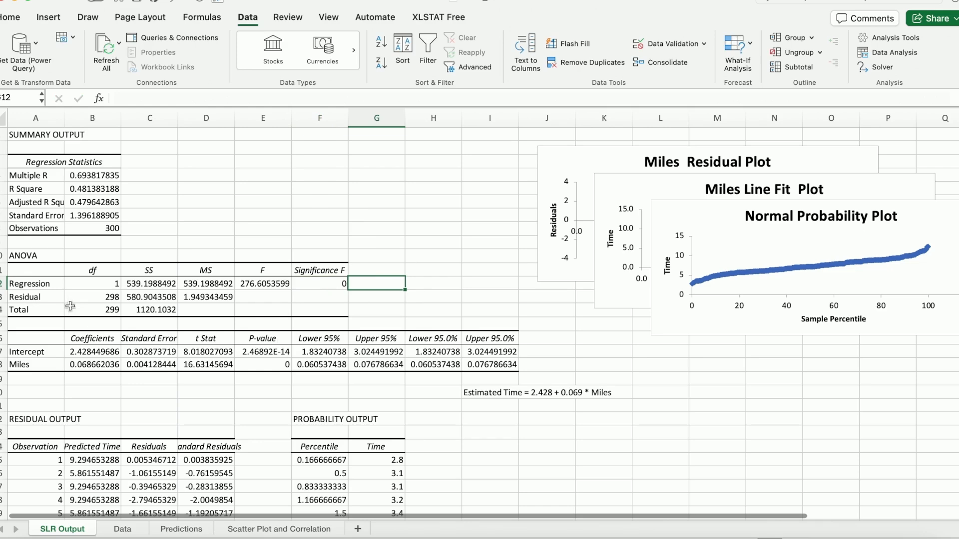
{"action": "left_click", "coordinate": [61, 162]}
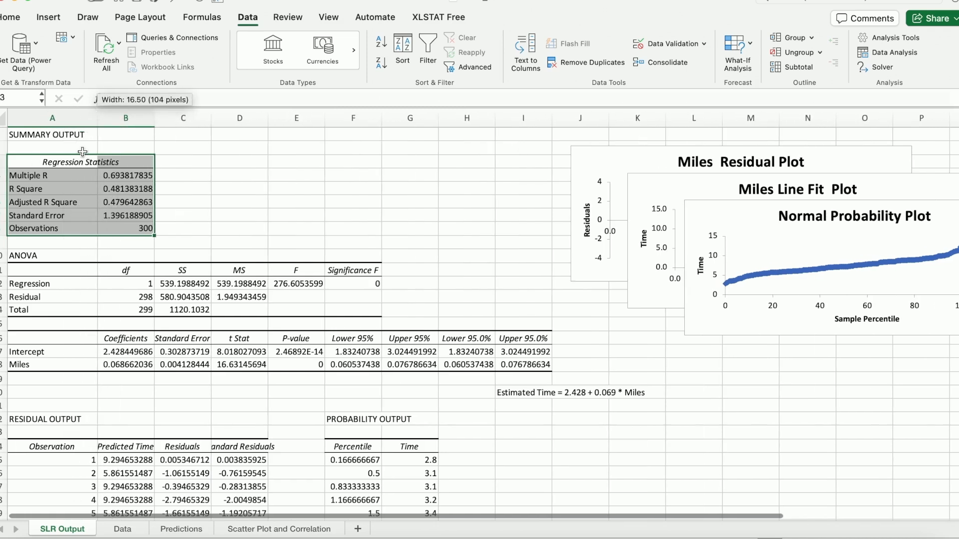
{"action": "left_click", "coordinate": [126, 189]}
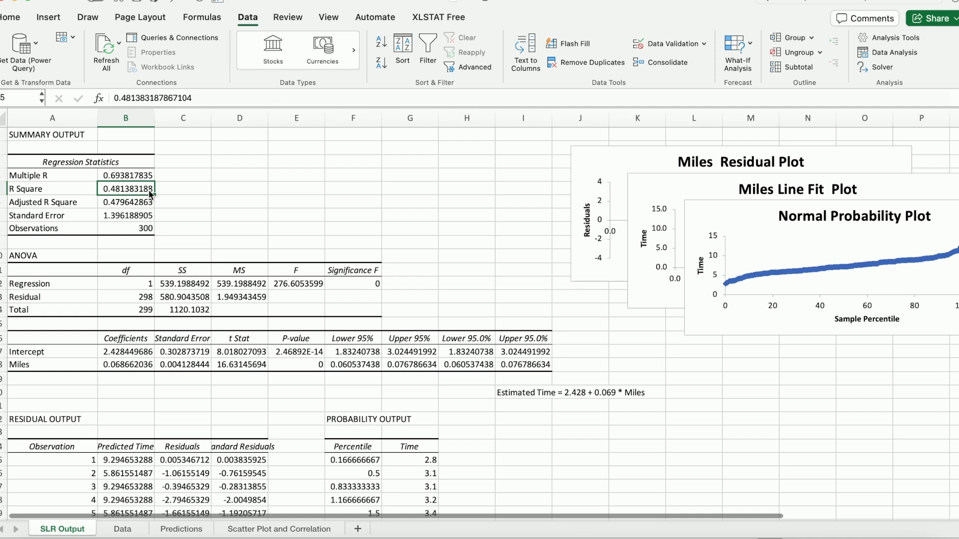
{"action": "left_click", "coordinate": [126, 202]}
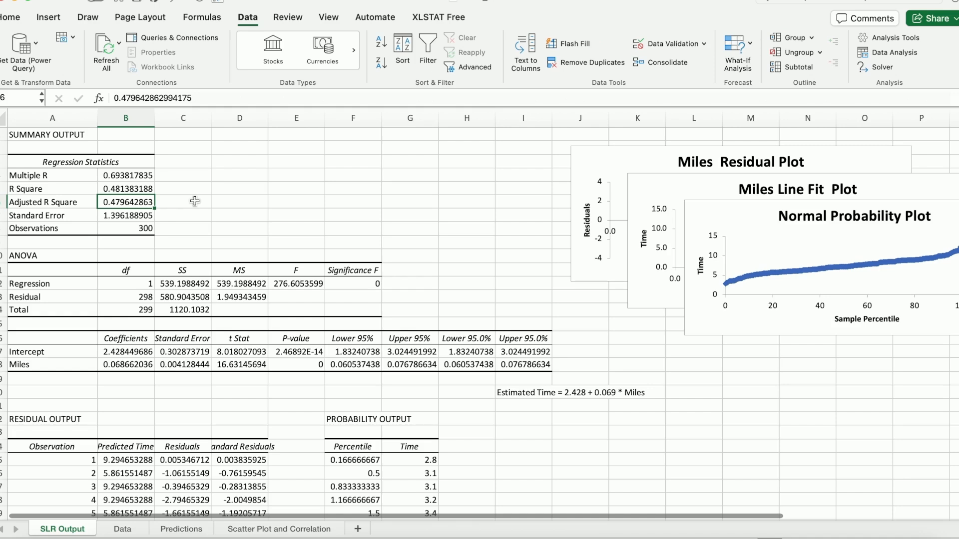
{"action": "left_click", "coordinate": [126, 215]}
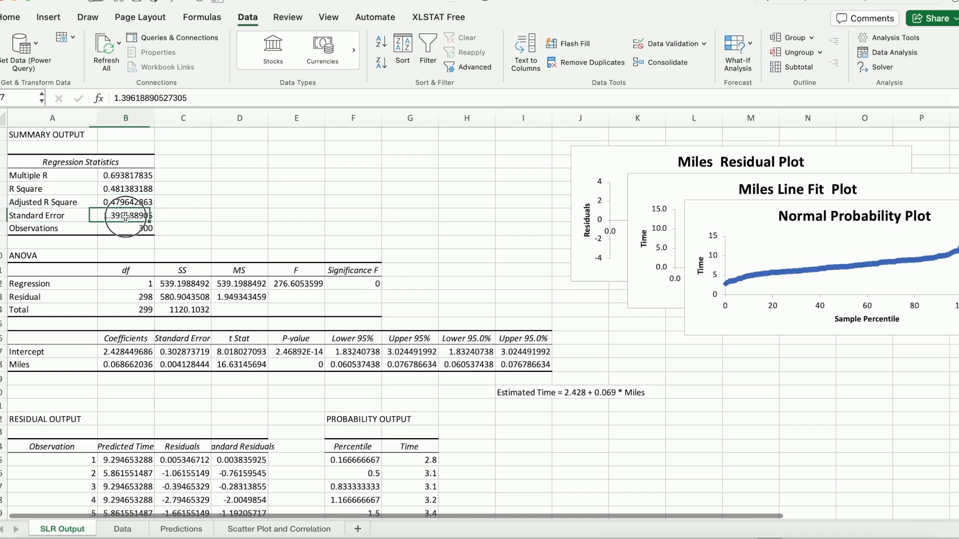
{"action": "left_click", "coordinate": [182, 215]}
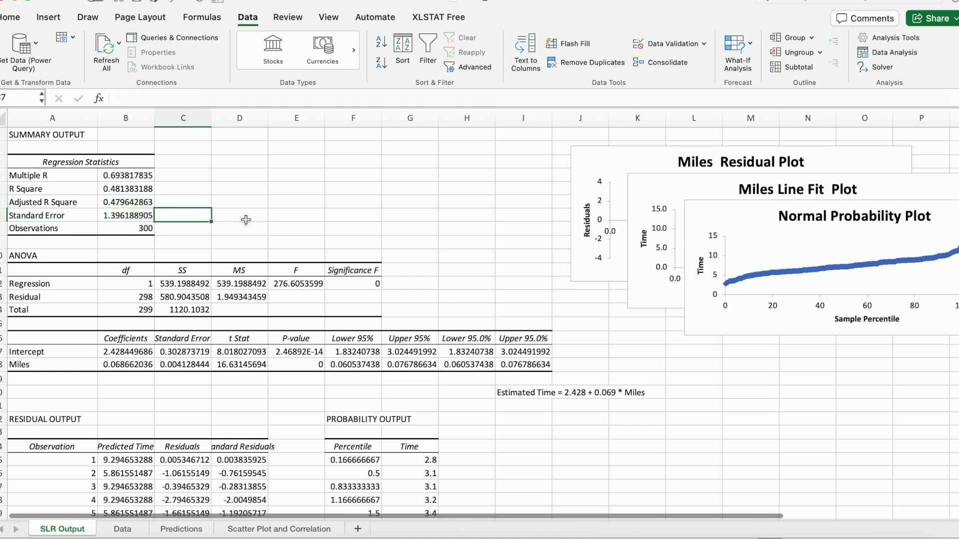
Note 'RMSE = 1.396' and 'RMSE = squart root of MSE =' beside the Standard Error
{"action": "left_click", "coordinate": [238, 214]}
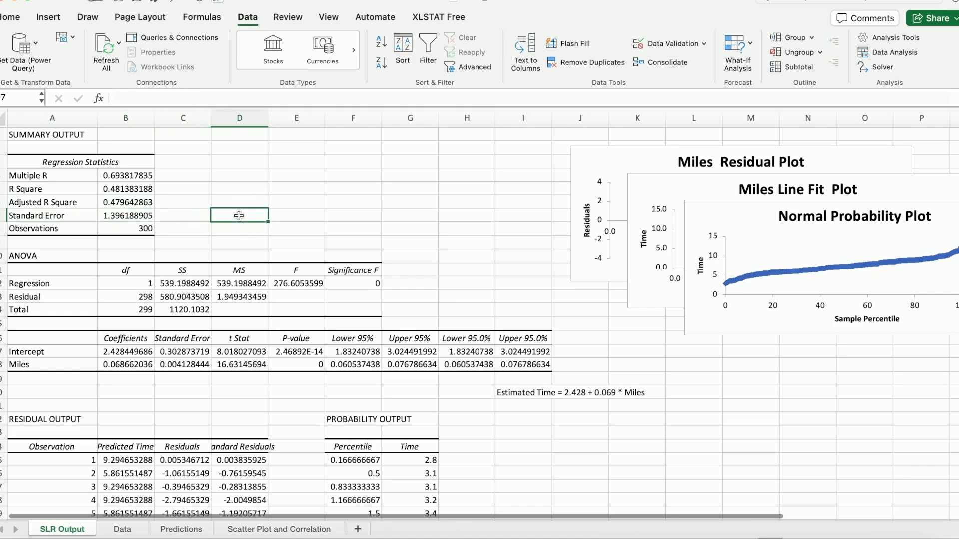
{"action": "type", "text": "RSN"}
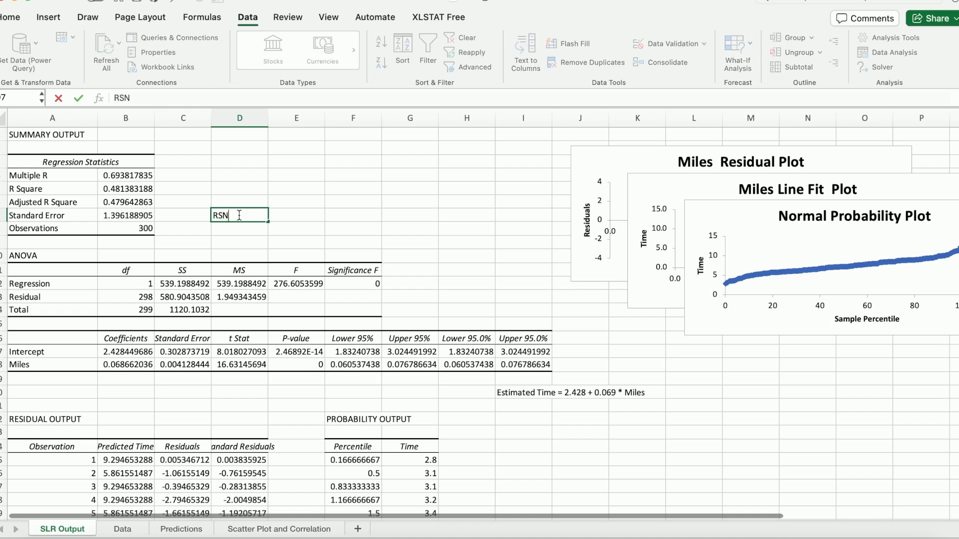
{"action": "key", "text": "Backspace"}
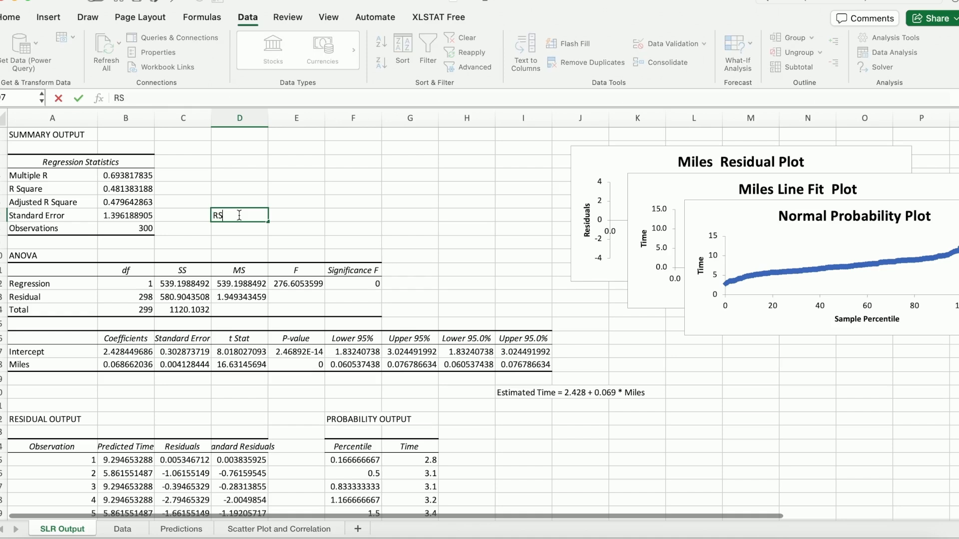
{"action": "type", "text": "MSE ="}
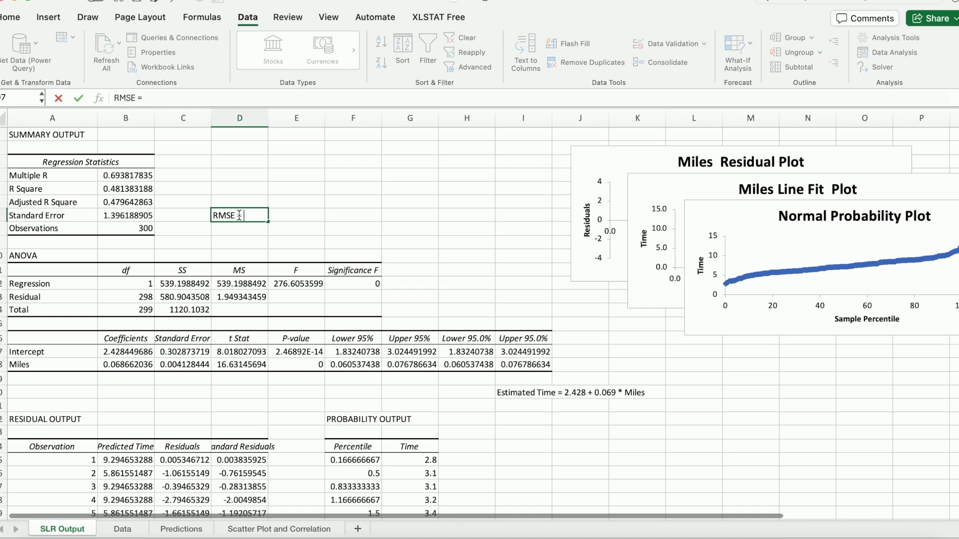
{"action": "type", "text": "1.396"}
{"action": "left_click", "coordinate": [239, 229]}
{"action": "type", "text": "RMSE = squa"}
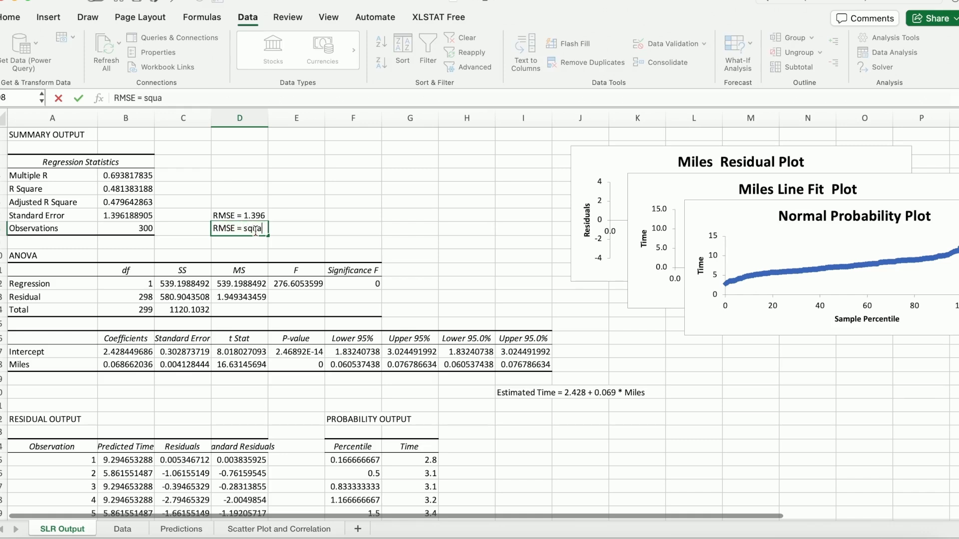
{"action": "type", "text": "rt root of MSE"}
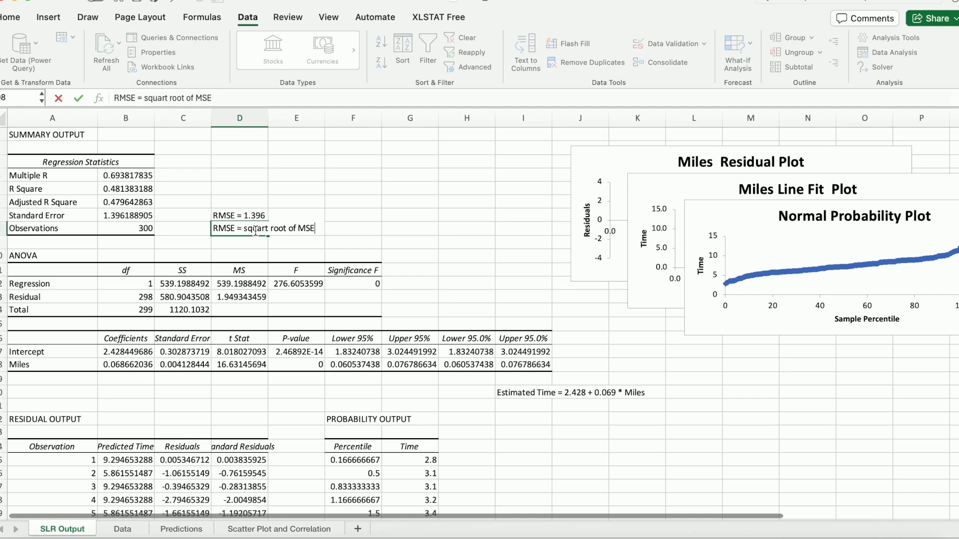
{"action": "type", "text": "="}
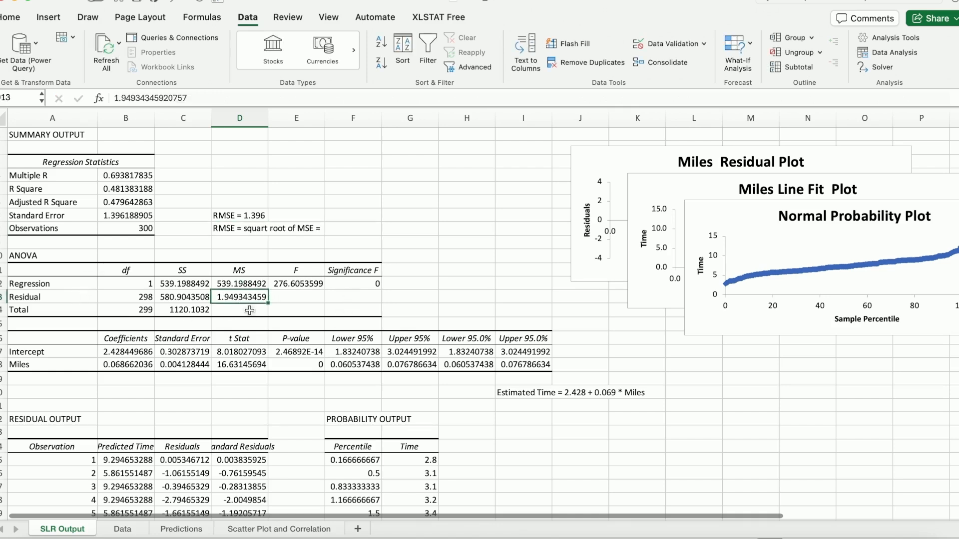
{"action": "mouse_move", "coordinate": [247, 274]}
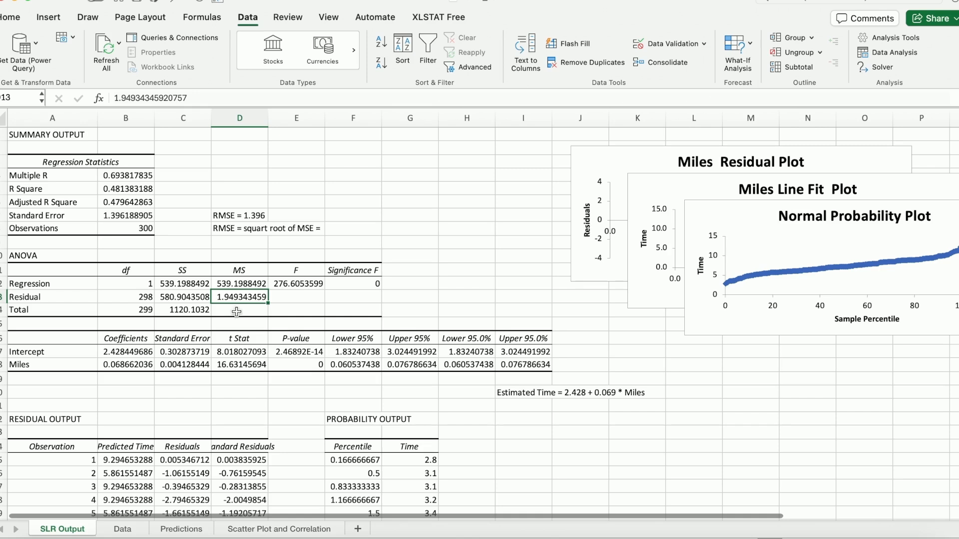
Compute =SQRT(1.949343459) after the note, giving 1.396188905
{"action": "left_click", "coordinate": [353, 229]}
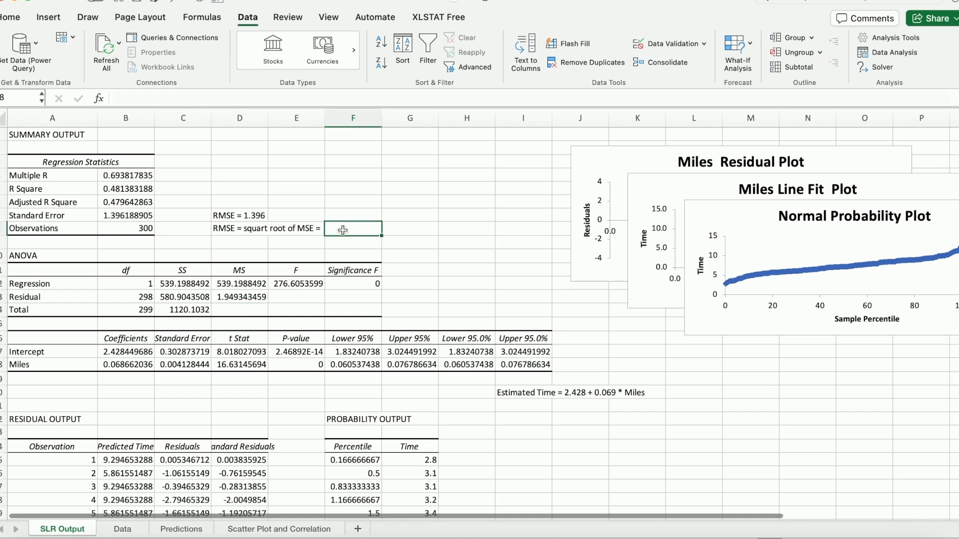
{"action": "type", "text": "=s"}
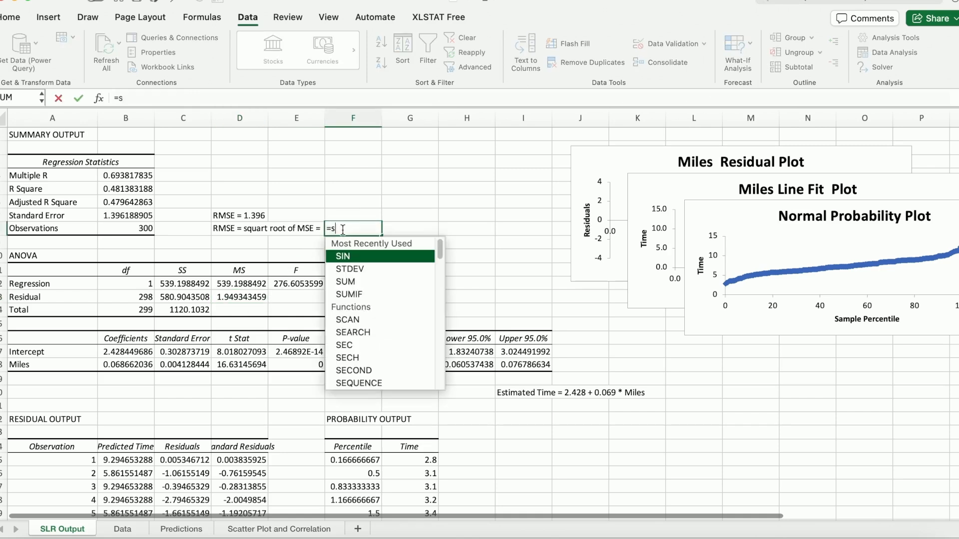
{"action": "type", "text": "qrt(1."}
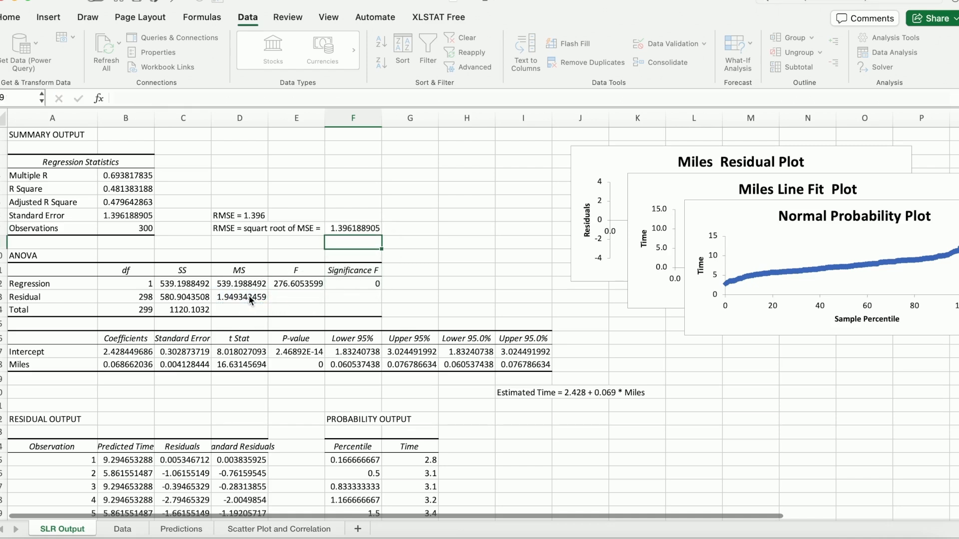
{"action": "left_click", "coordinate": [353, 227]}
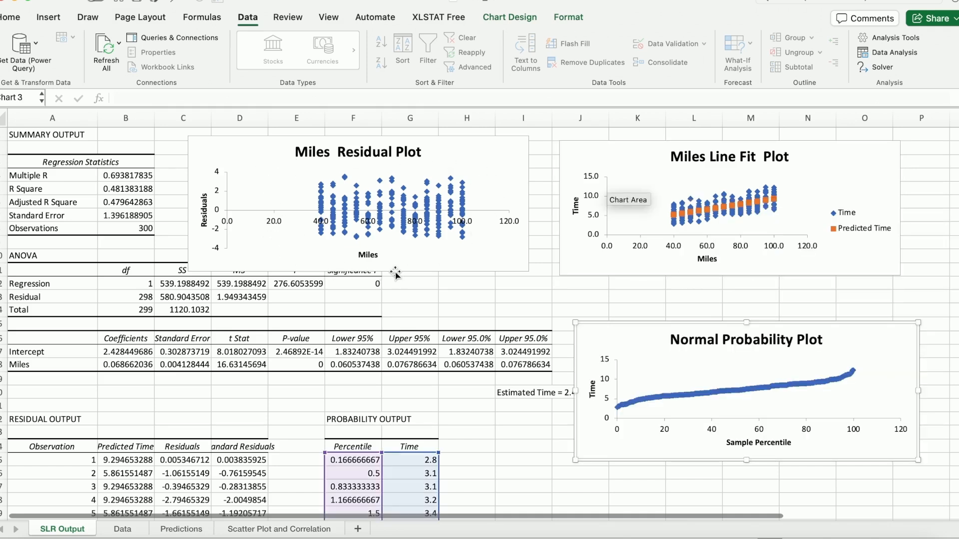
{"action": "mouse_move", "coordinate": [317, 258]}
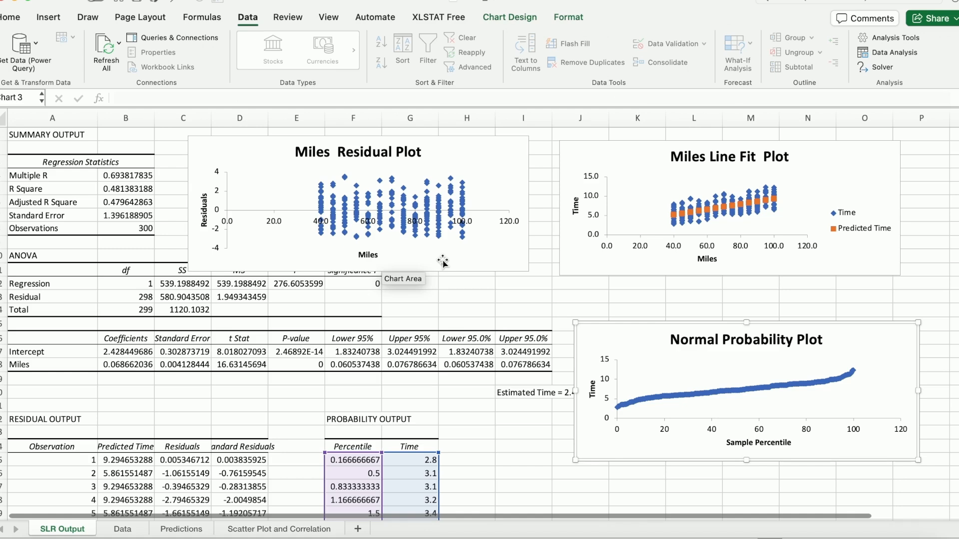
{"action": "mouse_move", "coordinate": [348, 271]}
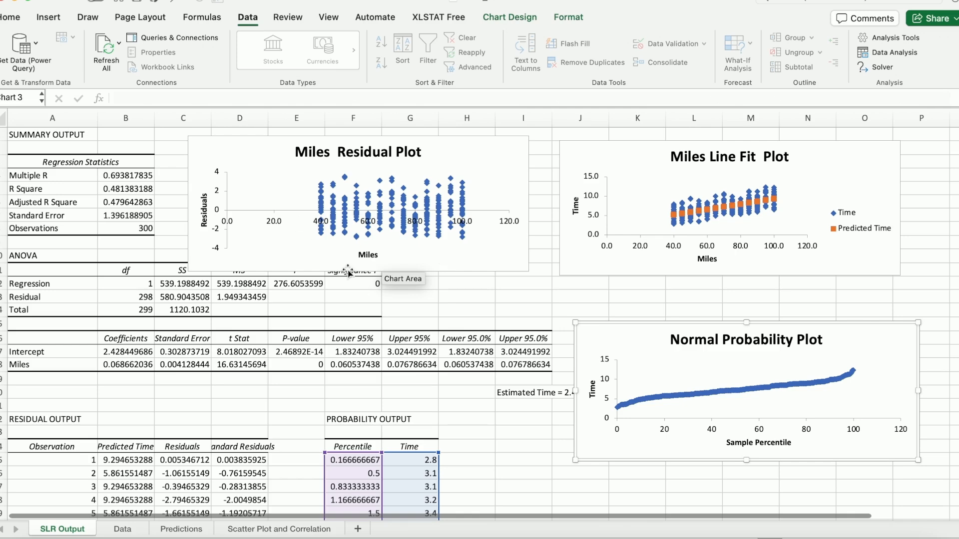
{"action": "mouse_move", "coordinate": [807, 210]}
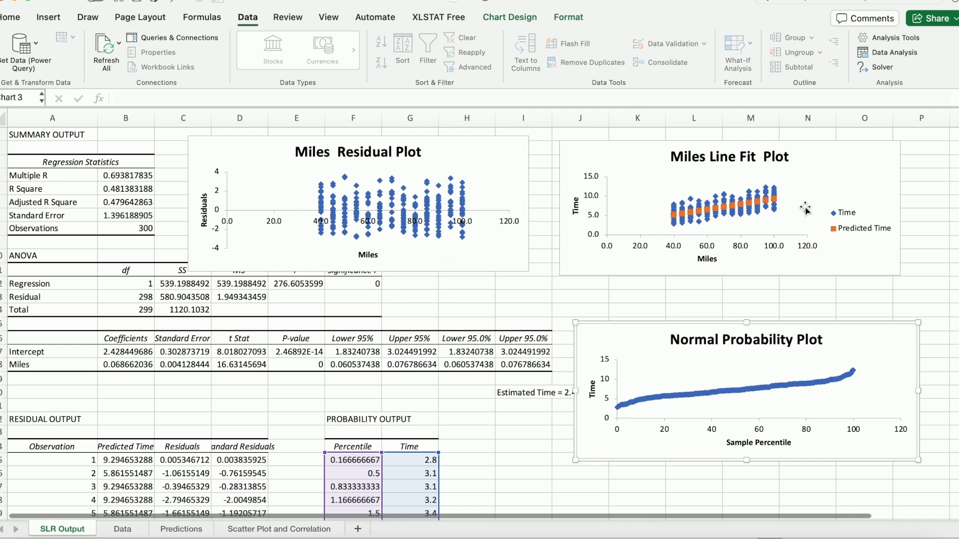
{"action": "mouse_move", "coordinate": [855, 241]}
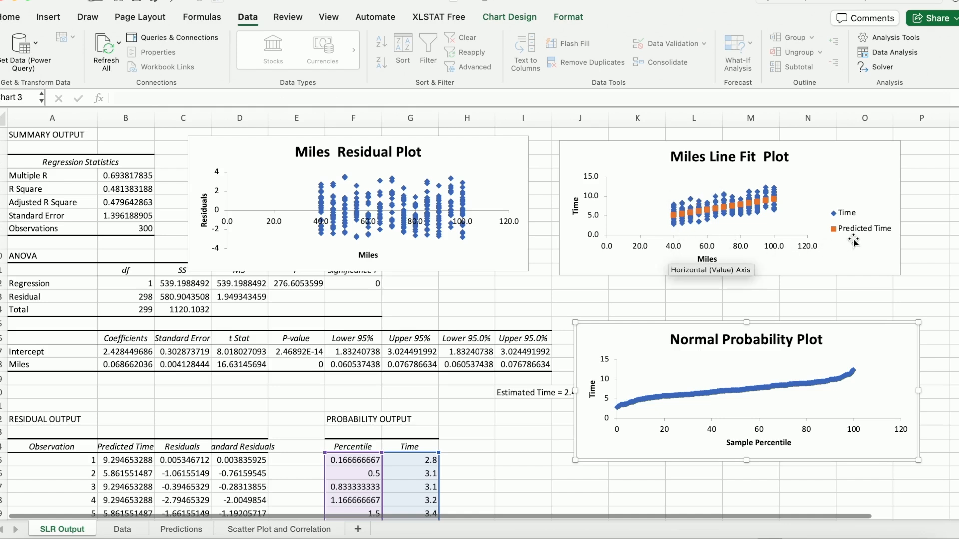
{"action": "mouse_move", "coordinate": [777, 206]}
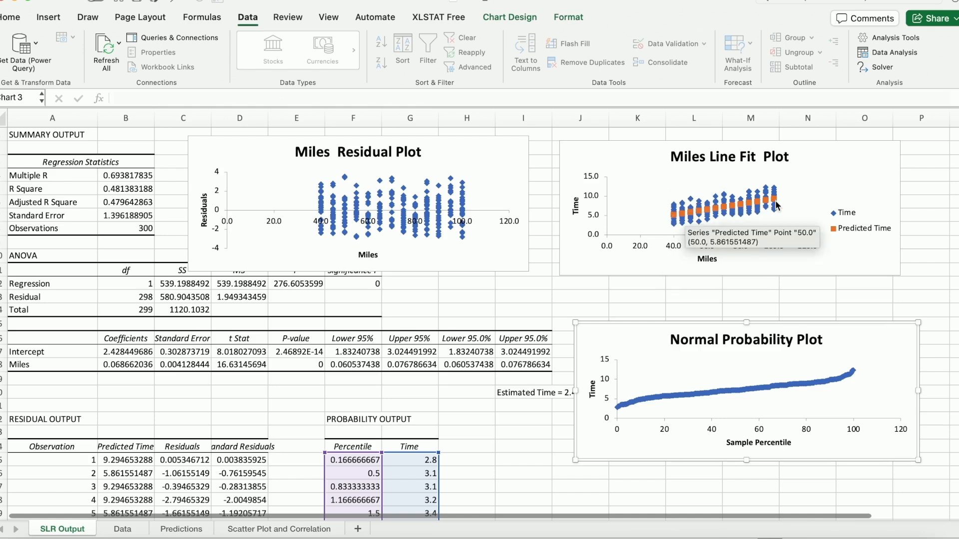
{"action": "mouse_move", "coordinate": [652, 187]}
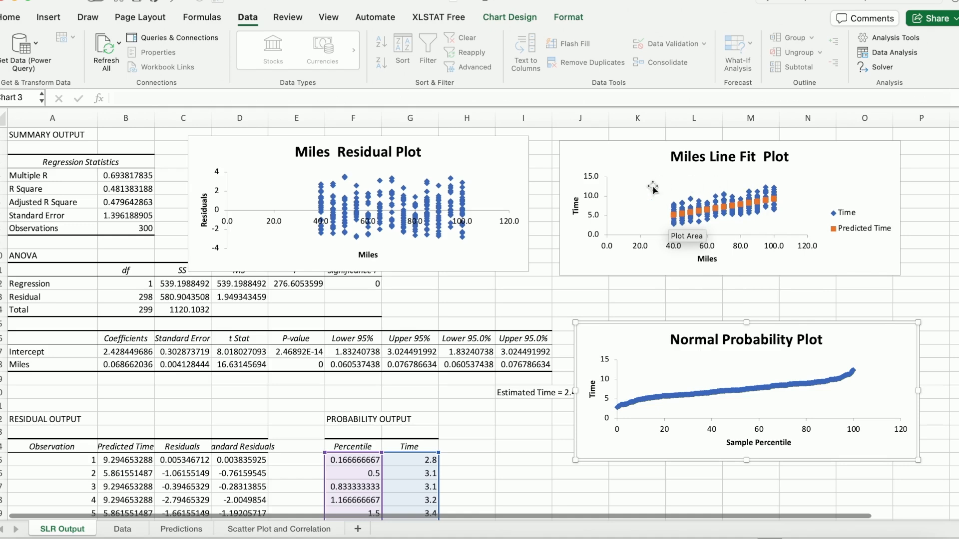
List the assumptions 'Linearity Yes' and 'Independence' in the checklist
{"action": "type", "text": "L"}
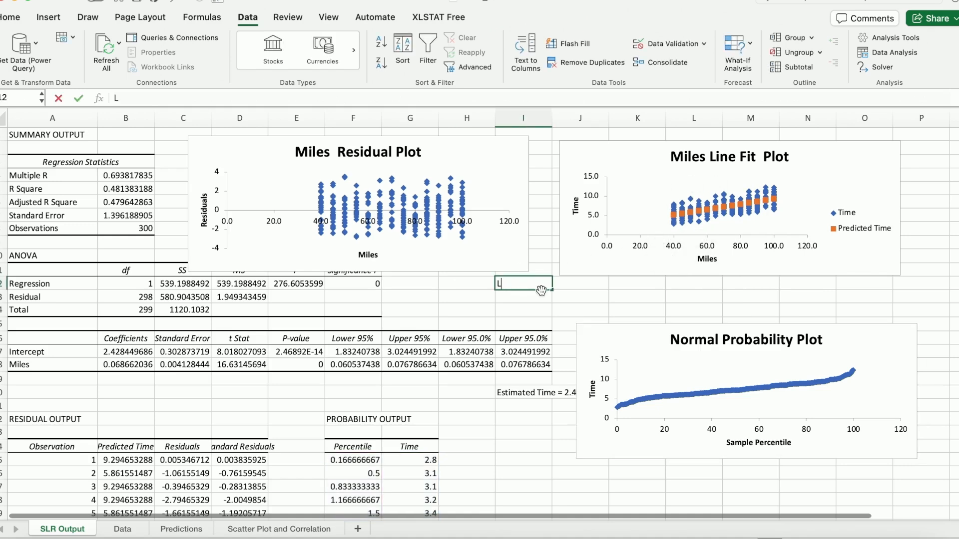
{"action": "type", "text": "inearity"}
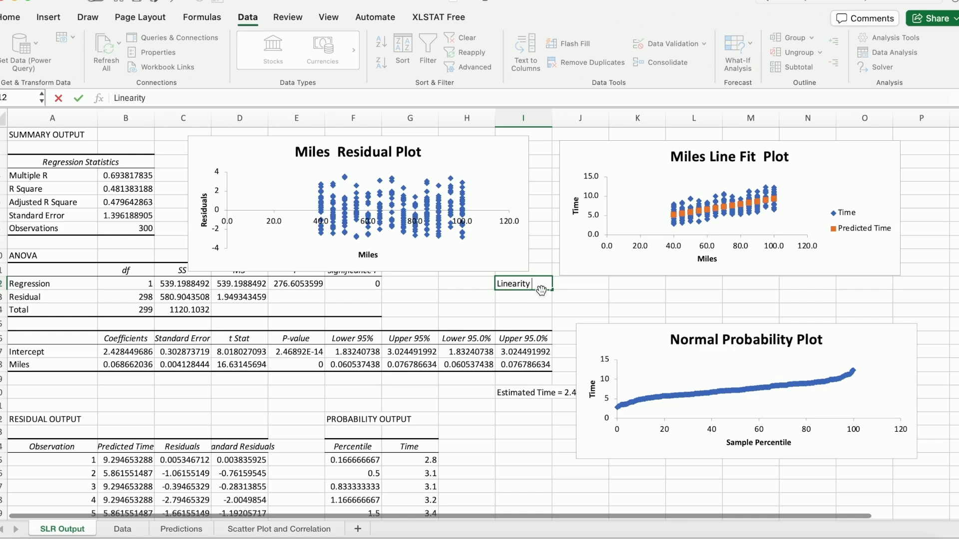
{"action": "type", "text": "Yes"}
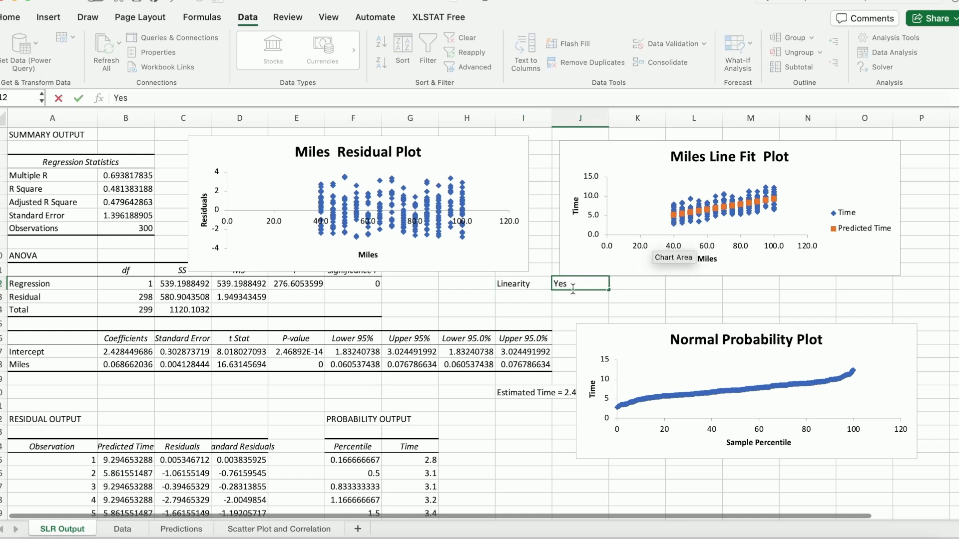
{"action": "type", "text": "Indepe"}
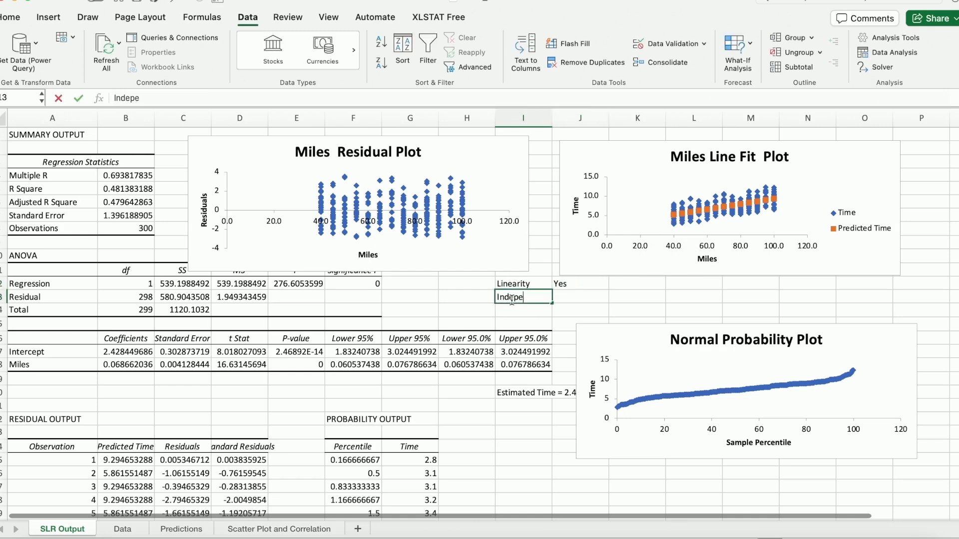
{"action": "type", "text": "Independence"}
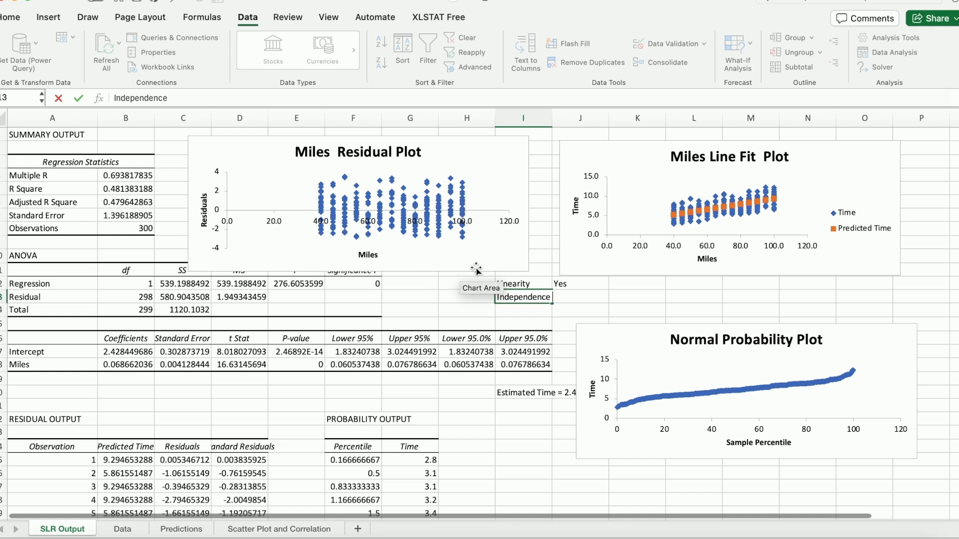
{"action": "mouse_move", "coordinate": [332, 246]}
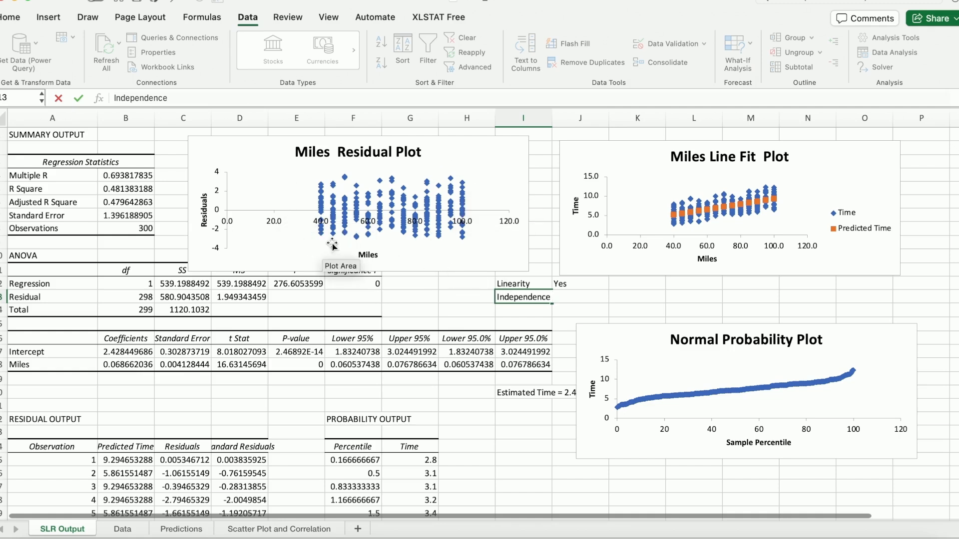
{"action": "mouse_move", "coordinate": [453, 245]}
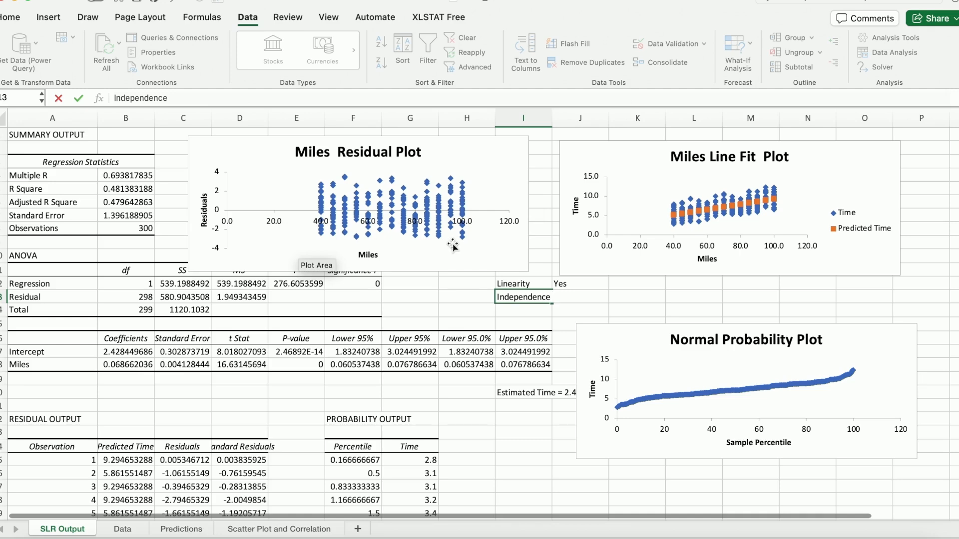
{"action": "mouse_move", "coordinate": [618, 313]}
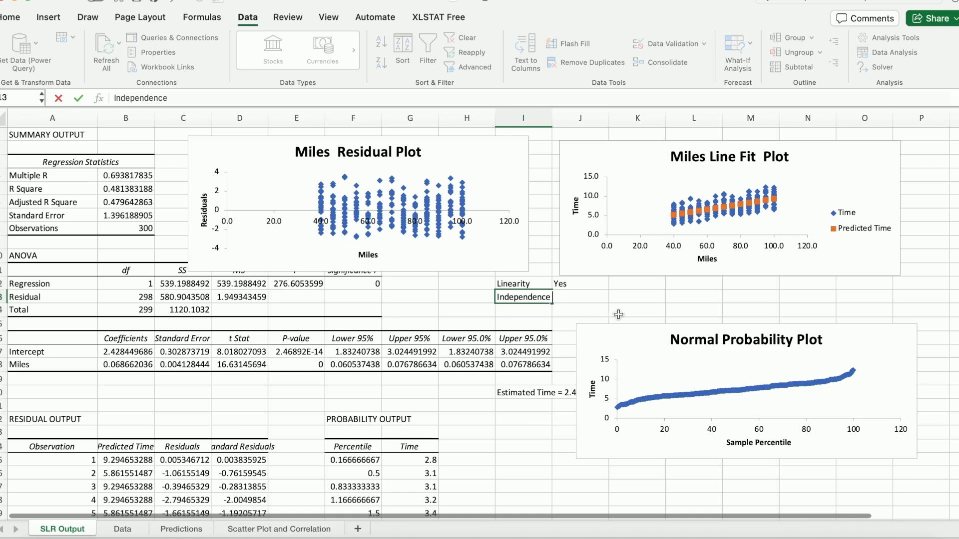
Mark Independence as Yes and add a Normality row below it
{"action": "type", "text": "Yse"}
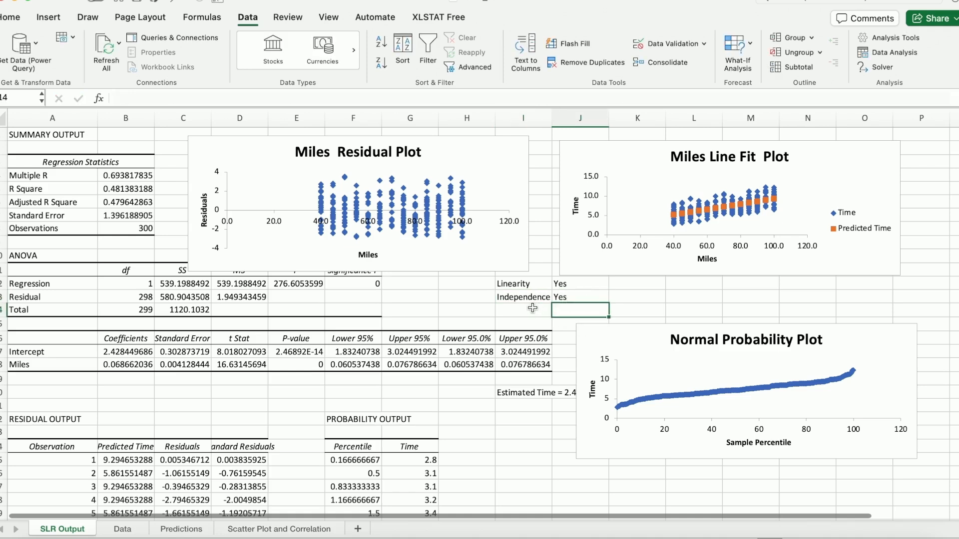
{"action": "type", "text": "Normalit"}
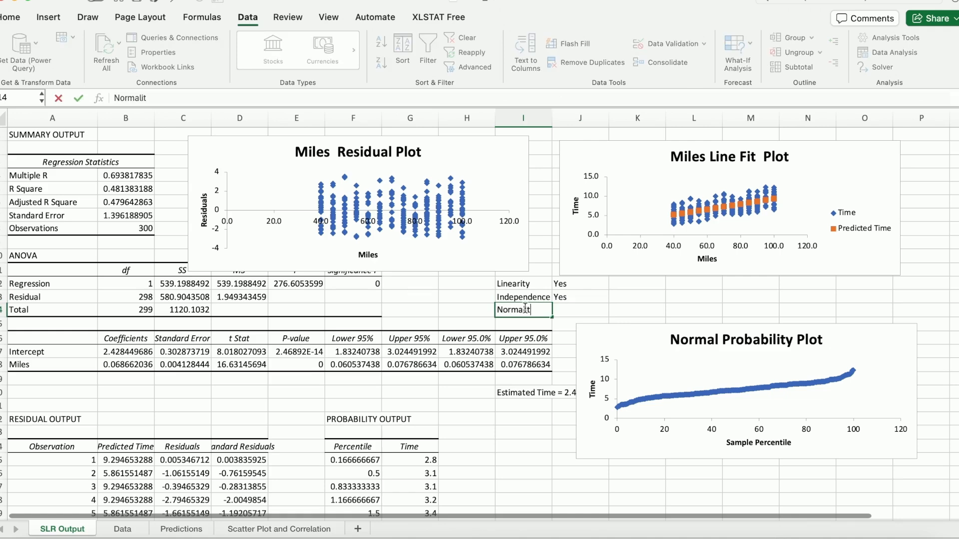
{"action": "type", "text": "y"}
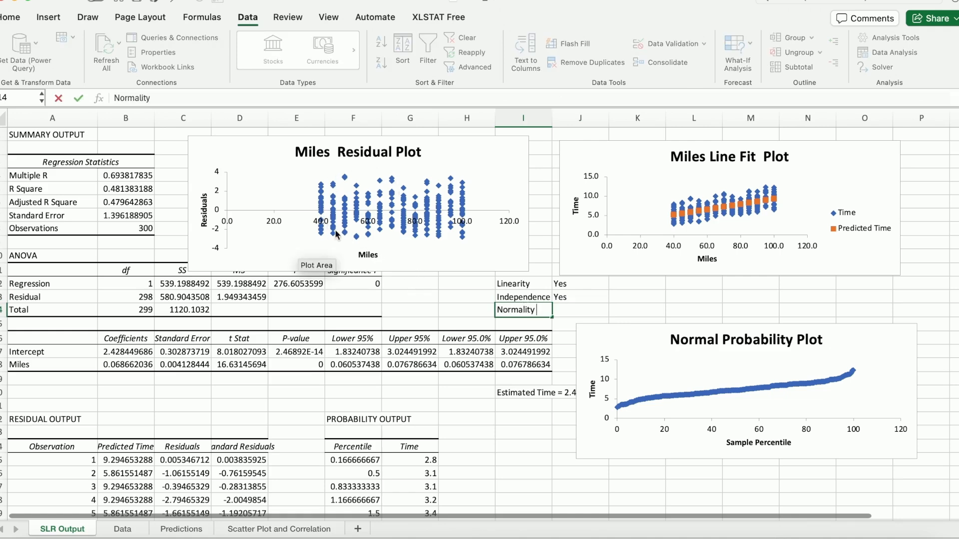
{"action": "mouse_move", "coordinate": [468, 252]}
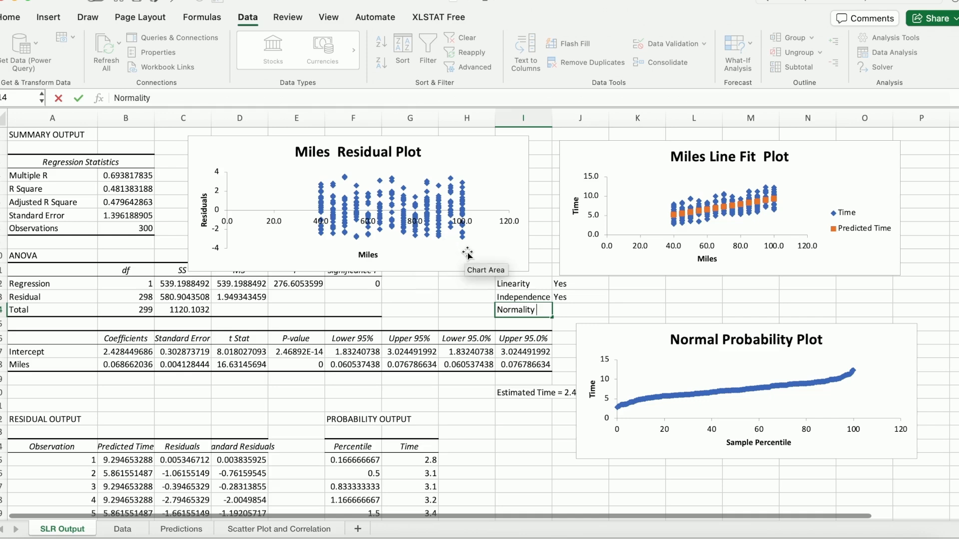
{"action": "mouse_move", "coordinate": [383, 222]}
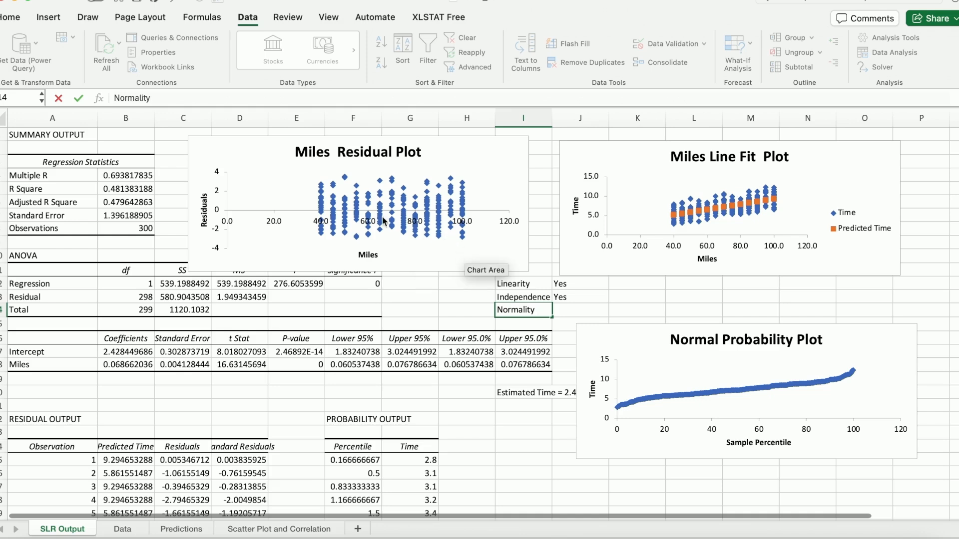
{"action": "mouse_move", "coordinate": [465, 259]}
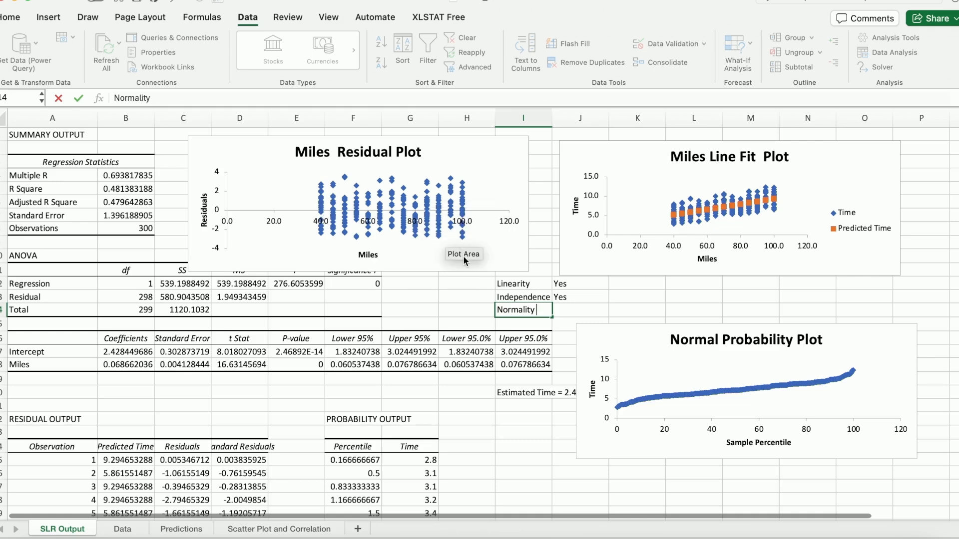
{"action": "mouse_move", "coordinate": [480, 265]}
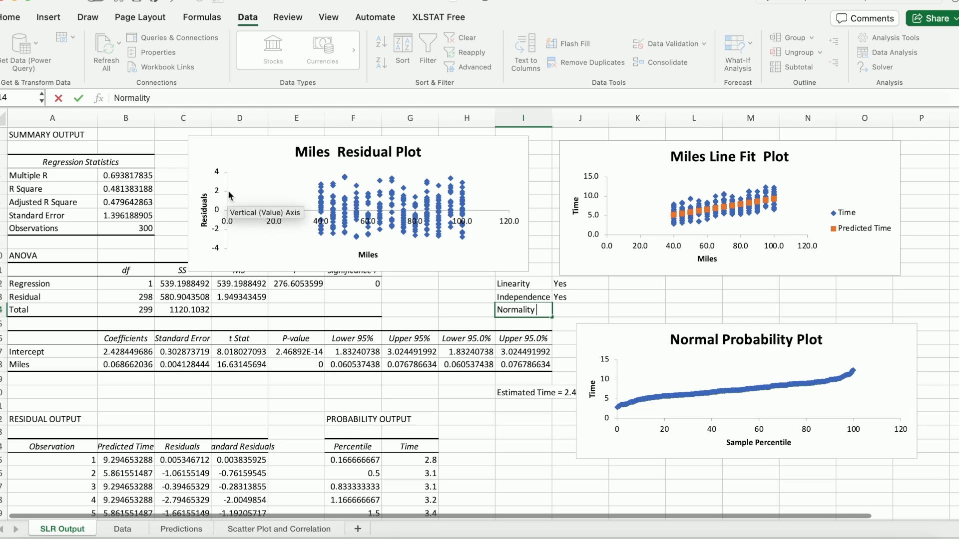
{"action": "mouse_move", "coordinate": [230, 227]}
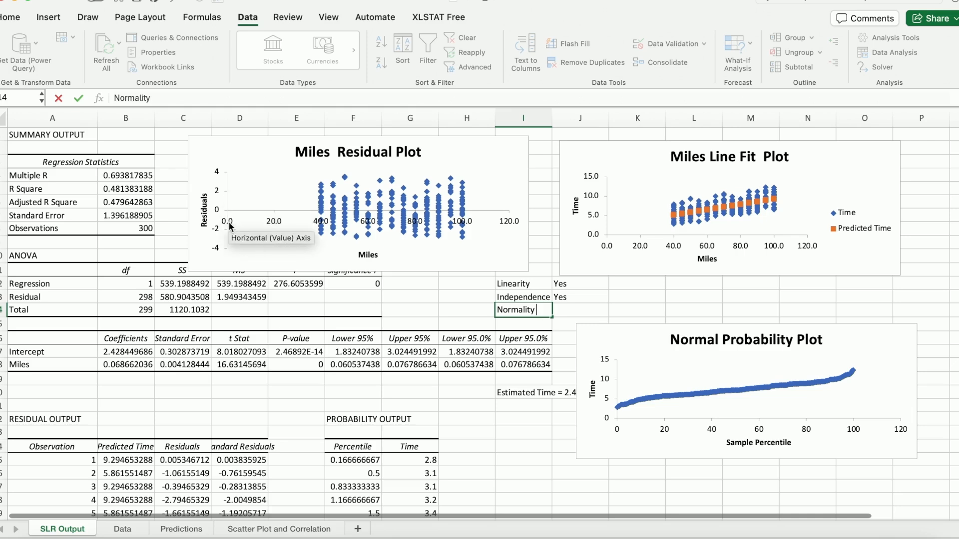
{"action": "mouse_move", "coordinate": [232, 179]}
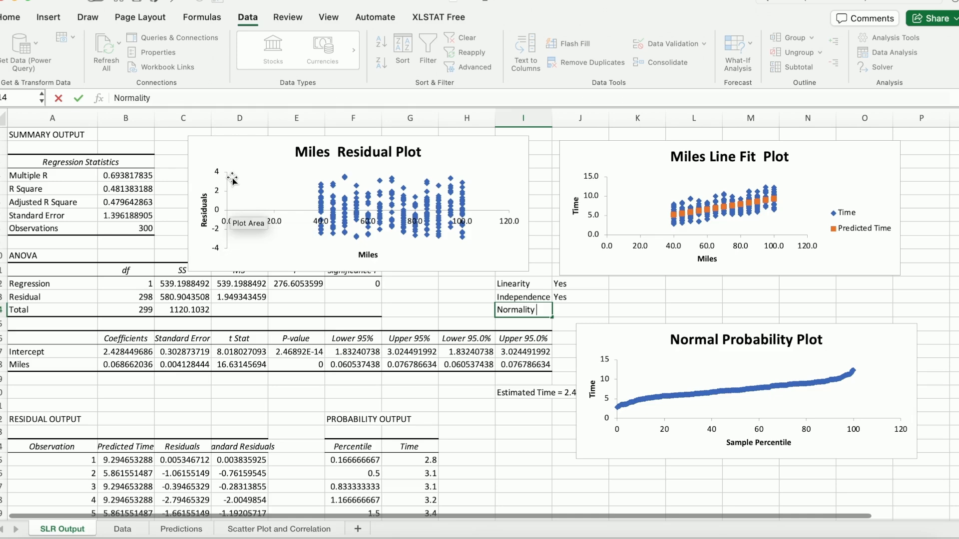
{"action": "mouse_move", "coordinate": [372, 230]}
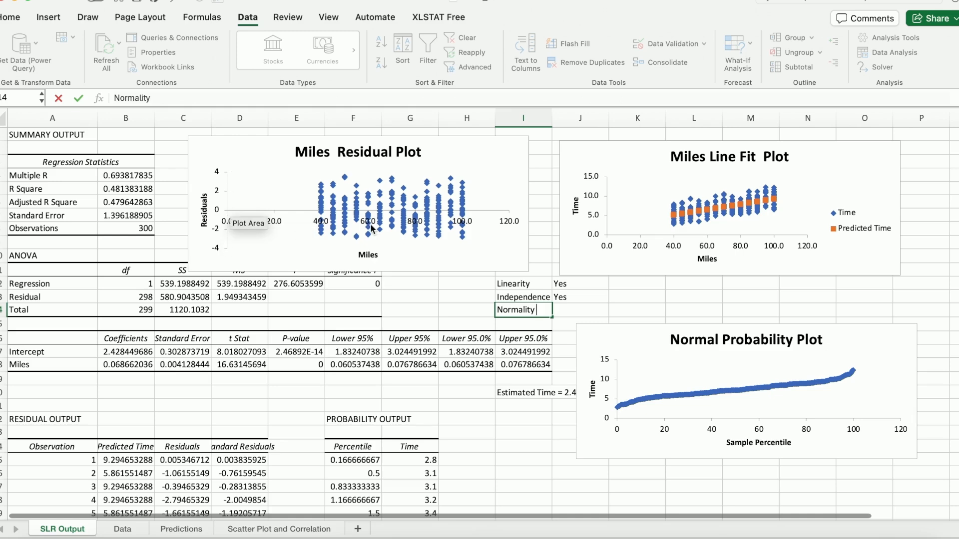
{"action": "mouse_move", "coordinate": [401, 207]}
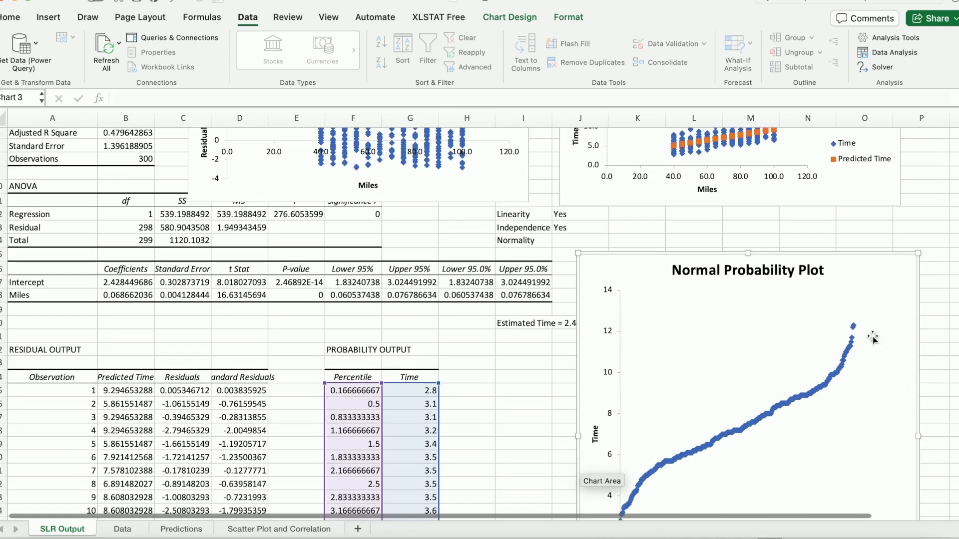
Inspect the normal probability plot and mark Normality as Yes
{"action": "scroll", "scroll_direction": "down", "scroll_amount": 3}
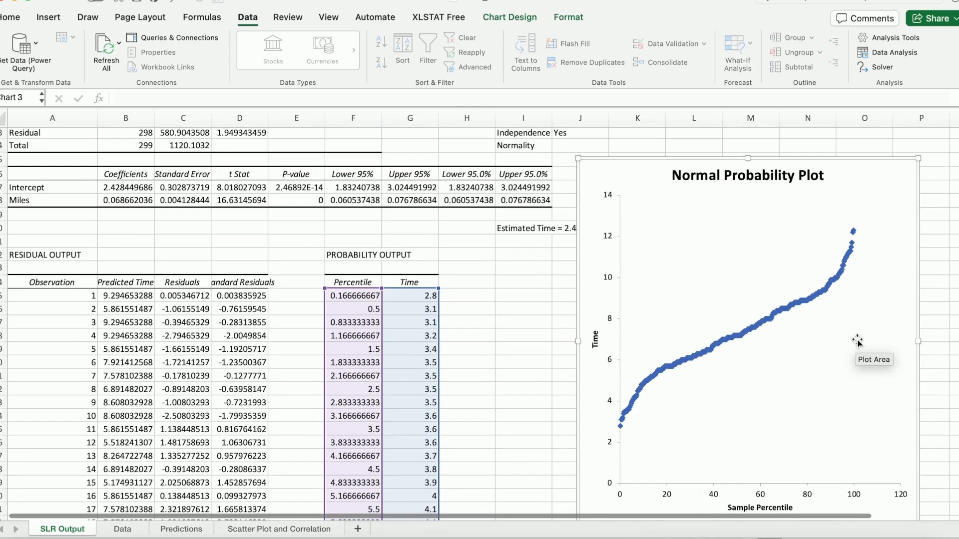
{"action": "scroll", "scroll_direction": "down", "scroll_amount": 3}
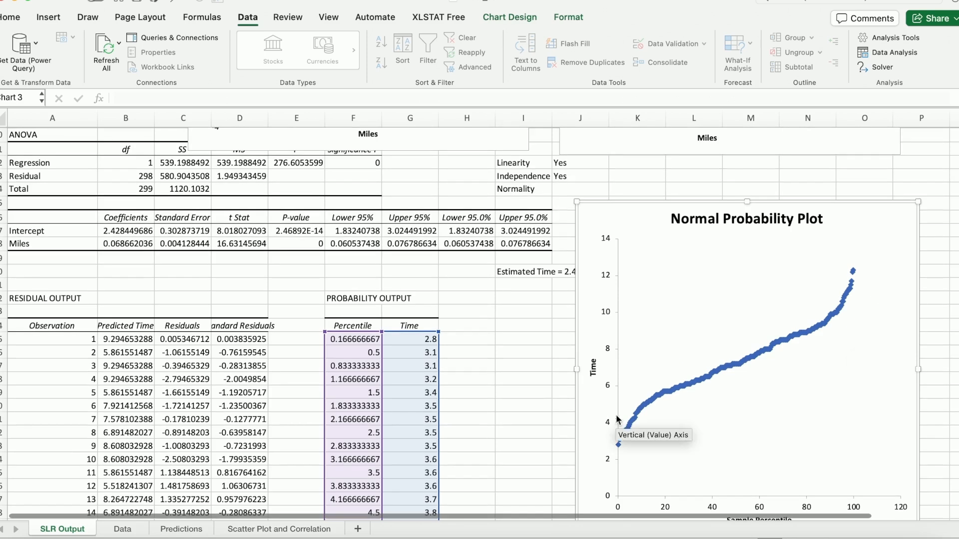
{"action": "mouse_move", "coordinate": [856, 306]}
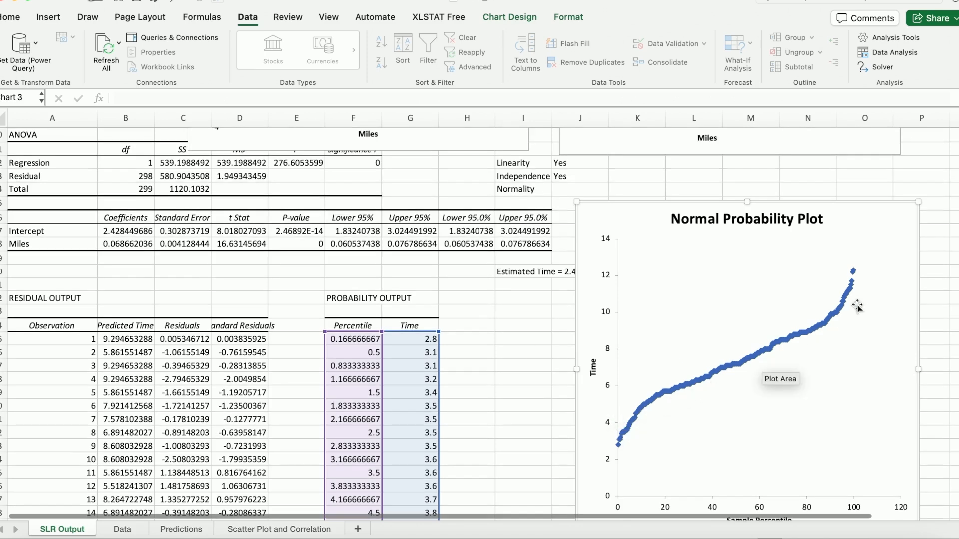
{"action": "mouse_move", "coordinate": [850, 294]}
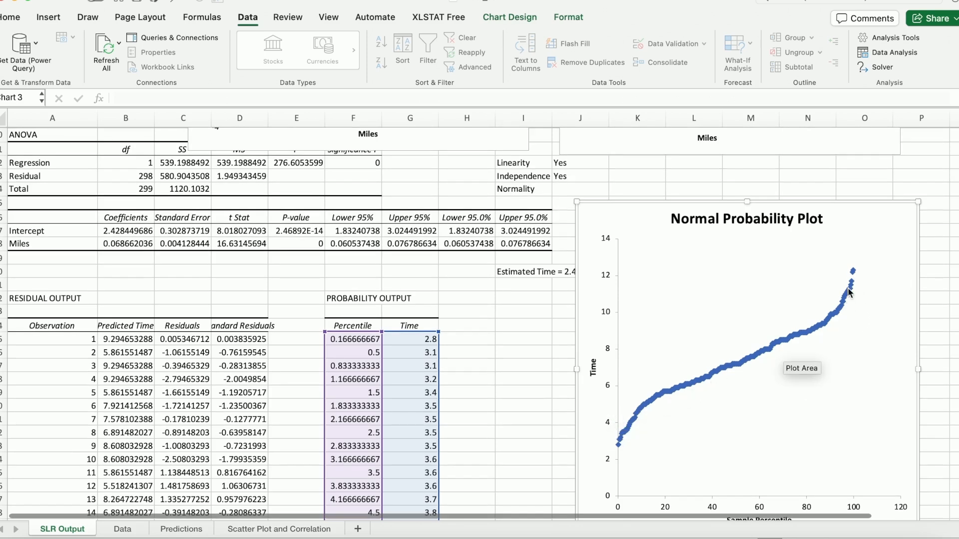
{"action": "mouse_move", "coordinate": [855, 452]}
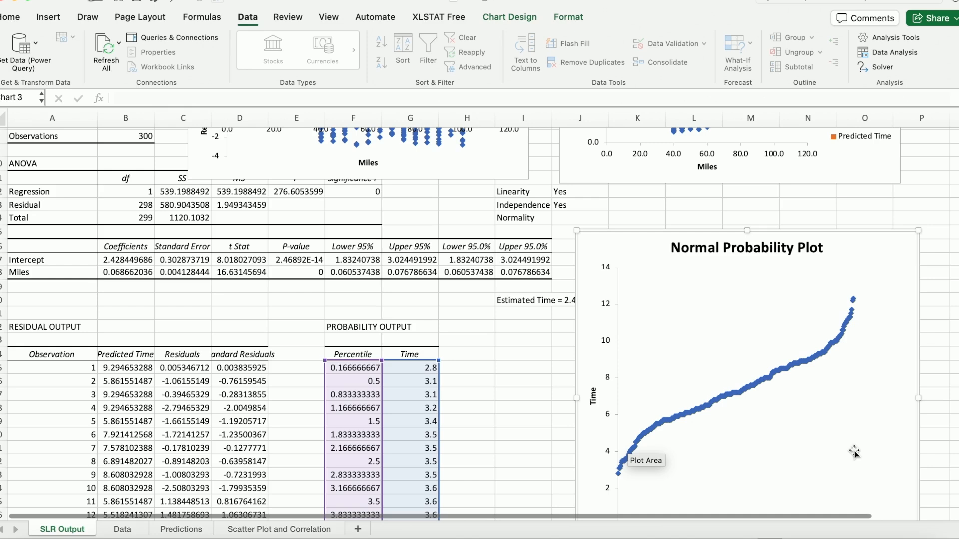
{"action": "left_click", "coordinate": [746, 246]}
{"action": "type", "text": "Yes"}
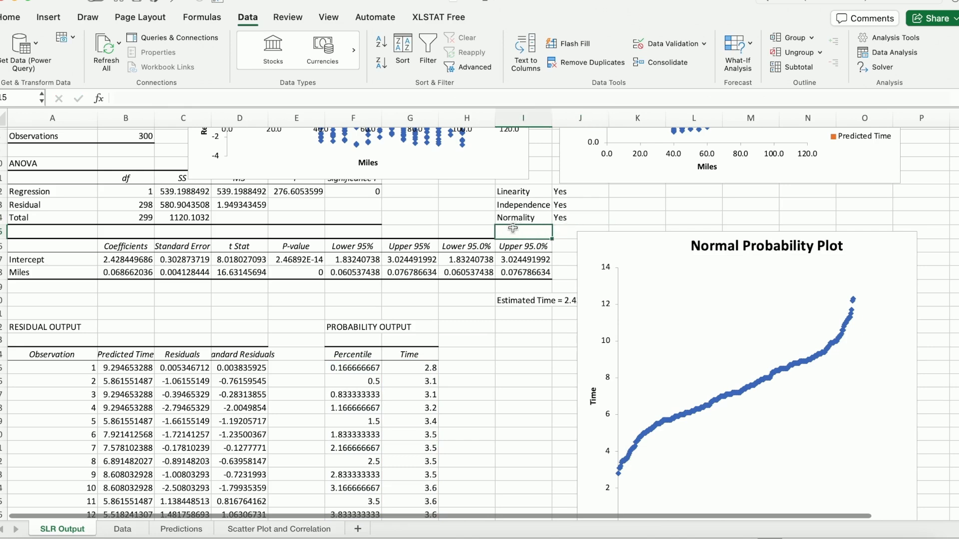
Enter 'Equal Variance' below Normality and review the Miles residual plot to confirm it
{"action": "type", "text": "Equal Viariance"}
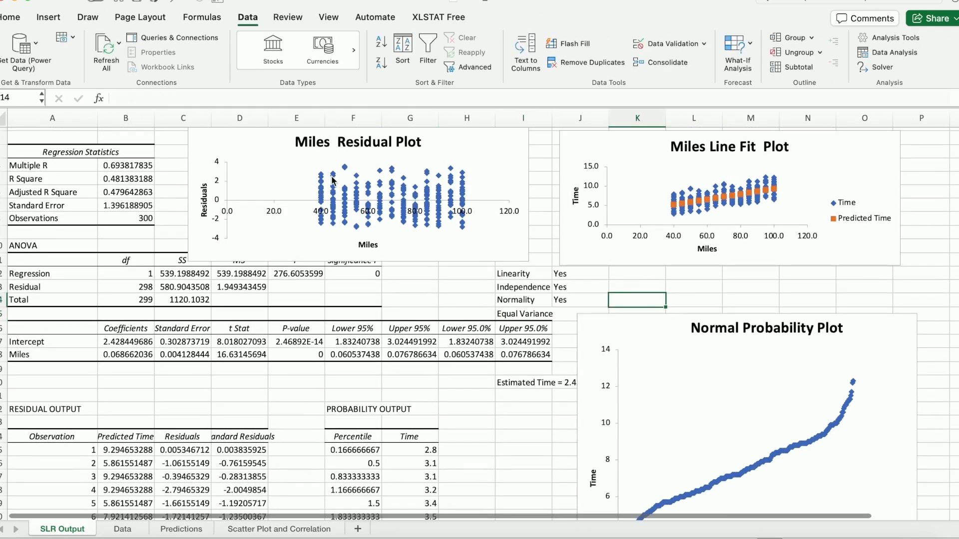
{"action": "mouse_move", "coordinate": [371, 188]}
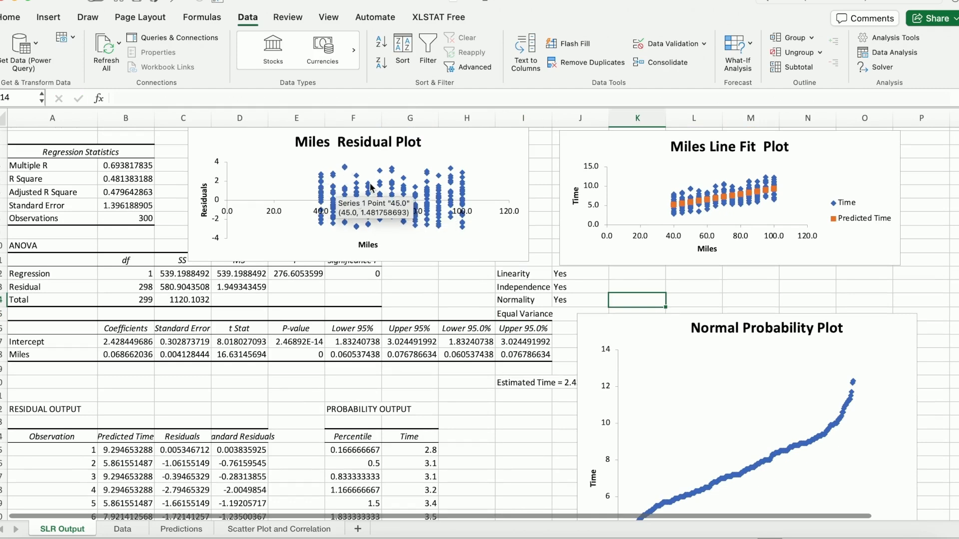
{"action": "mouse_move", "coordinate": [496, 242]}
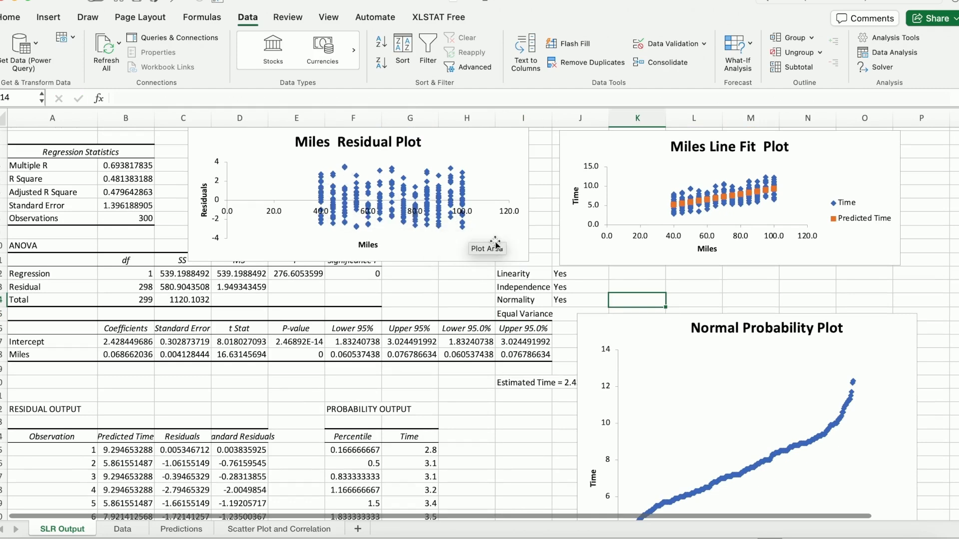
{"action": "mouse_move", "coordinate": [331, 204]}
{"action": "type", "text": "Yes"}
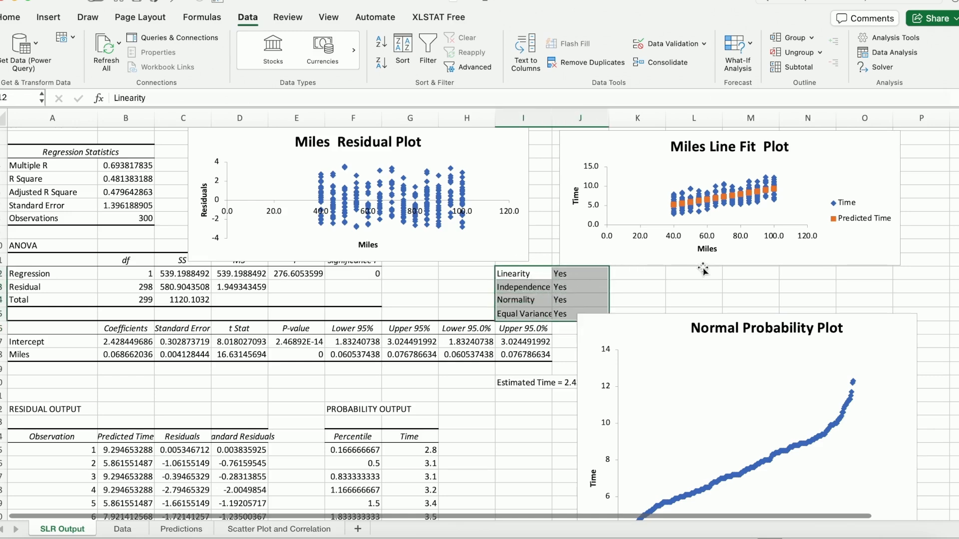
{"action": "scroll", "scroll_direction": "down", "scroll_amount": 3}
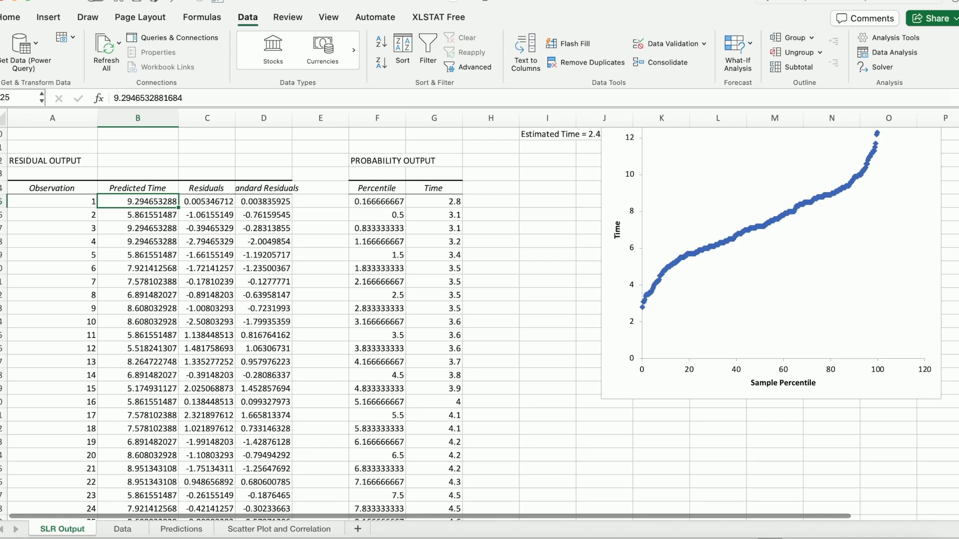
{"action": "scroll", "scroll_direction": "down", "scroll_amount": 3}
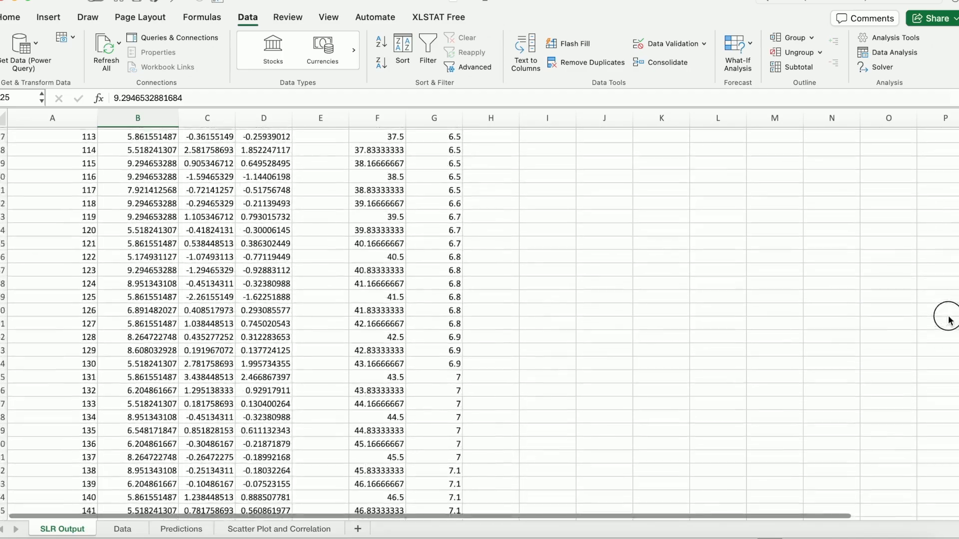
{"action": "scroll", "scroll_direction": "down", "scroll_amount": 3}
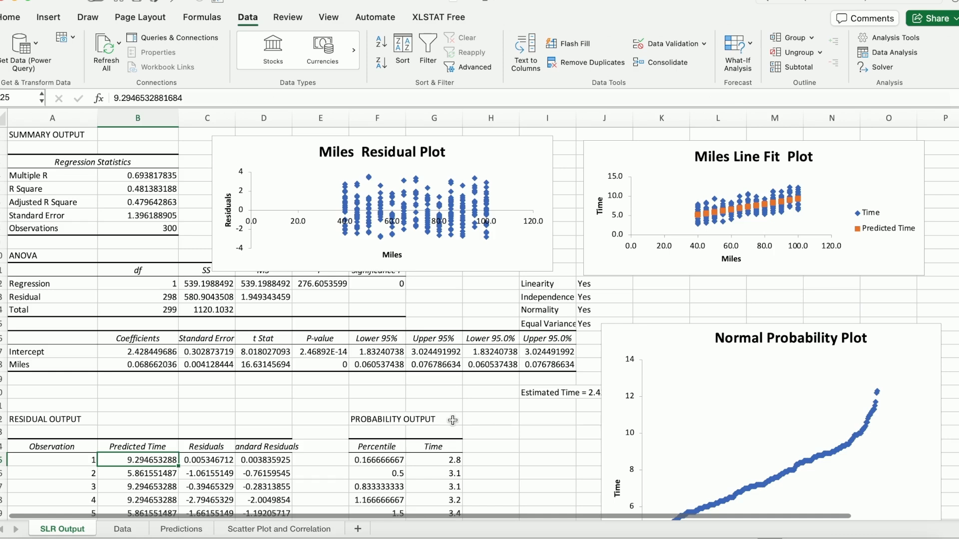
{"action": "left_click", "coordinate": [559, 392]}
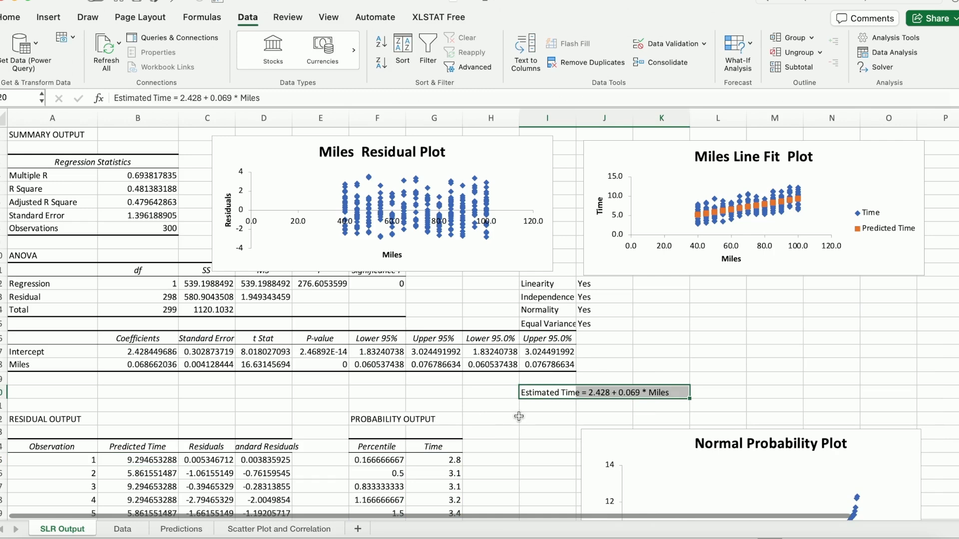
{"action": "mouse_move", "coordinate": [178, 535]}
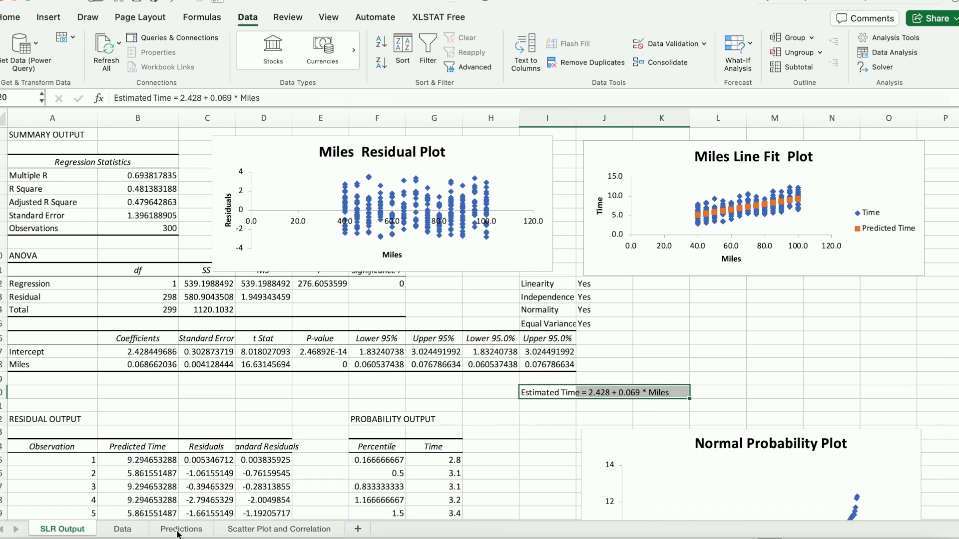
{"action": "left_click", "coordinate": [181, 529]}
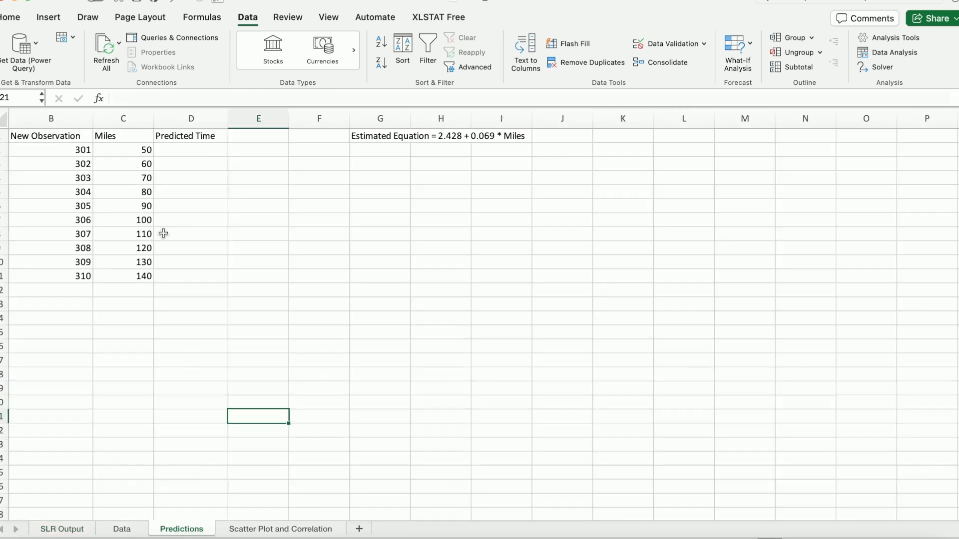
{"action": "mouse_move", "coordinate": [80, 139]}
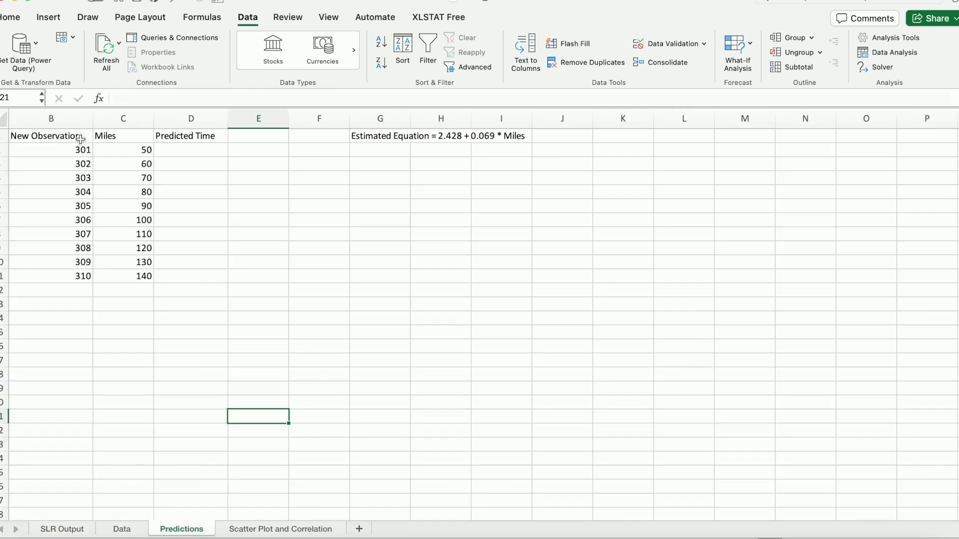
{"action": "left_click_drag", "start_coordinate": [51, 150], "coordinate": [80, 276]}
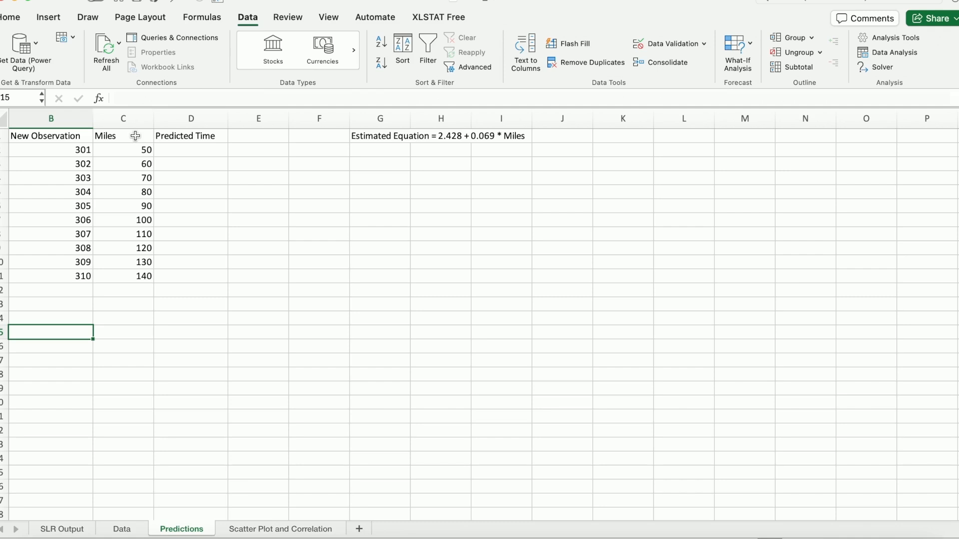
{"action": "left_click", "coordinate": [123, 150]}
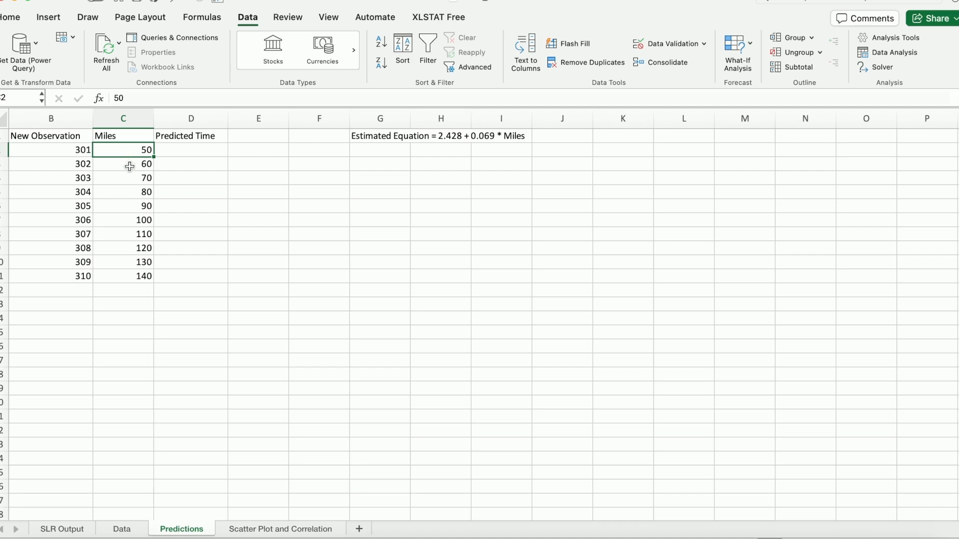
{"action": "left_click", "coordinate": [122, 206]}
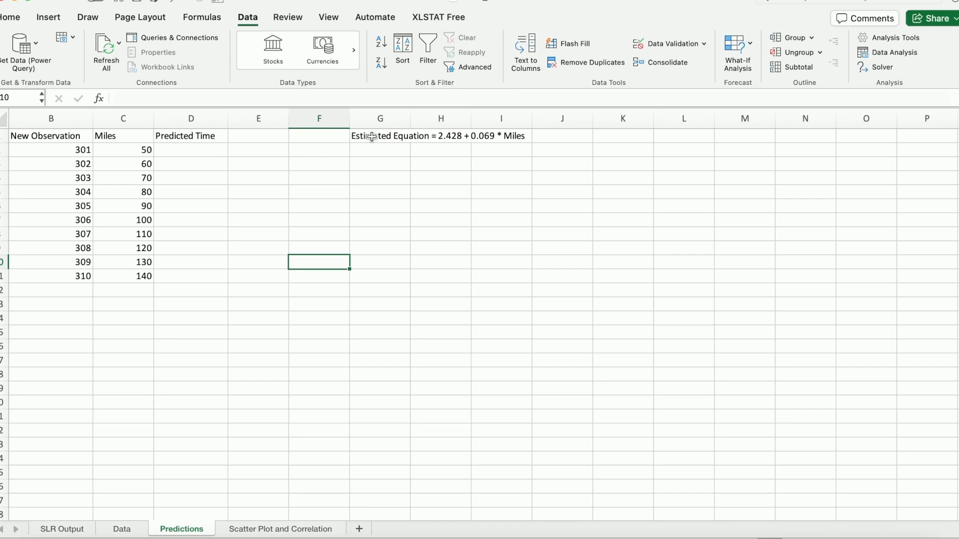
{"action": "left_click", "coordinate": [380, 136]}
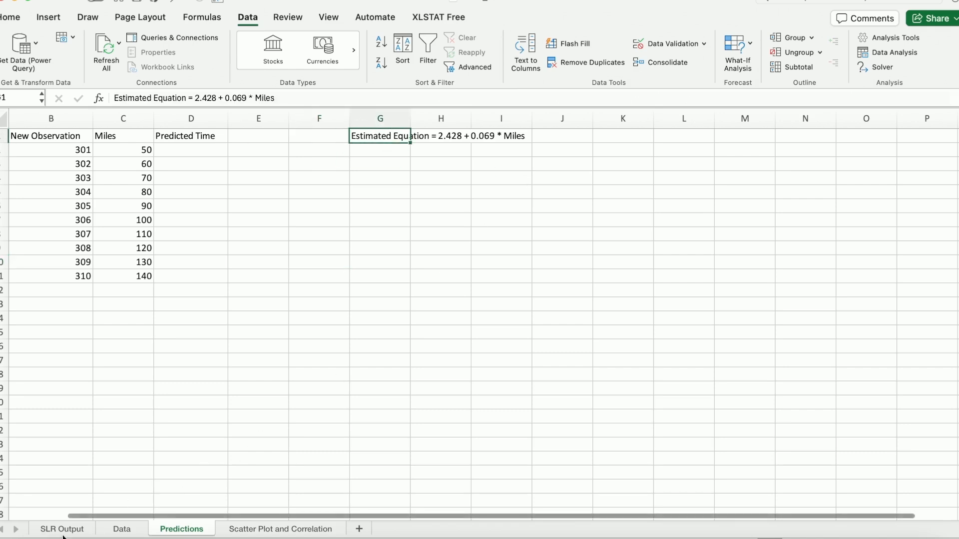
{"action": "left_click", "coordinate": [61, 530]}
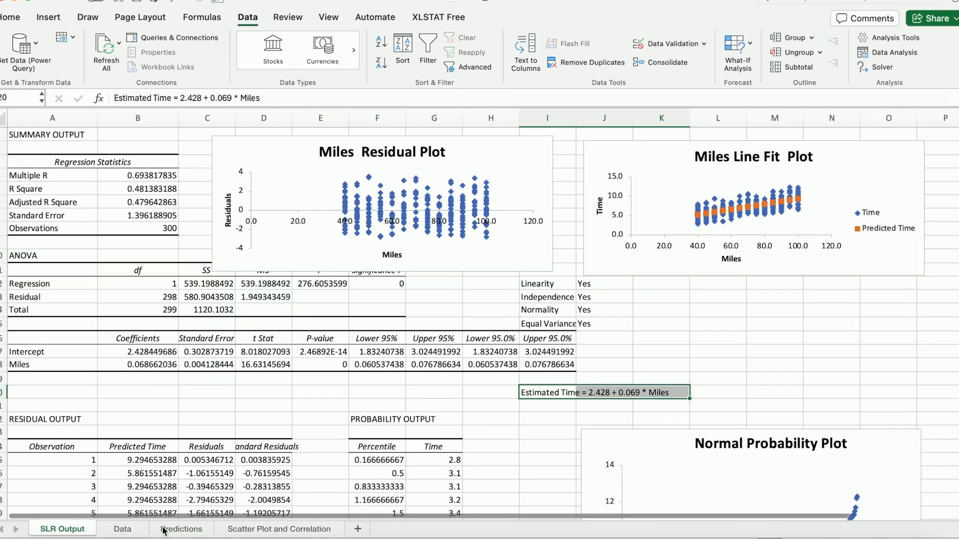
{"action": "left_click", "coordinate": [181, 529]}
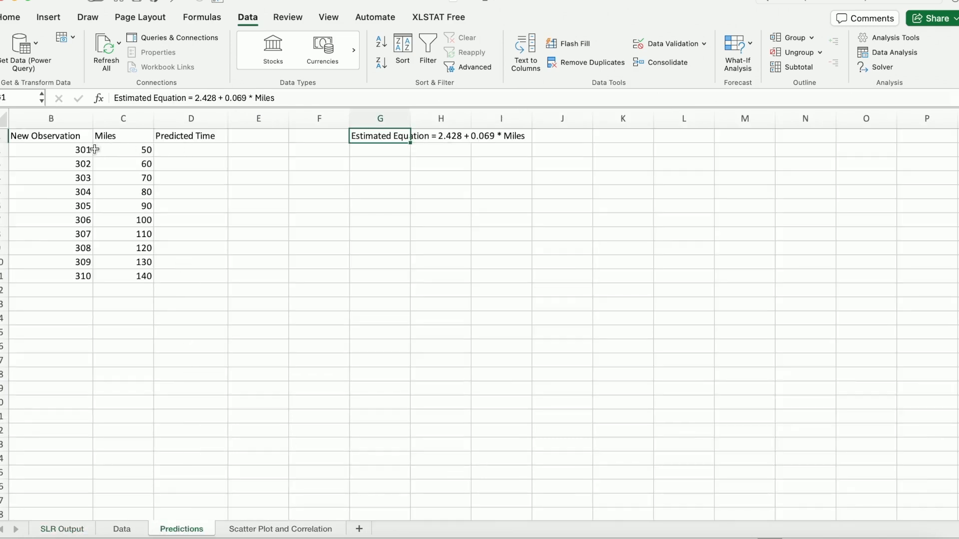
{"action": "mouse_move", "coordinate": [76, 277]}
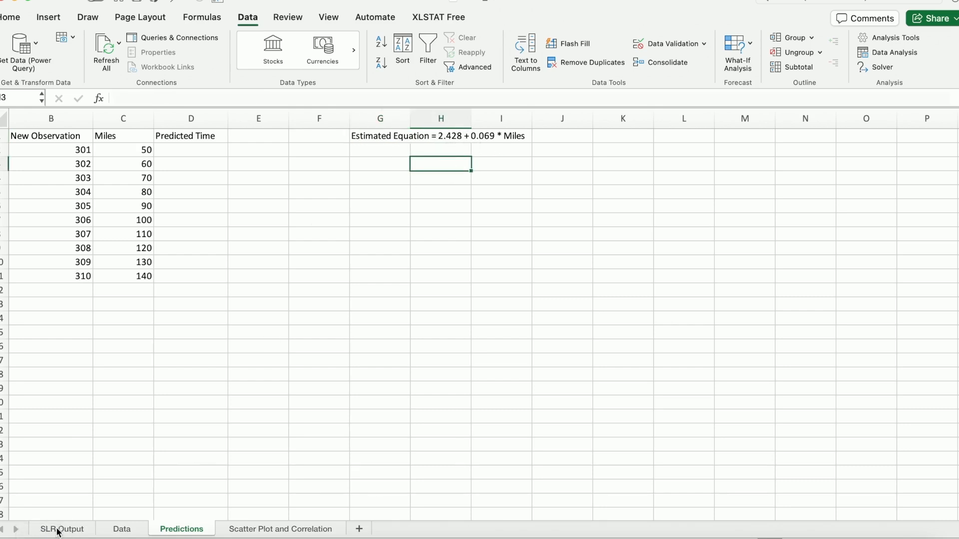
{"action": "left_click", "coordinate": [61, 529]}
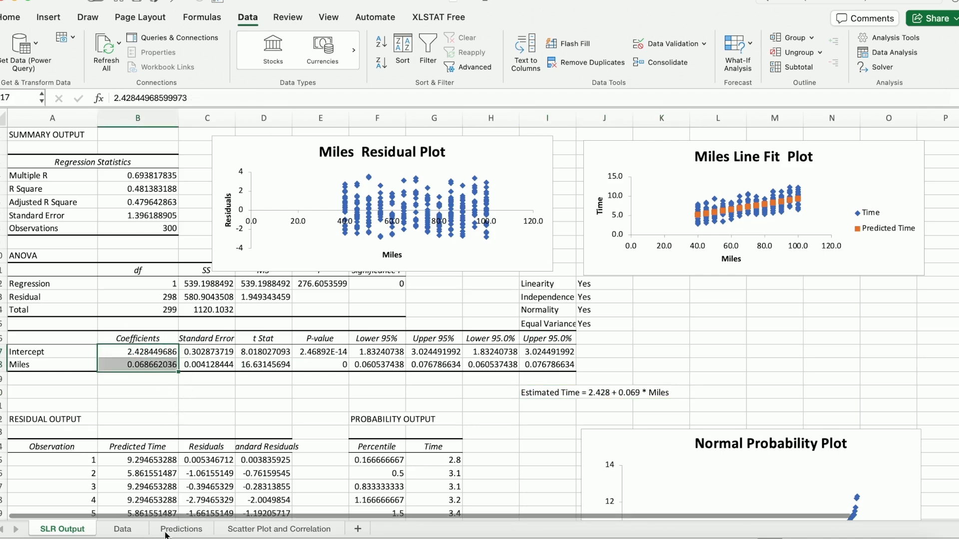
{"action": "left_click", "coordinate": [181, 530]}
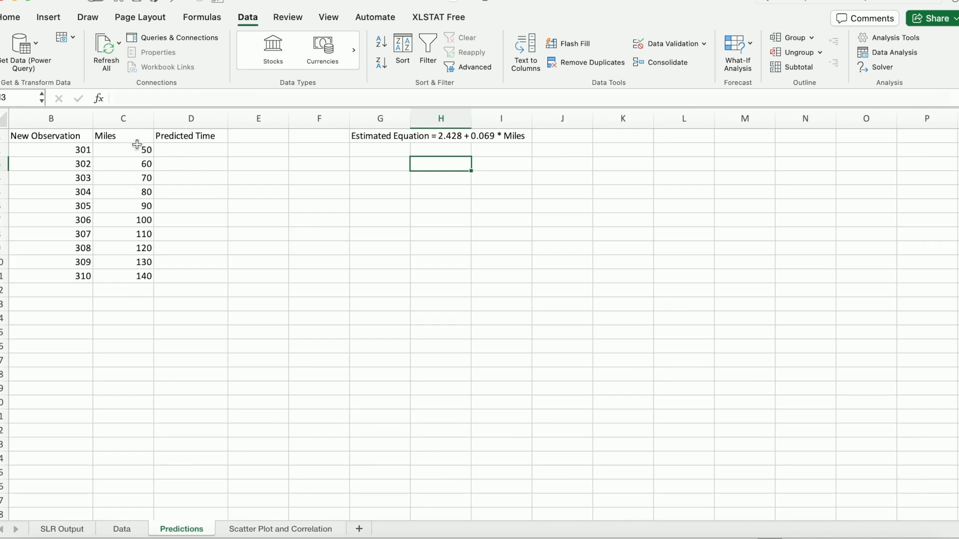
{"action": "mouse_move", "coordinate": [478, 139]}
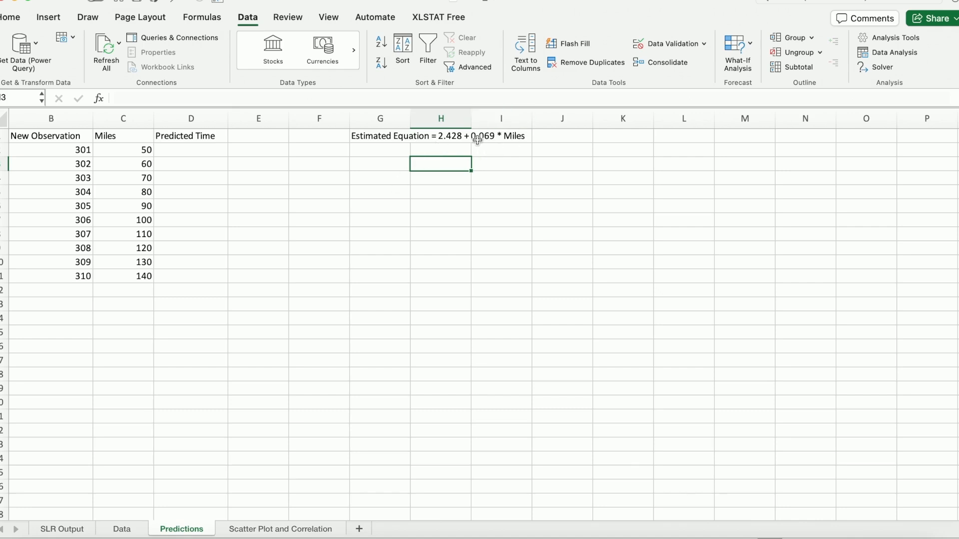
{"action": "mouse_move", "coordinate": [399, 146]}
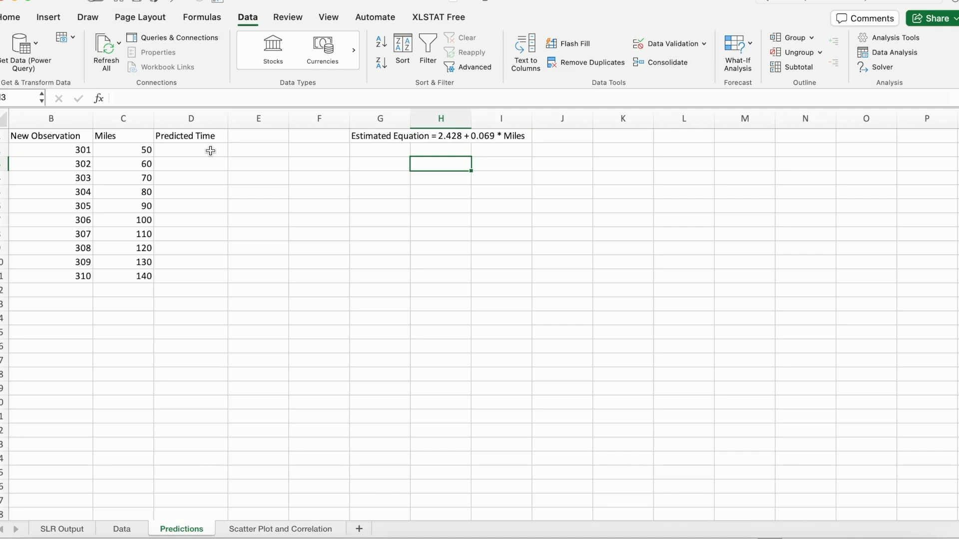
Begin the prediction formula '=2.428+0.0' in the first Predicted Time cell (D2)
{"action": "left_click", "coordinate": [380, 150]}
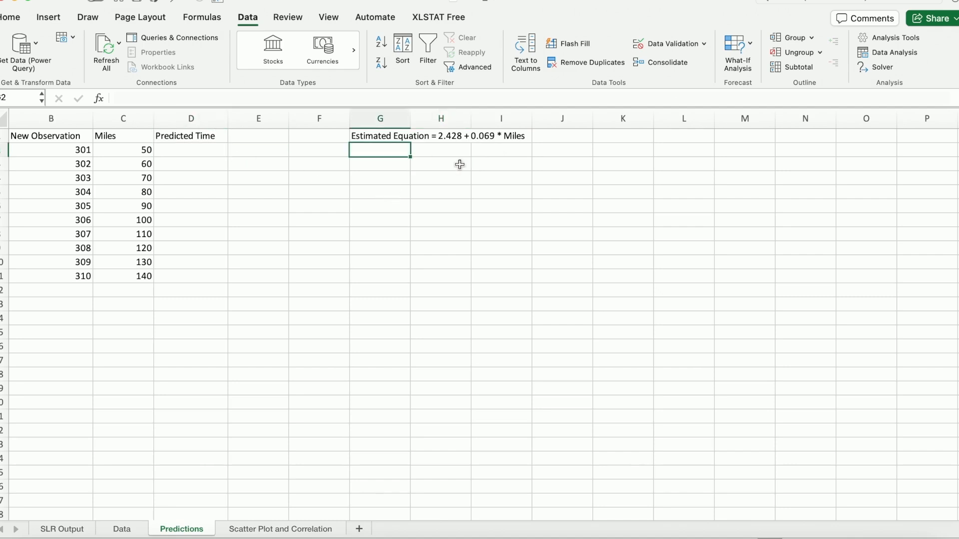
{"action": "left_click", "coordinate": [189, 149]}
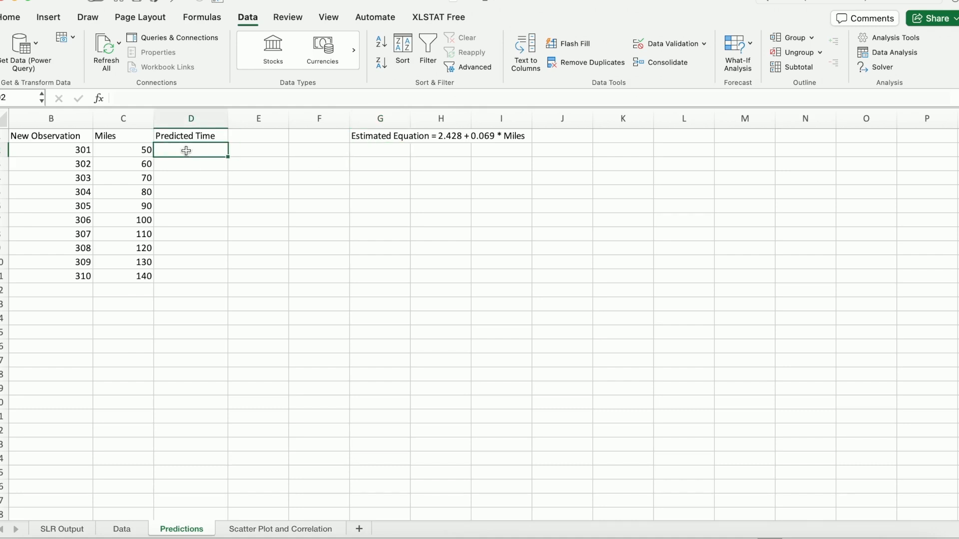
{"action": "type", "text": "="}
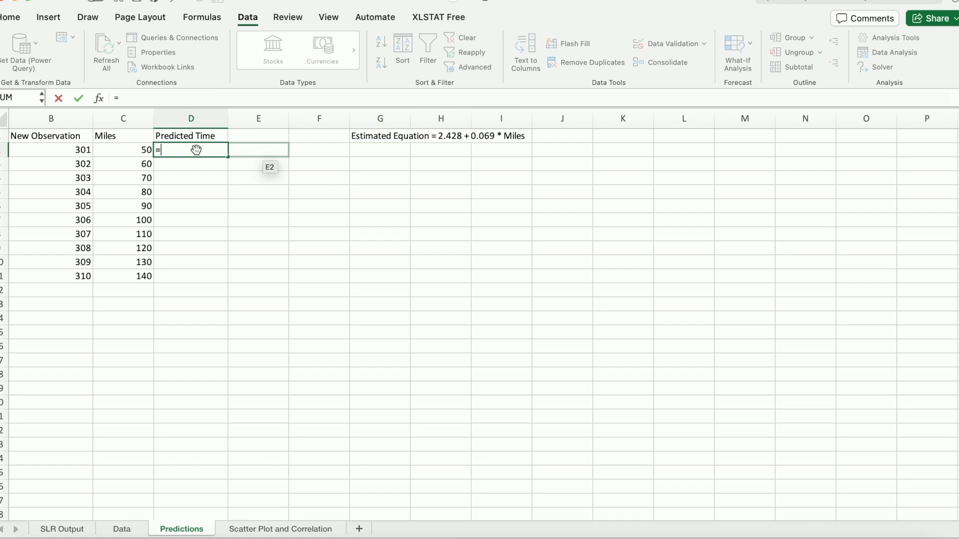
{"action": "type", "text": "2.428"}
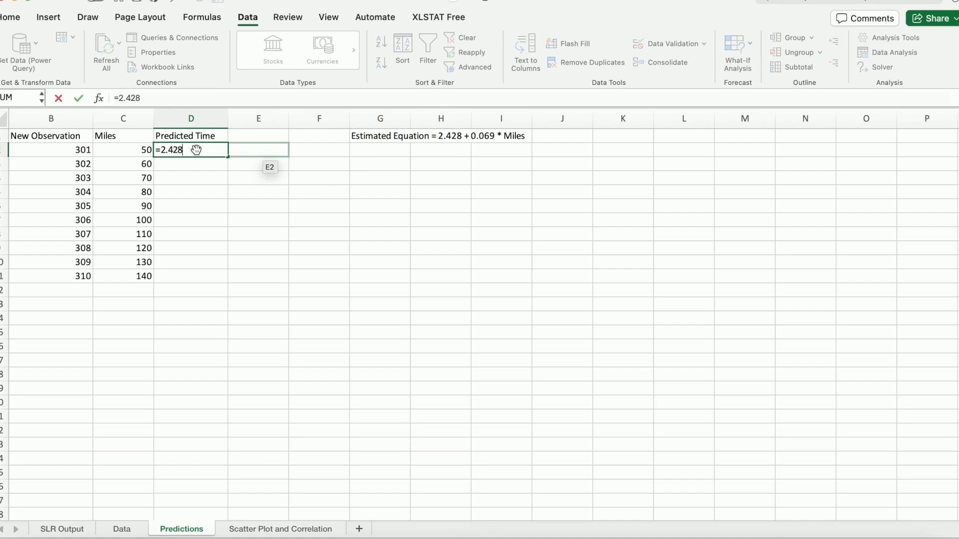
{"action": "type", "text": "+0.0"}
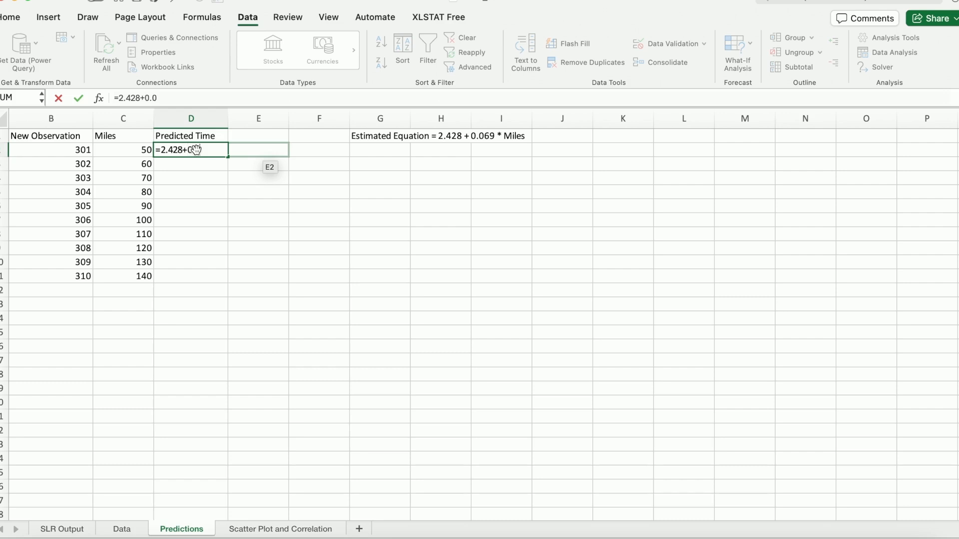
Complete the formula =2.428+0.069*C2 and fill it down to give predictions 5.878 through 12.088
{"action": "type", "text": "69"}
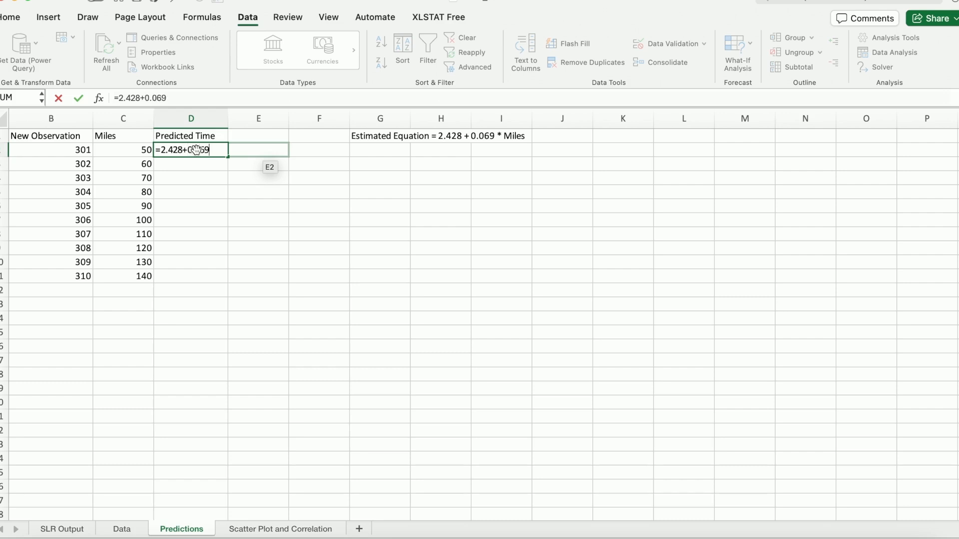
{"action": "left_click", "coordinate": [122, 150]}
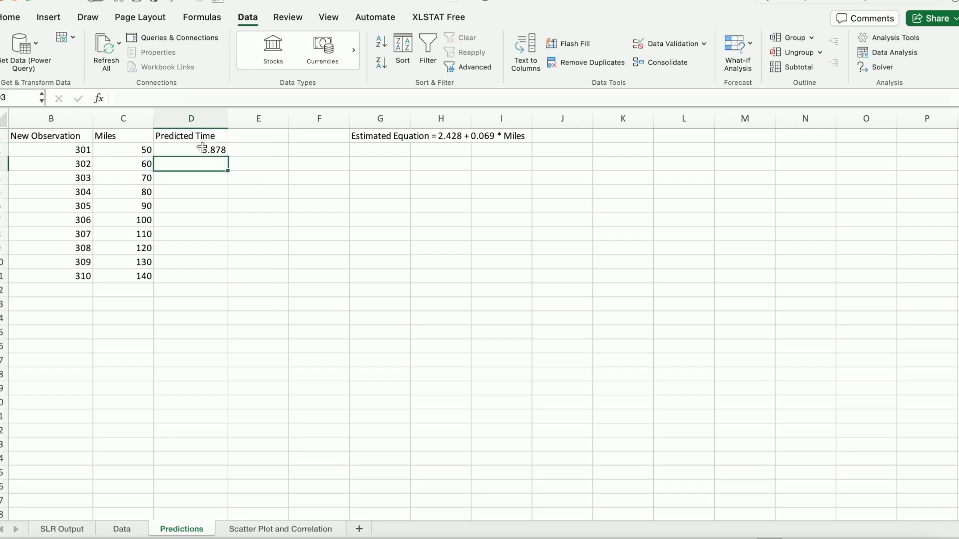
{"action": "left_click", "coordinate": [190, 150]}
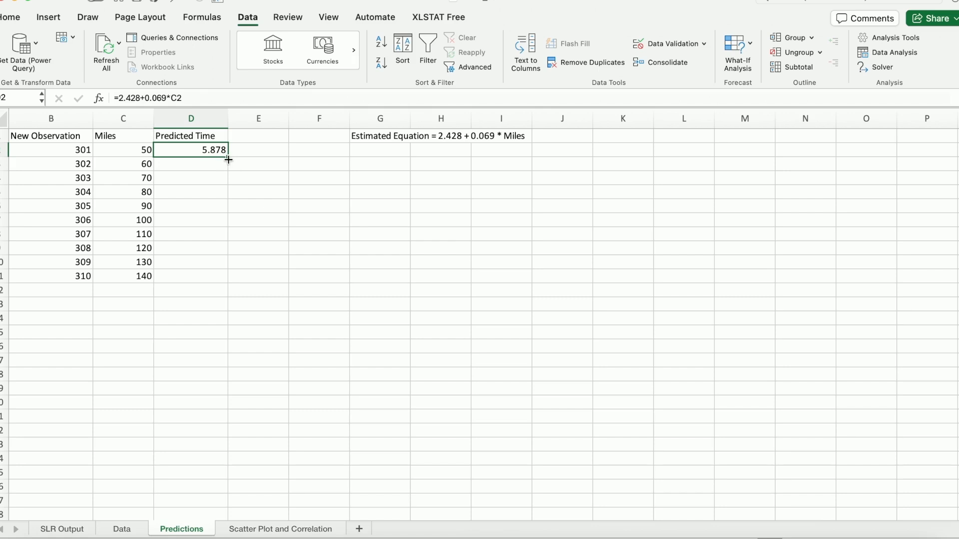
{"action": "left_click_drag", "start_coordinate": [228, 157], "coordinate": [228, 276]}
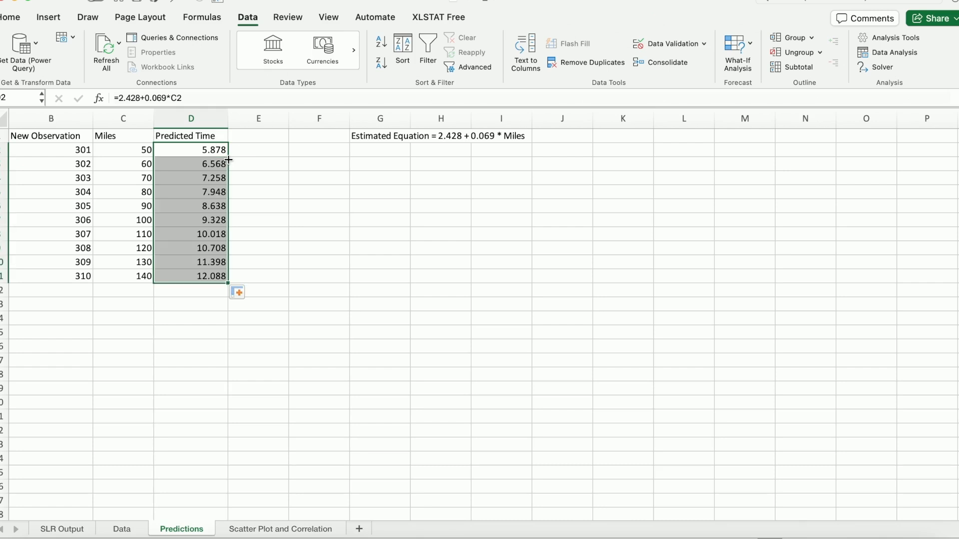
{"action": "mouse_move", "coordinate": [227, 272]}
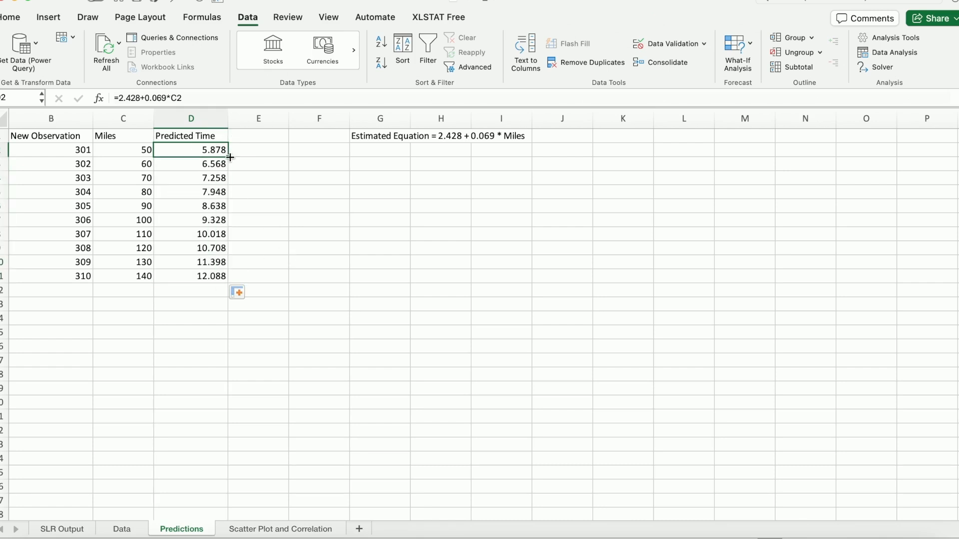
{"action": "key", "text": "Delete"}
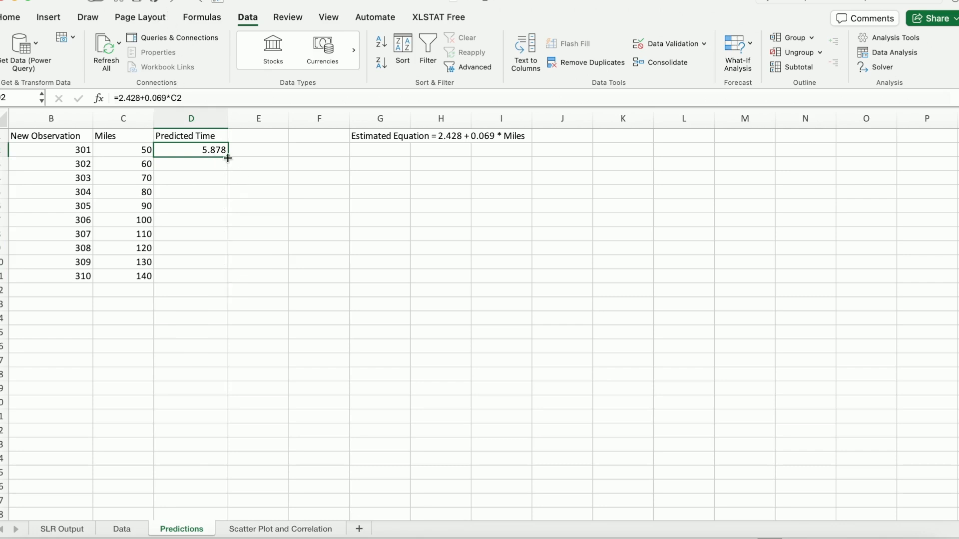
{"action": "left_click_drag", "start_coordinate": [228, 158], "coordinate": [228, 276]}
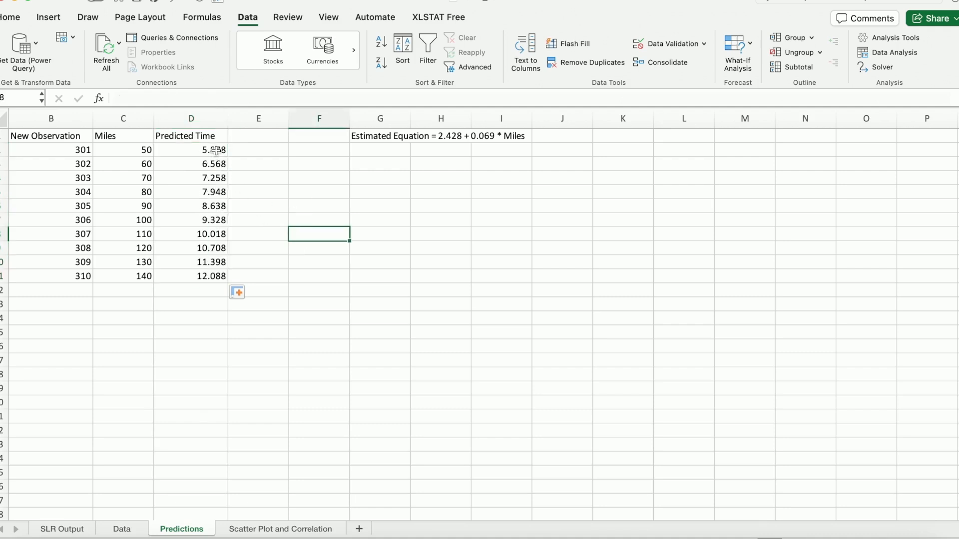
{"action": "left_click", "coordinate": [380, 136]}
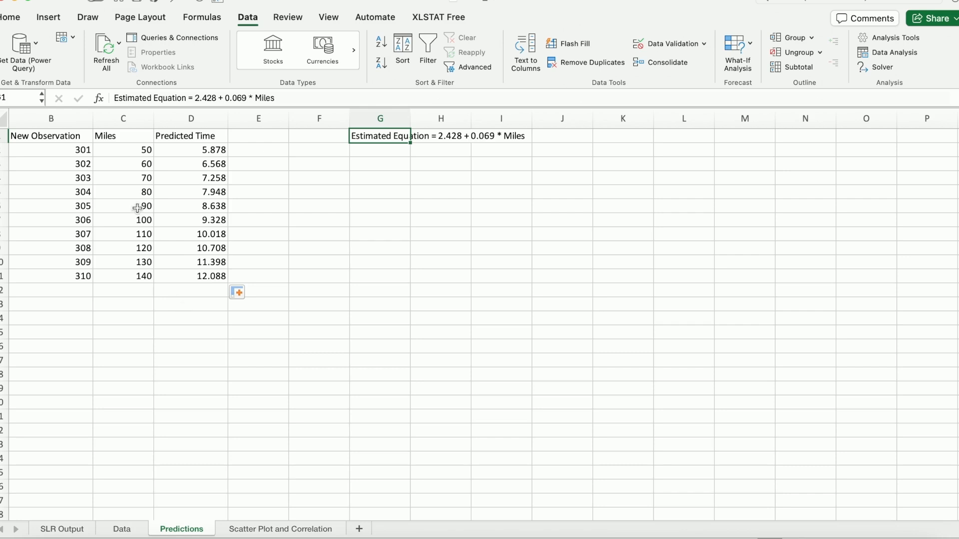
{"action": "left_click_drag", "start_coordinate": [122, 149], "coordinate": [123, 219]}
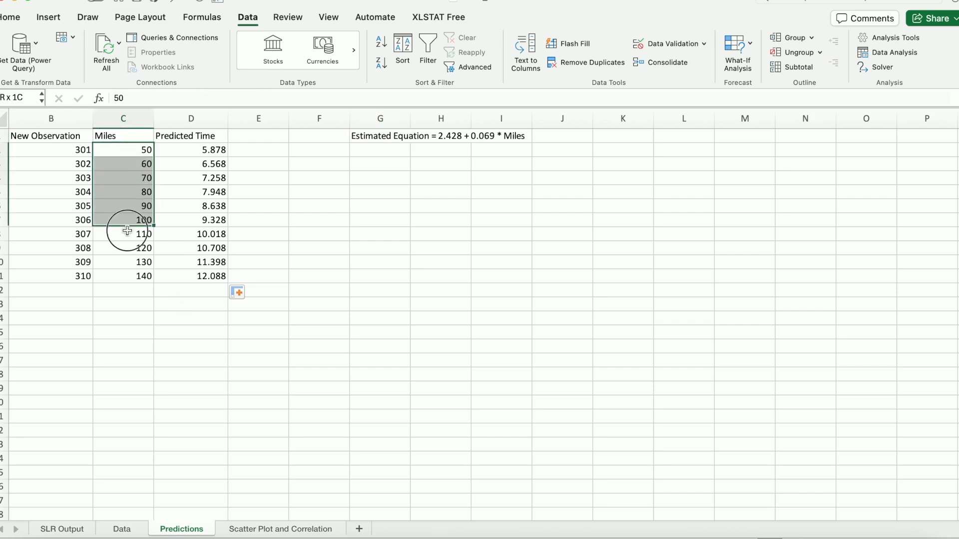
{"action": "left_click_drag", "start_coordinate": [123, 220], "coordinate": [123, 276]}
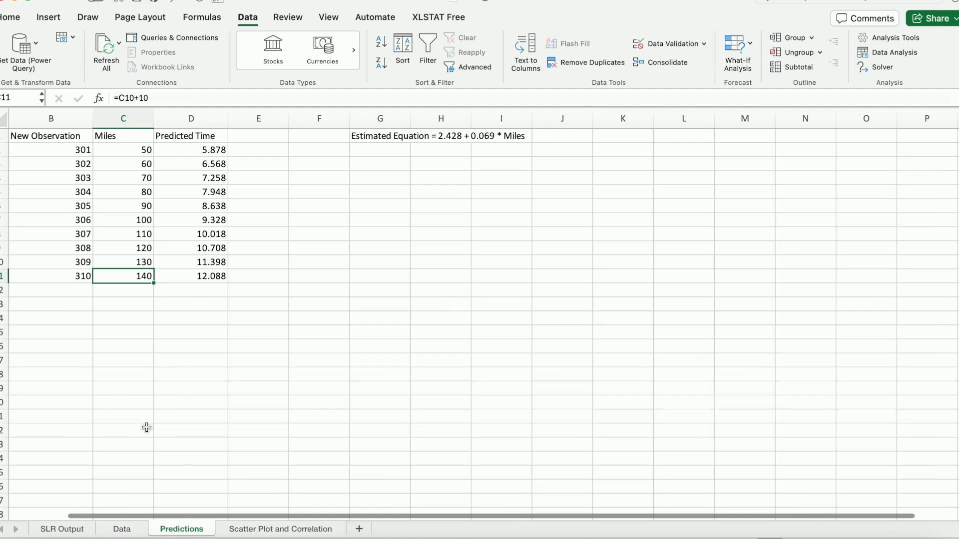
{"action": "left_click", "coordinate": [280, 530]}
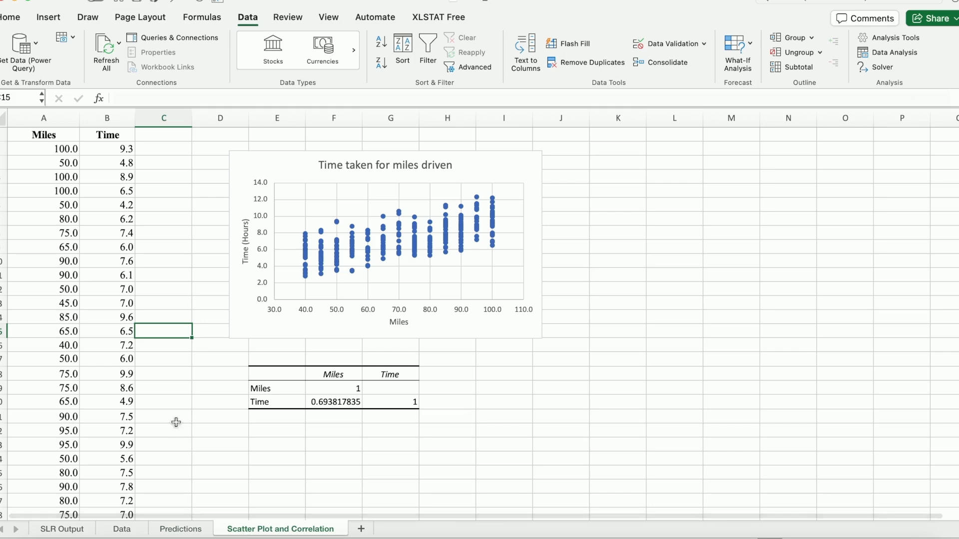
{"action": "mouse_move", "coordinate": [279, 282]}
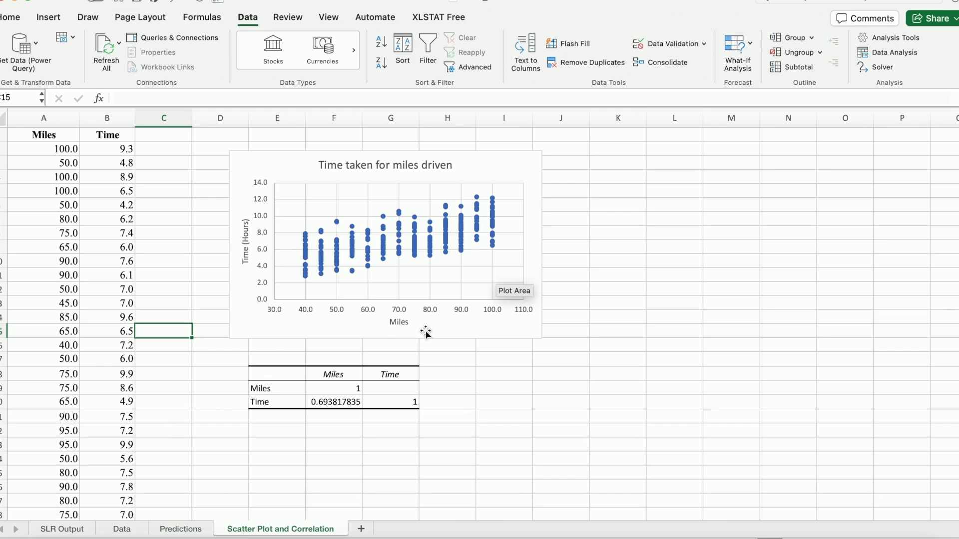
{"action": "mouse_move", "coordinate": [379, 337]}
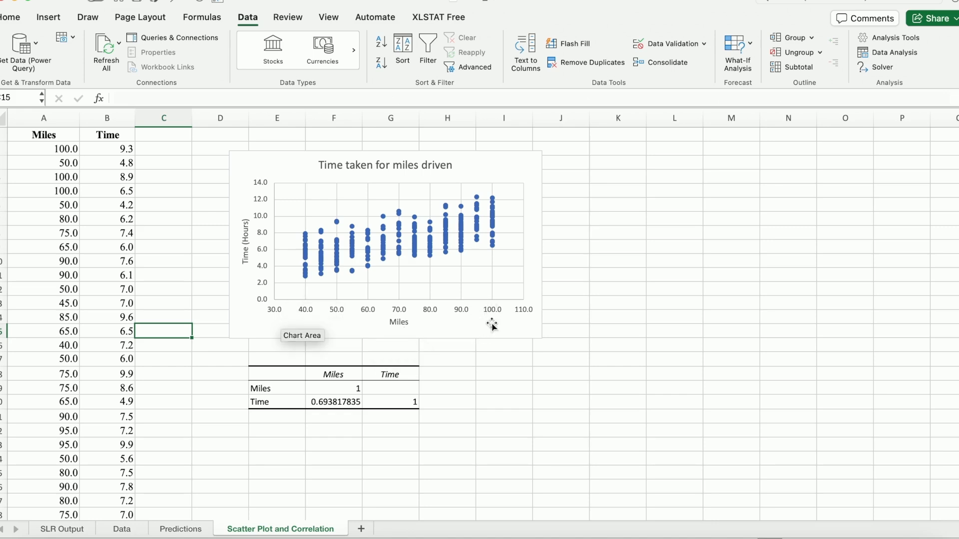
{"action": "mouse_move", "coordinate": [299, 291]}
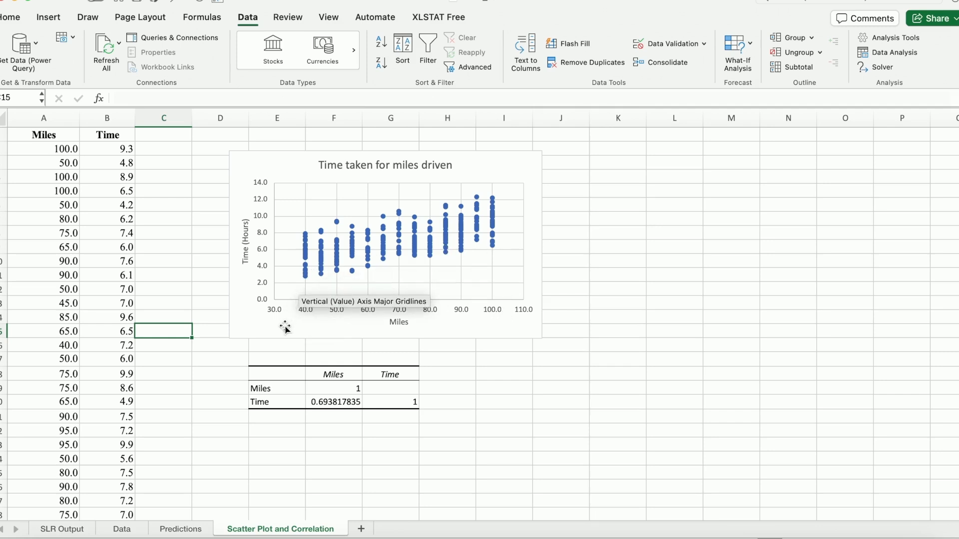
{"action": "mouse_move", "coordinate": [285, 326]}
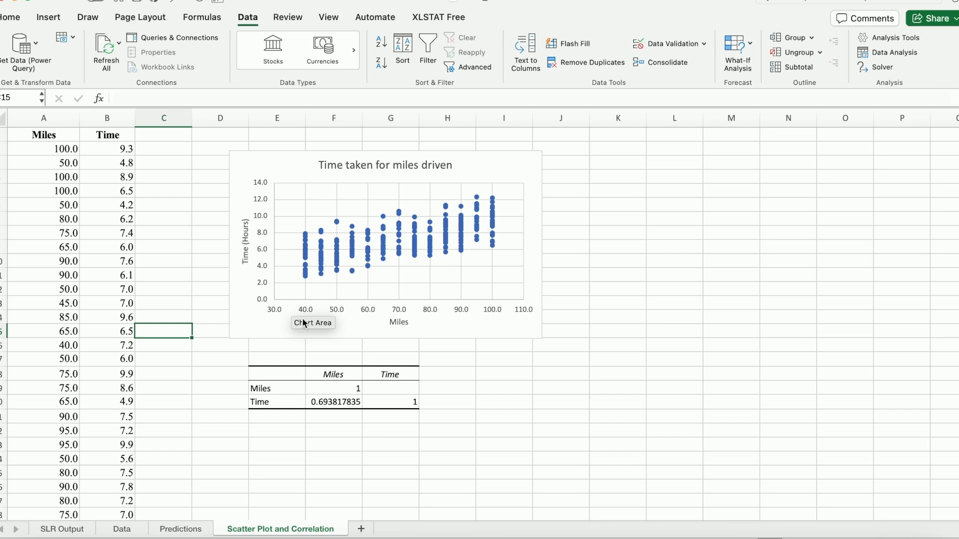
{"action": "mouse_move", "coordinate": [508, 319]}
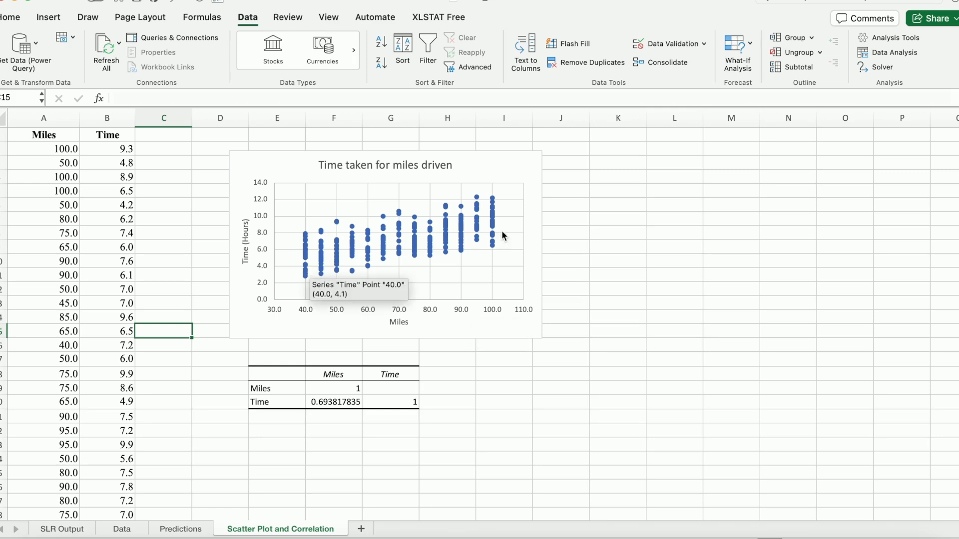
{"action": "mouse_move", "coordinate": [506, 227]}
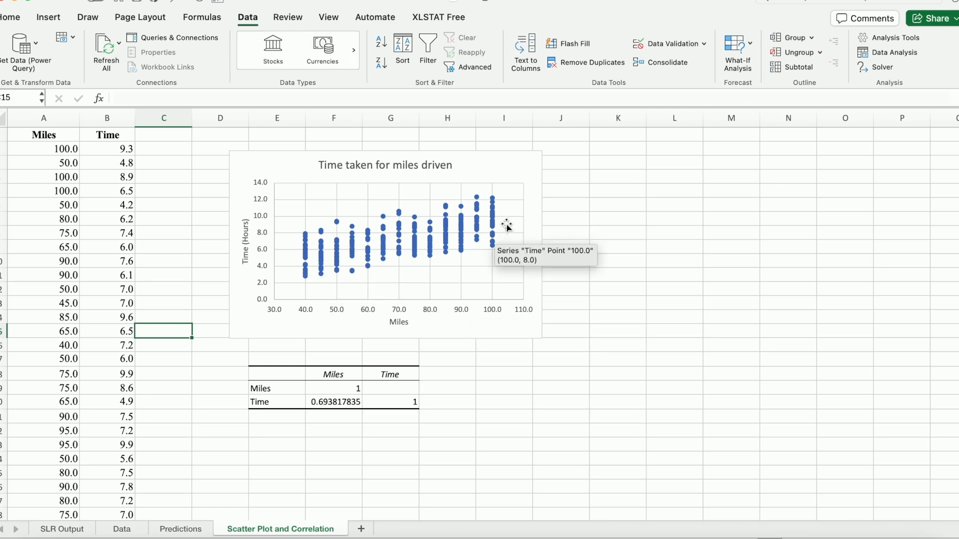
{"action": "mouse_move", "coordinate": [313, 255]}
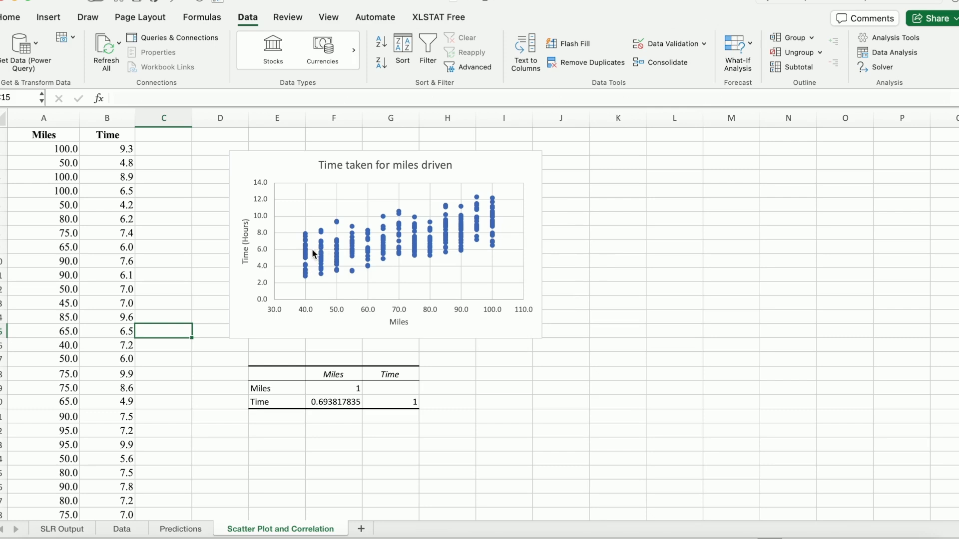
{"action": "mouse_move", "coordinate": [491, 231]}
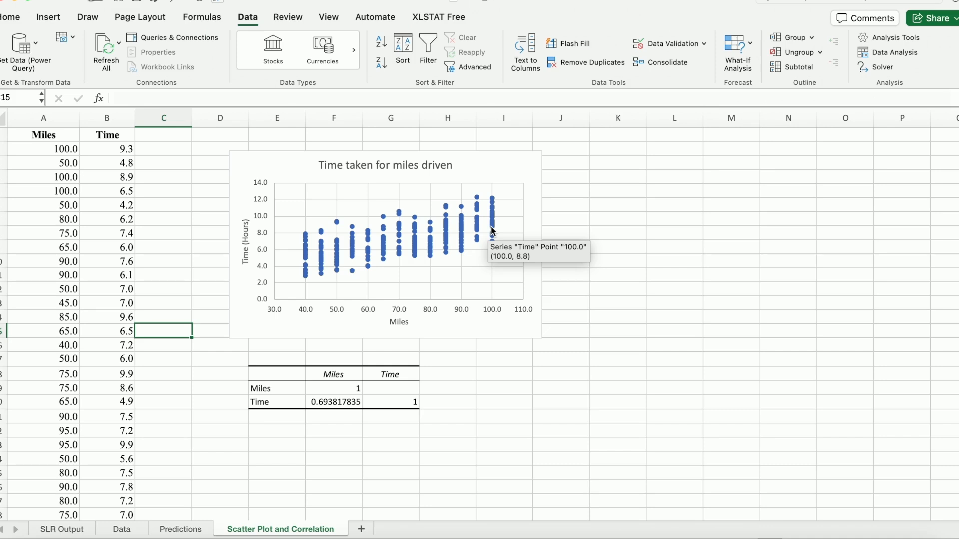
{"action": "mouse_move", "coordinate": [473, 238]}
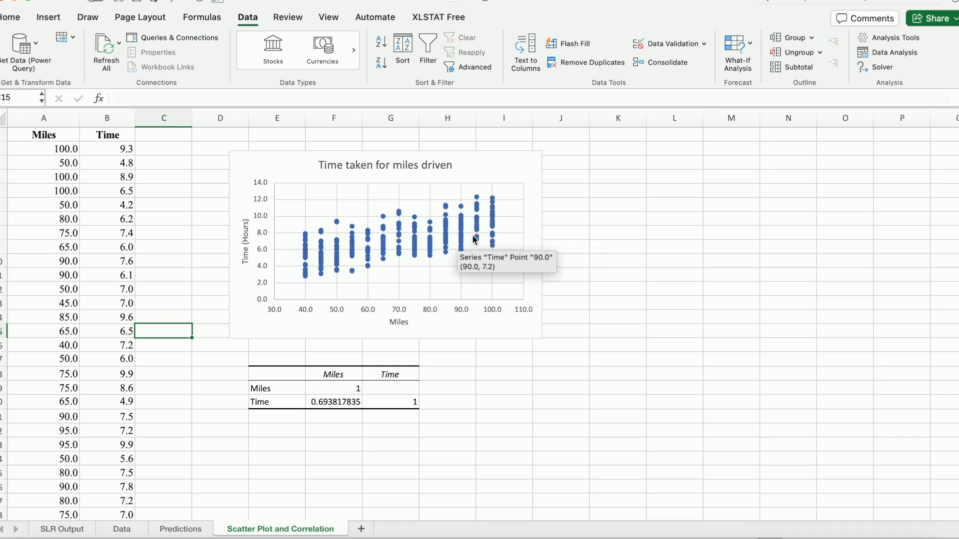
{"action": "mouse_move", "coordinate": [320, 271]}
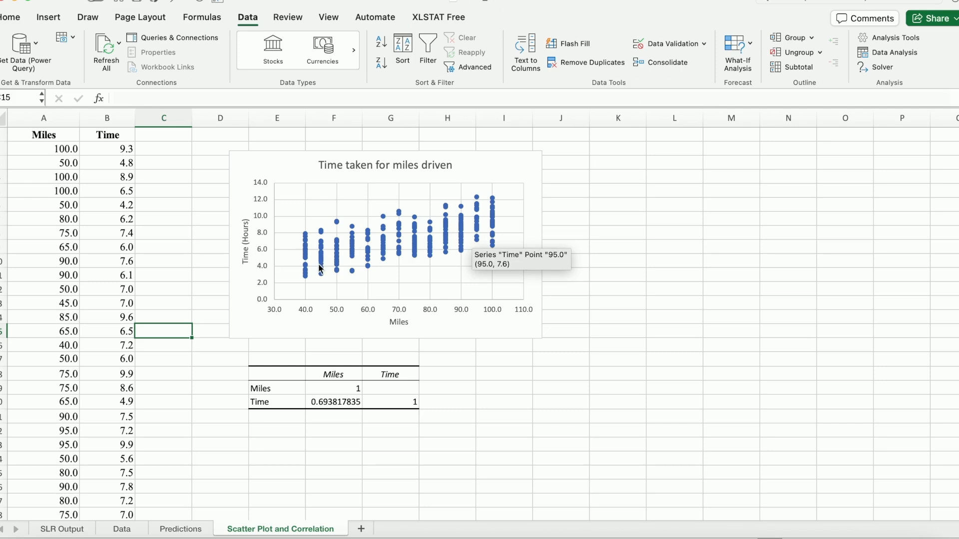
{"action": "mouse_move", "coordinate": [501, 238]}
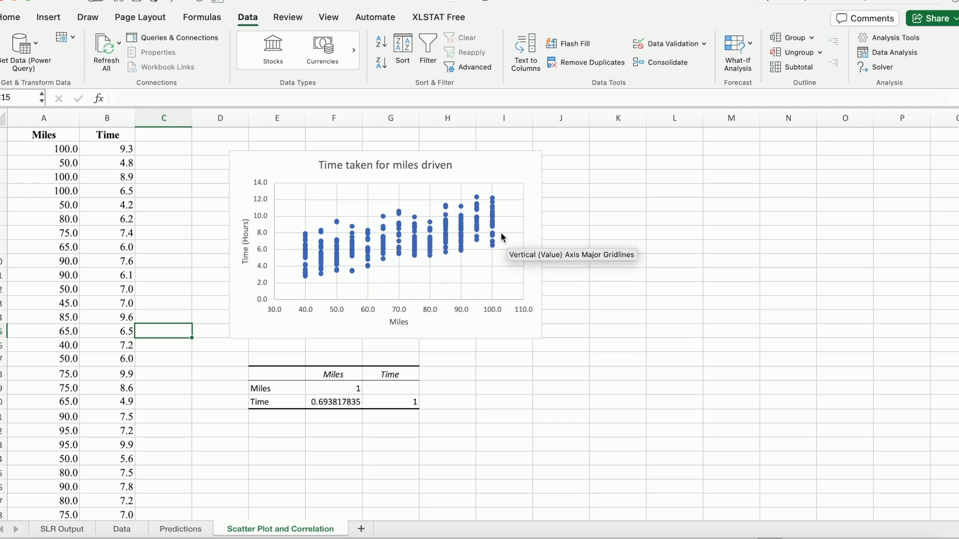
On the Predictions sheet, colour the out-of-range miles 110–140 red and move to their predicted times
{"action": "left_click", "coordinate": [180, 530]}
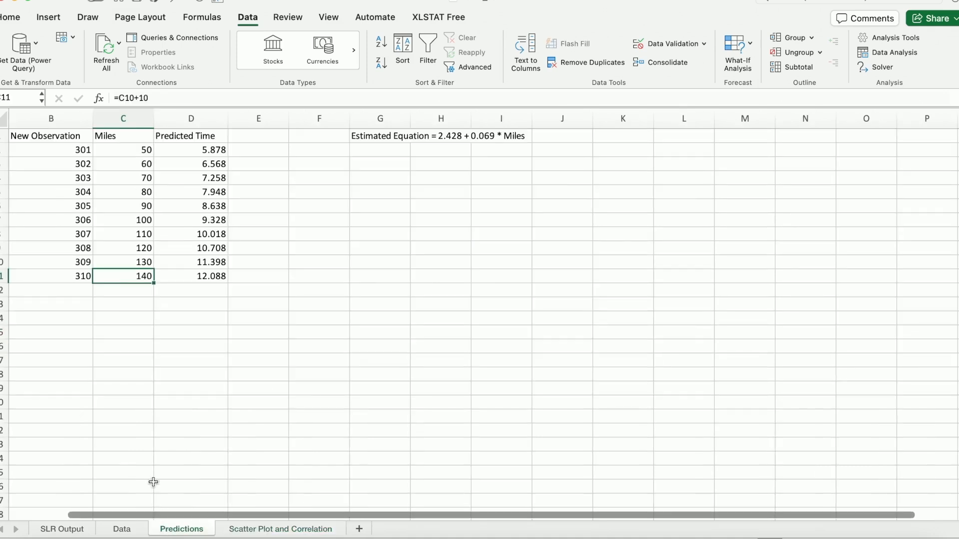
{"action": "left_click", "coordinate": [122, 220]}
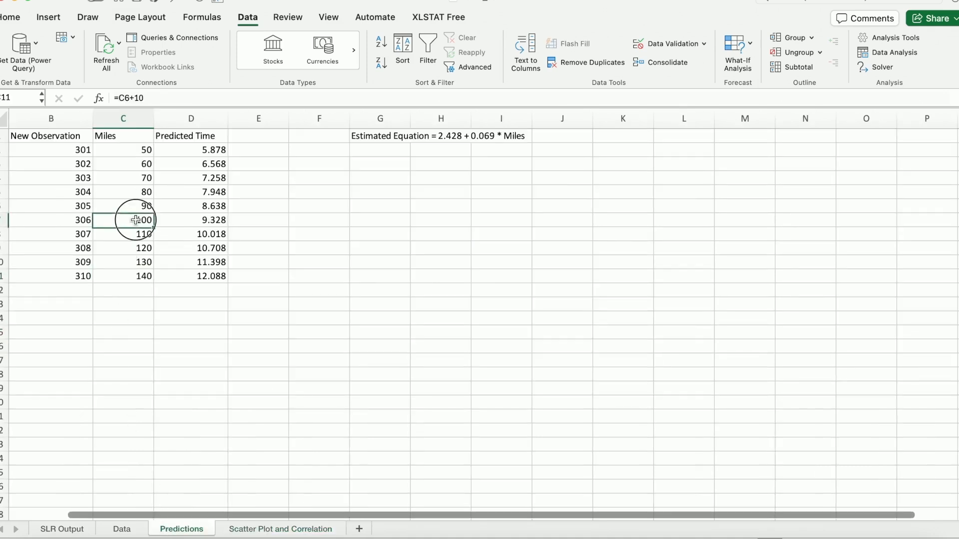
{"action": "left_click", "coordinate": [190, 220]}
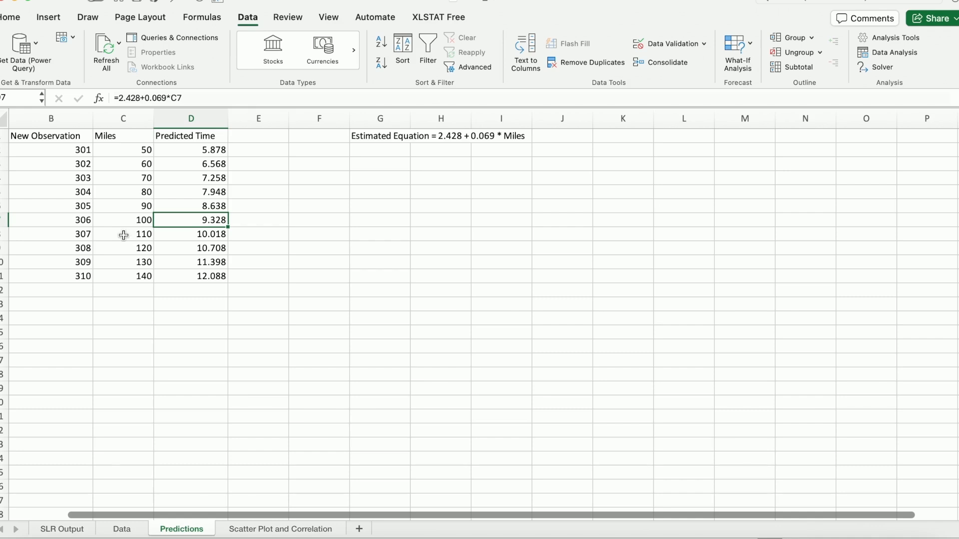
{"action": "left_click_drag", "start_coordinate": [51, 234], "coordinate": [189, 276]}
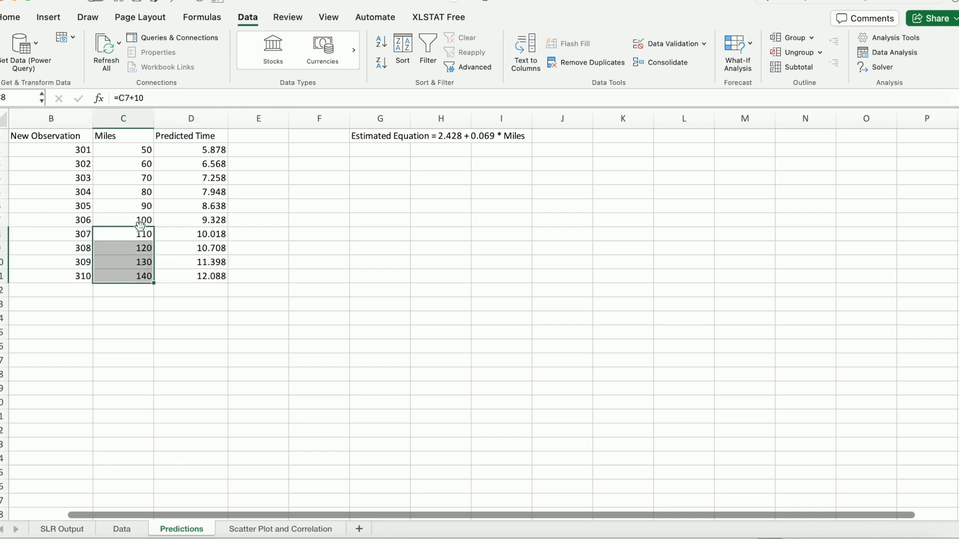
{"action": "left_click", "coordinate": [10, 17]}
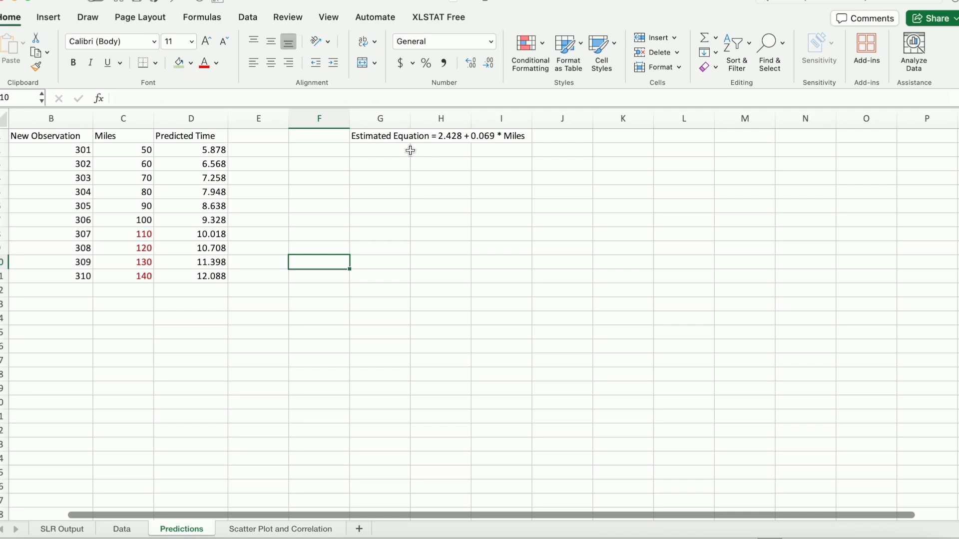
{"action": "left_click", "coordinate": [191, 234]}
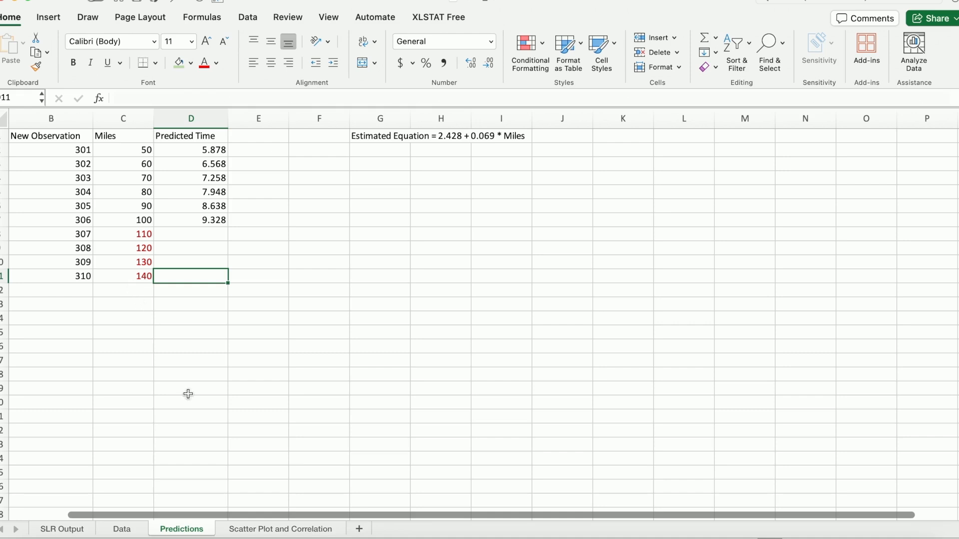
{"action": "left_click", "coordinate": [280, 530]}
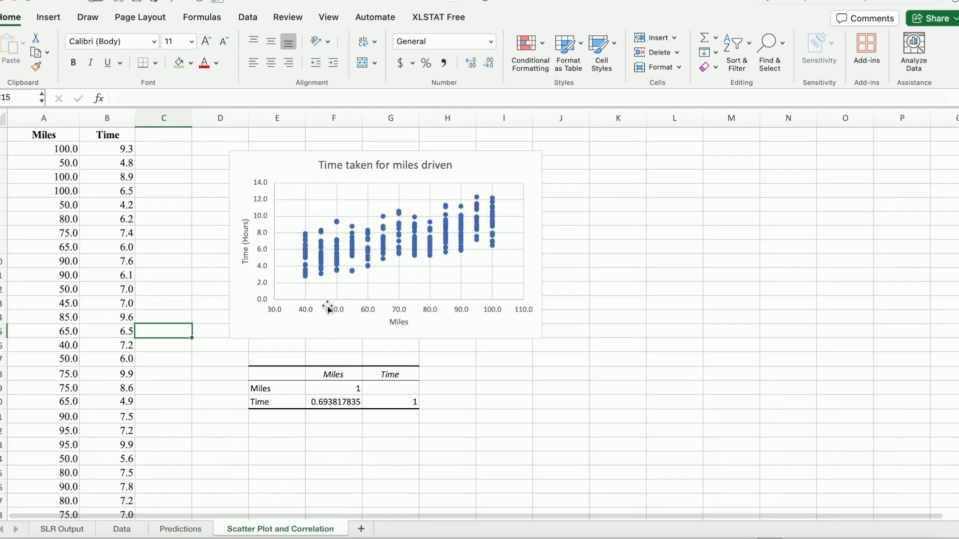
{"action": "mouse_move", "coordinate": [457, 323]}
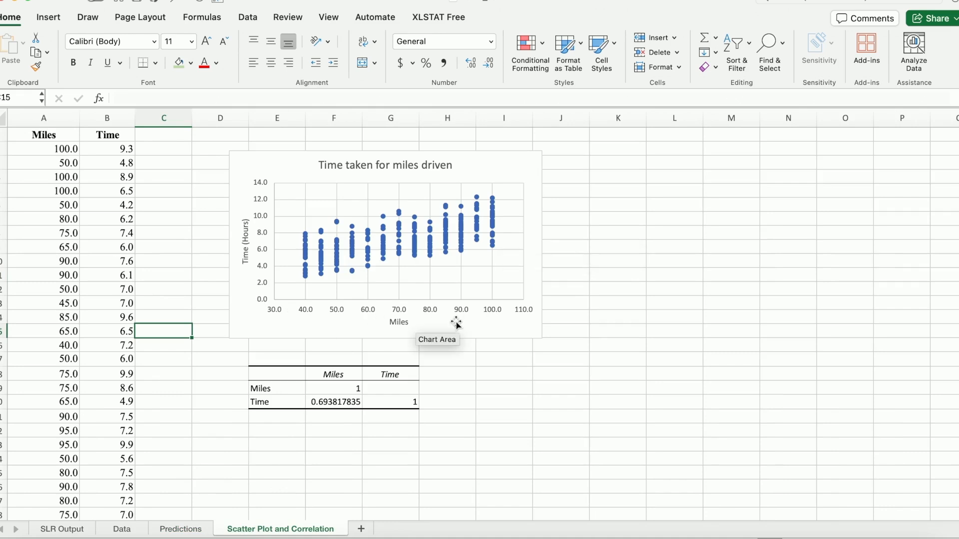
{"action": "mouse_move", "coordinate": [399, 294]}
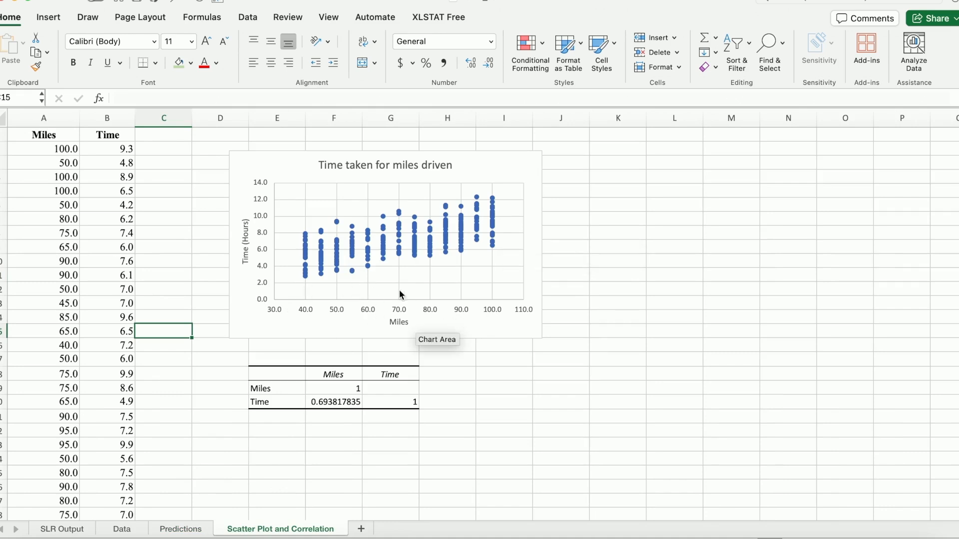
{"action": "mouse_move", "coordinate": [477, 323]}
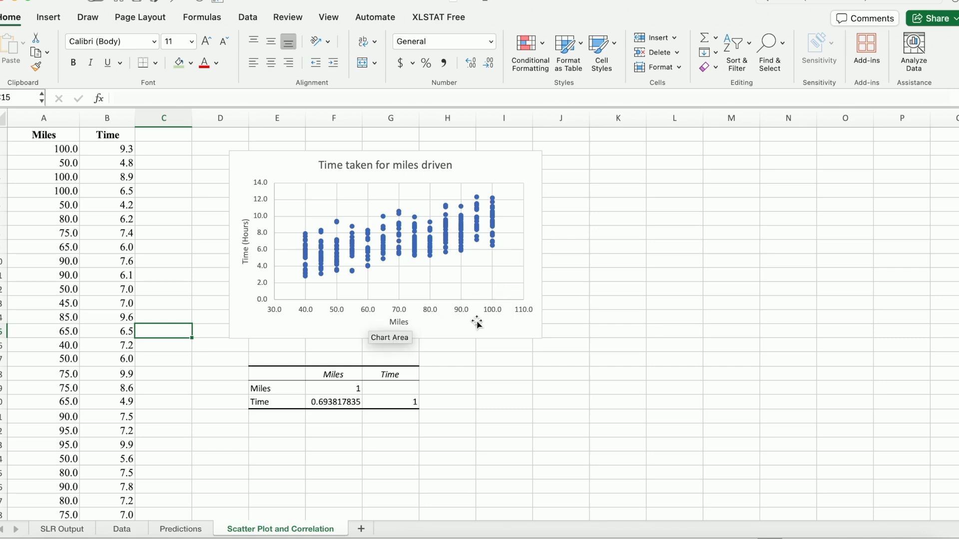
{"action": "mouse_move", "coordinate": [587, 310]}
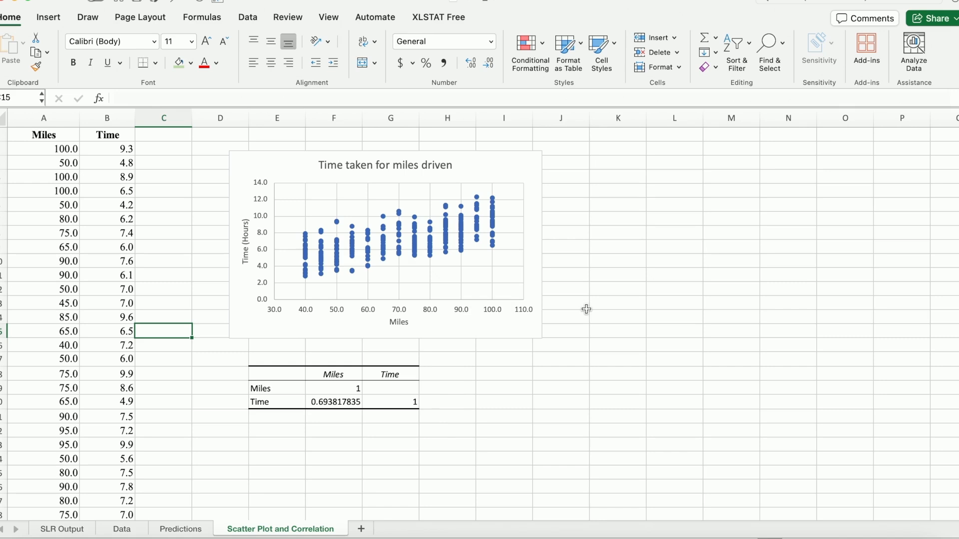
{"action": "mouse_move", "coordinate": [589, 290]}
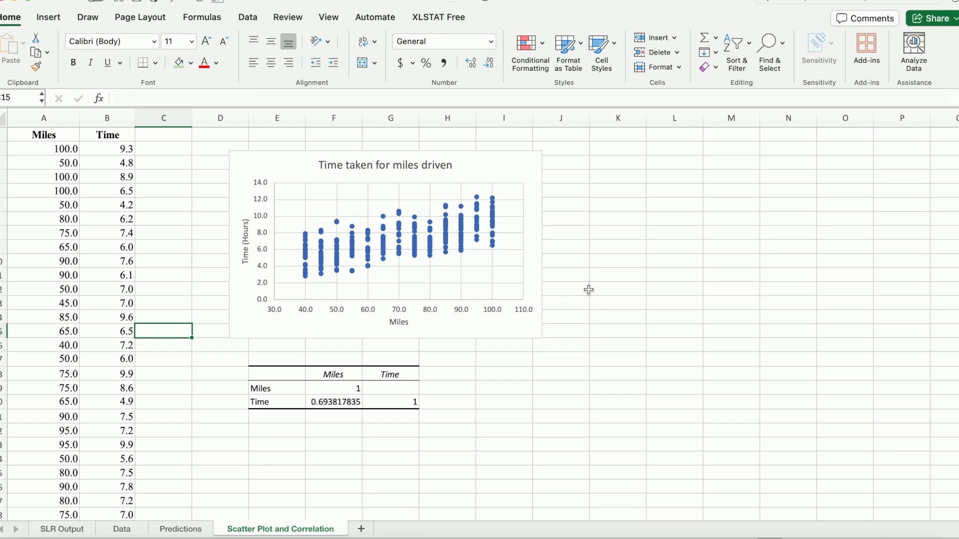
{"action": "mouse_move", "coordinate": [701, 167]}
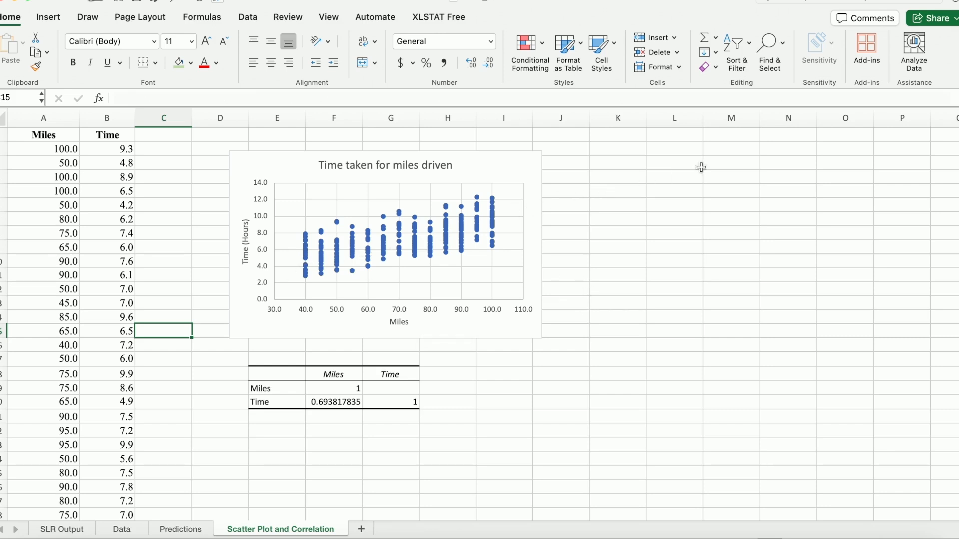
{"action": "mouse_move", "coordinate": [728, 180]}
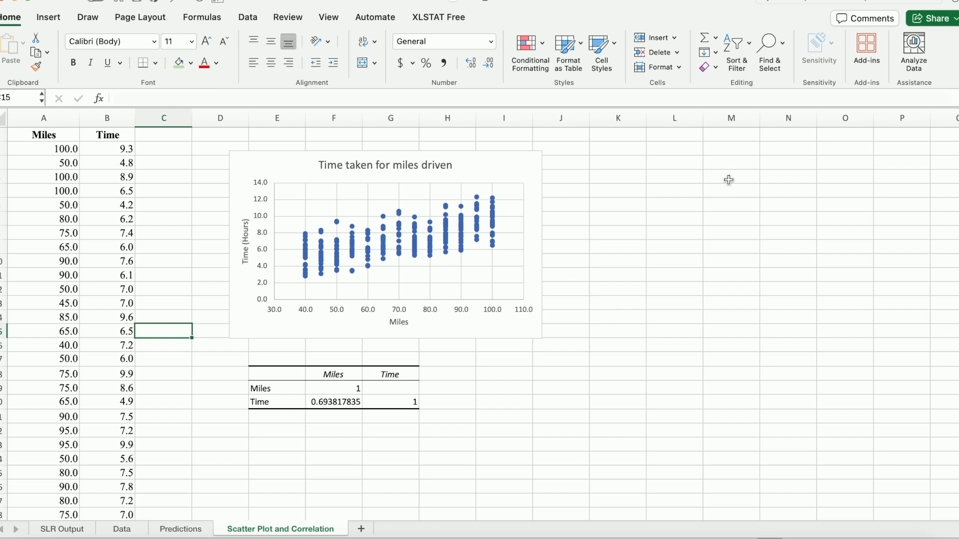
{"action": "mouse_move", "coordinate": [344, 309]}
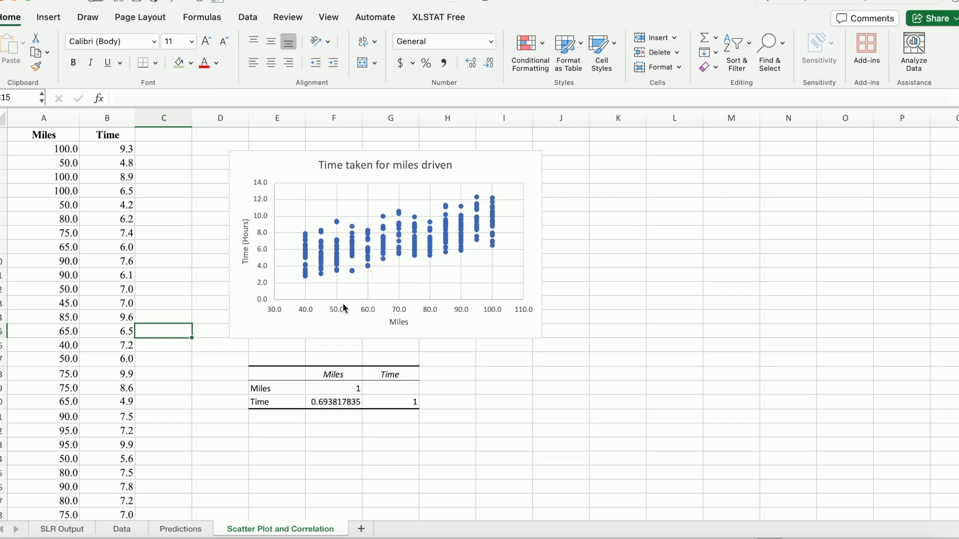
{"action": "mouse_move", "coordinate": [489, 286]}
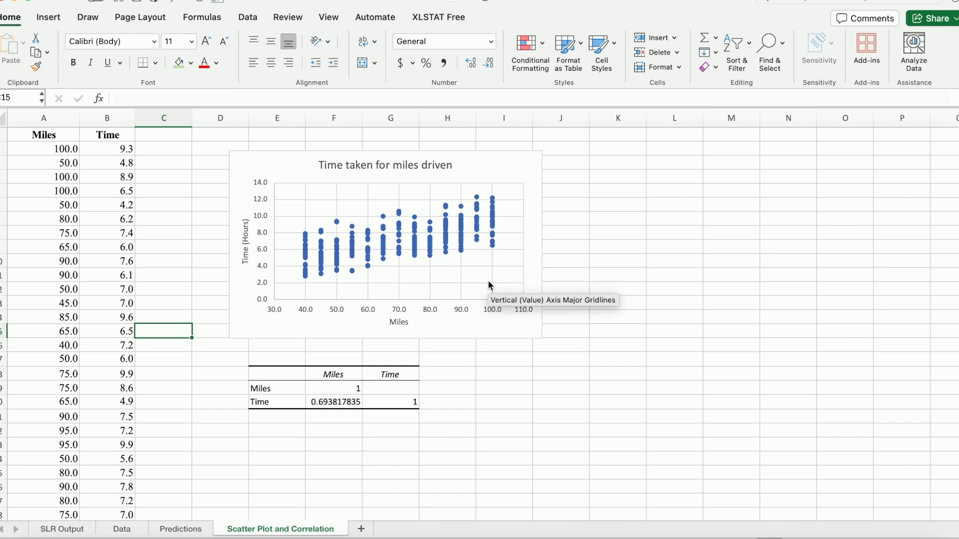
{"action": "left_click", "coordinate": [181, 530]}
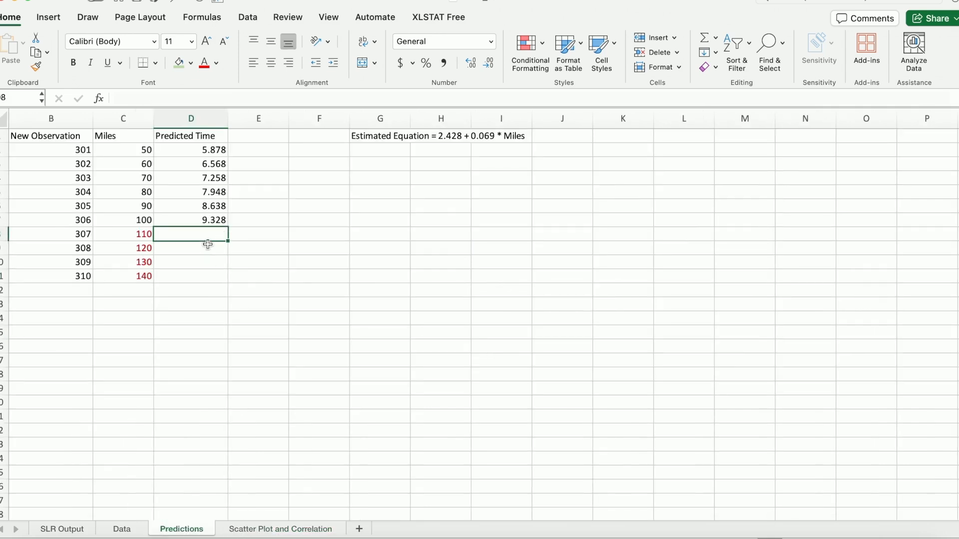
{"action": "mouse_move", "coordinate": [231, 271]}
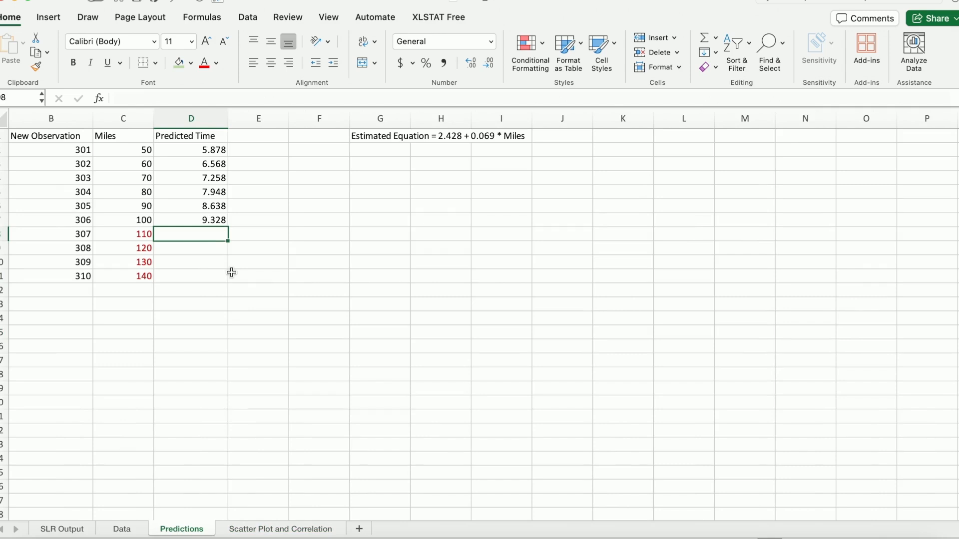
Enter 'No predictions based on data' for the 110–140 mile predicted times
{"action": "type", "text": "No predictions based on data"}
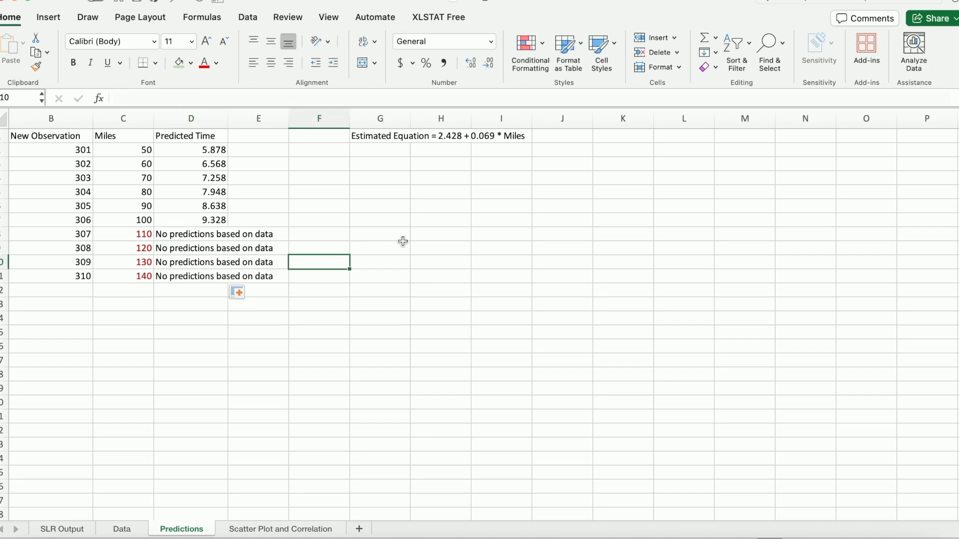
{"action": "mouse_move", "coordinate": [403, 246]}
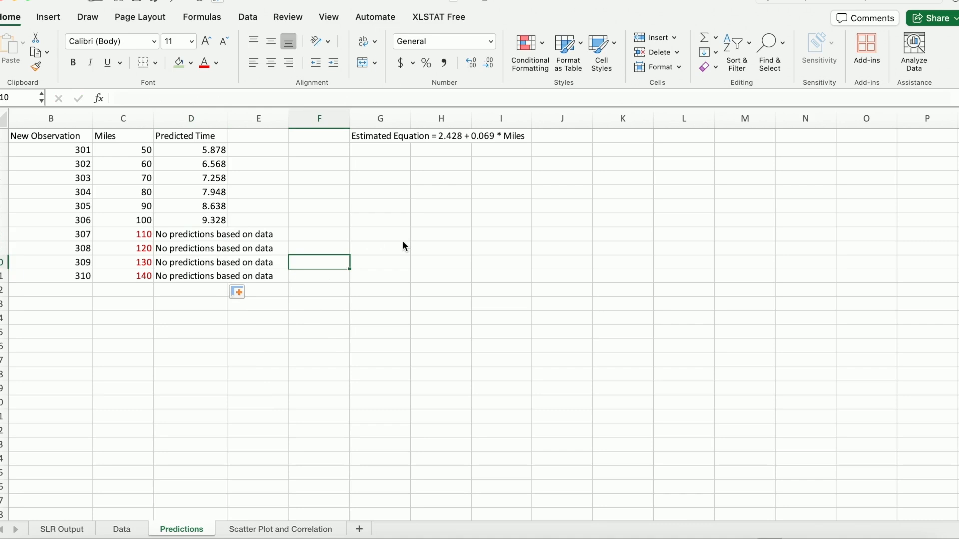